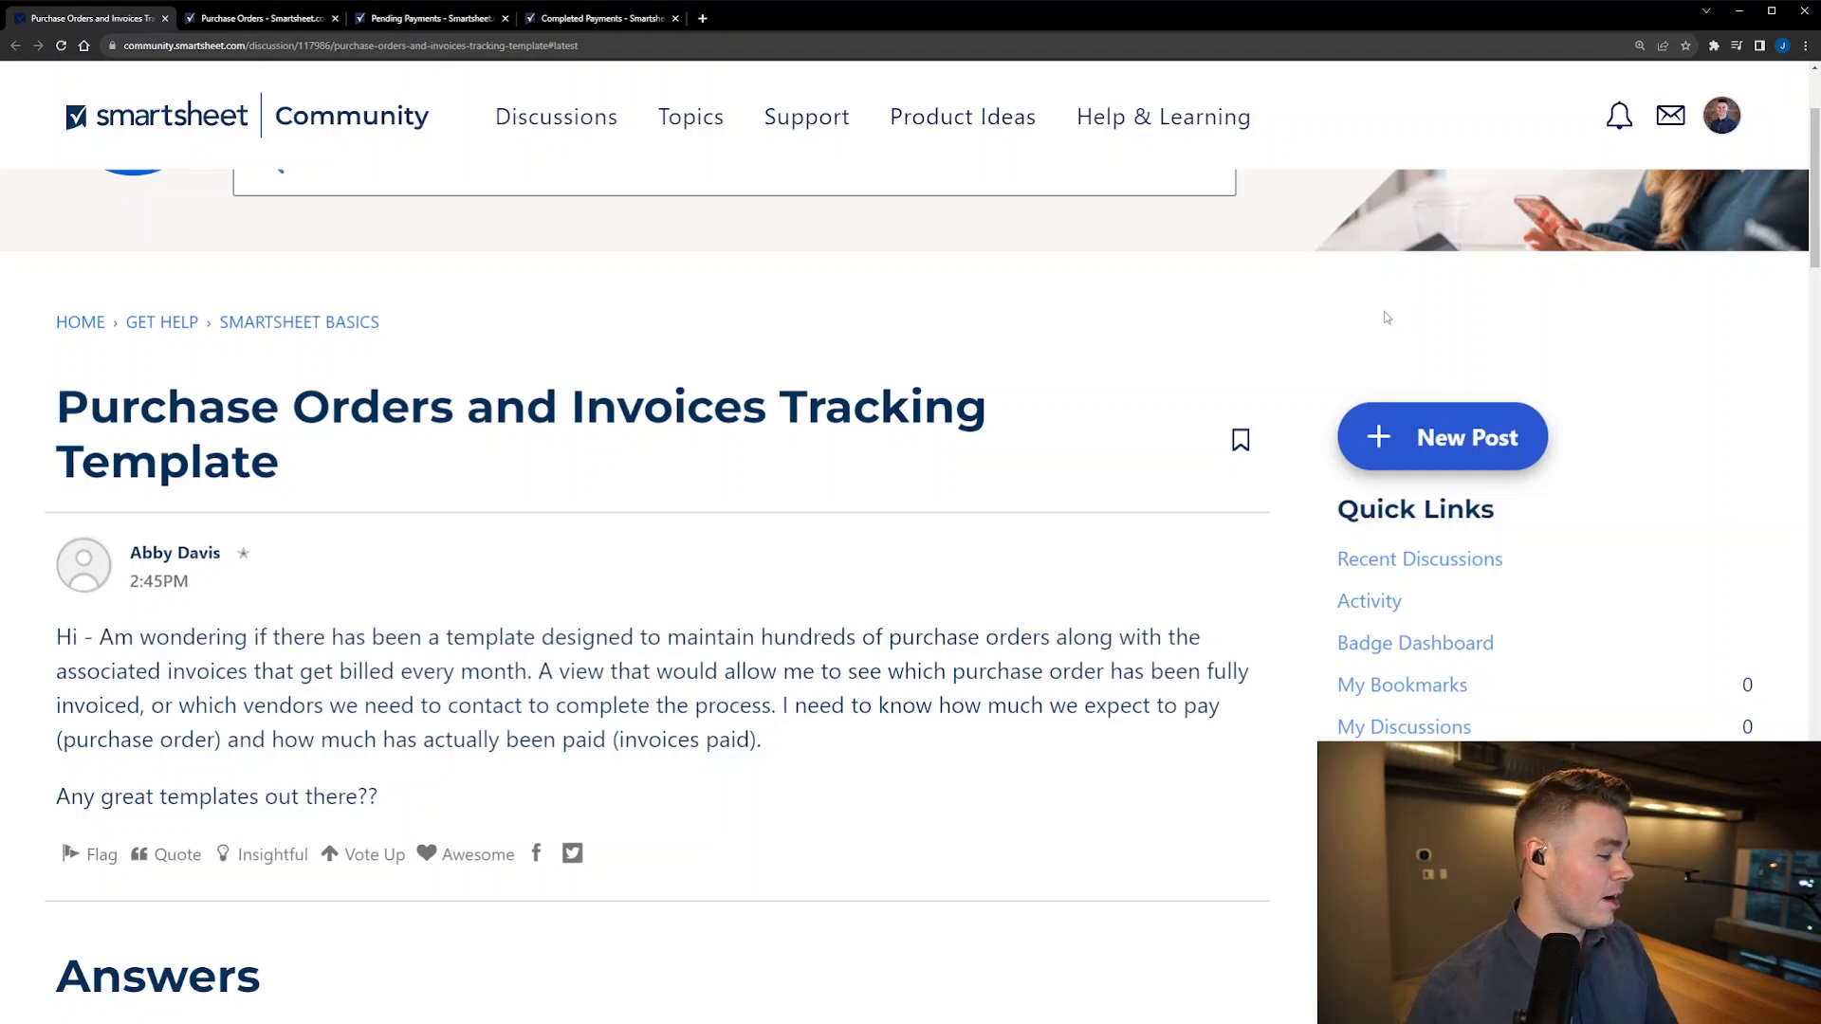
{"action": "mouse_move", "coordinate": [1365, 327]}
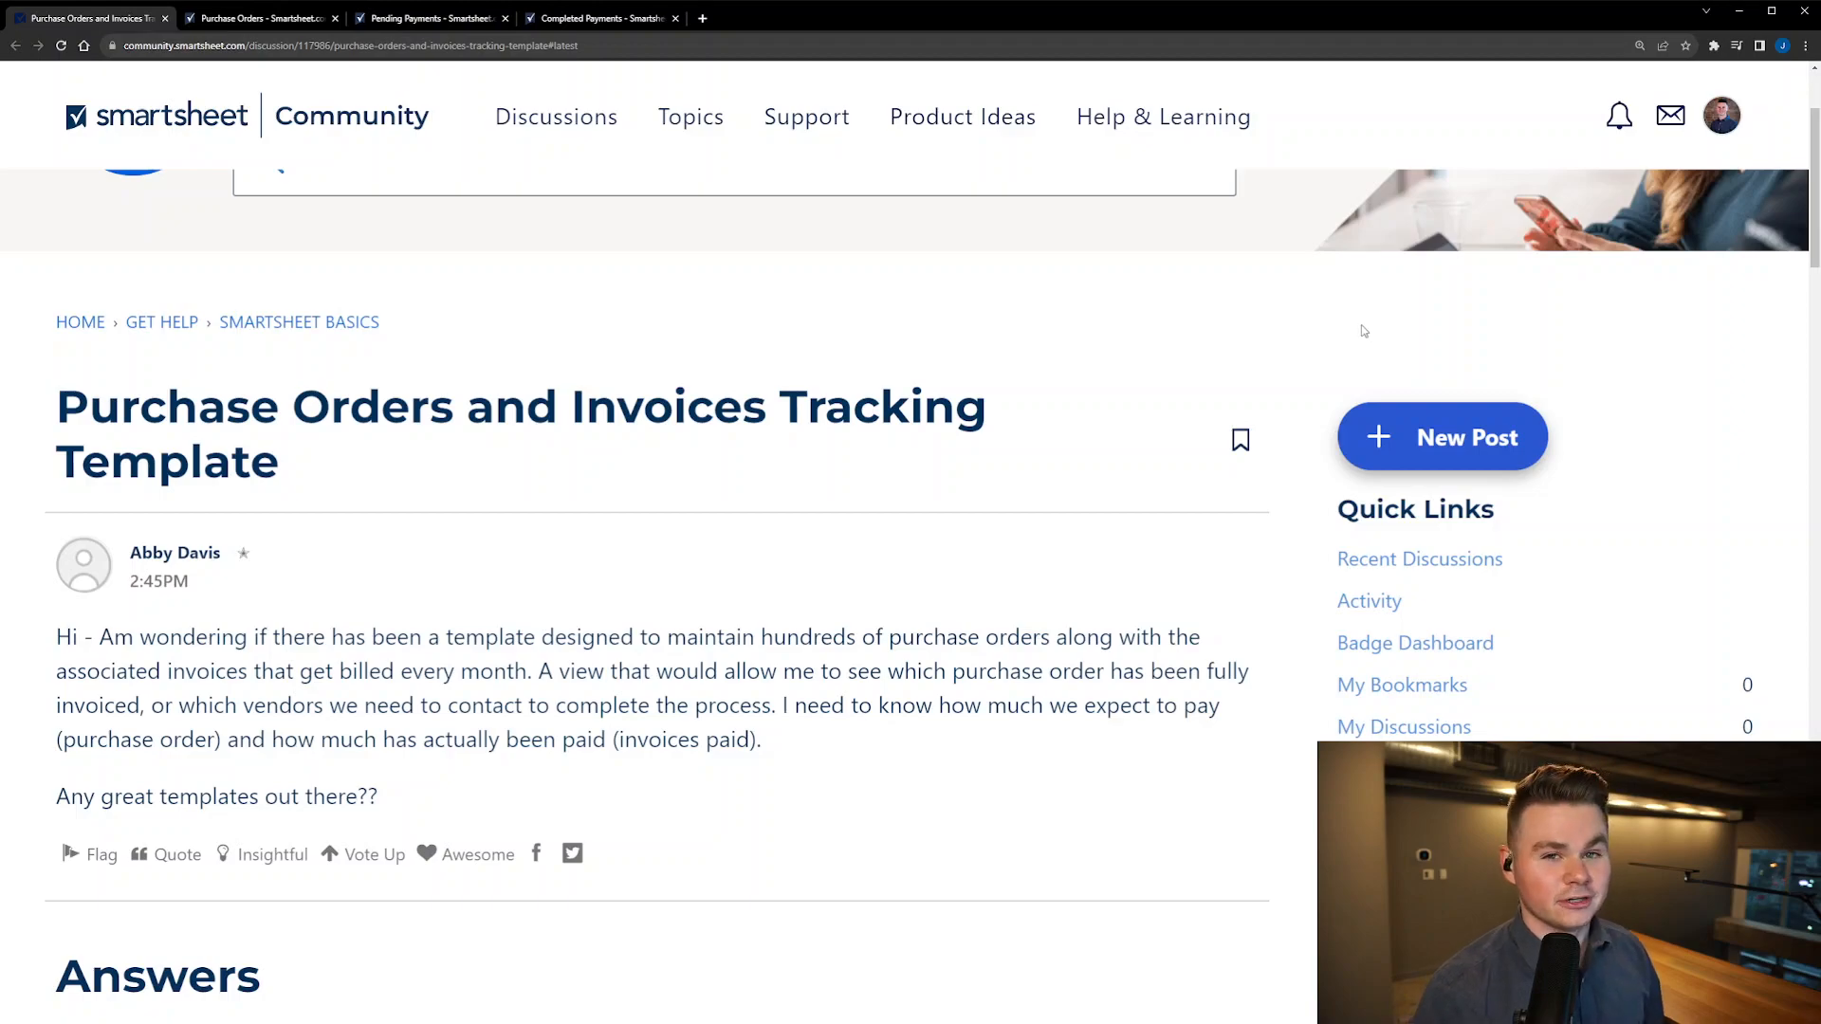
{"action": "mouse_move", "coordinate": [1336, 345]}
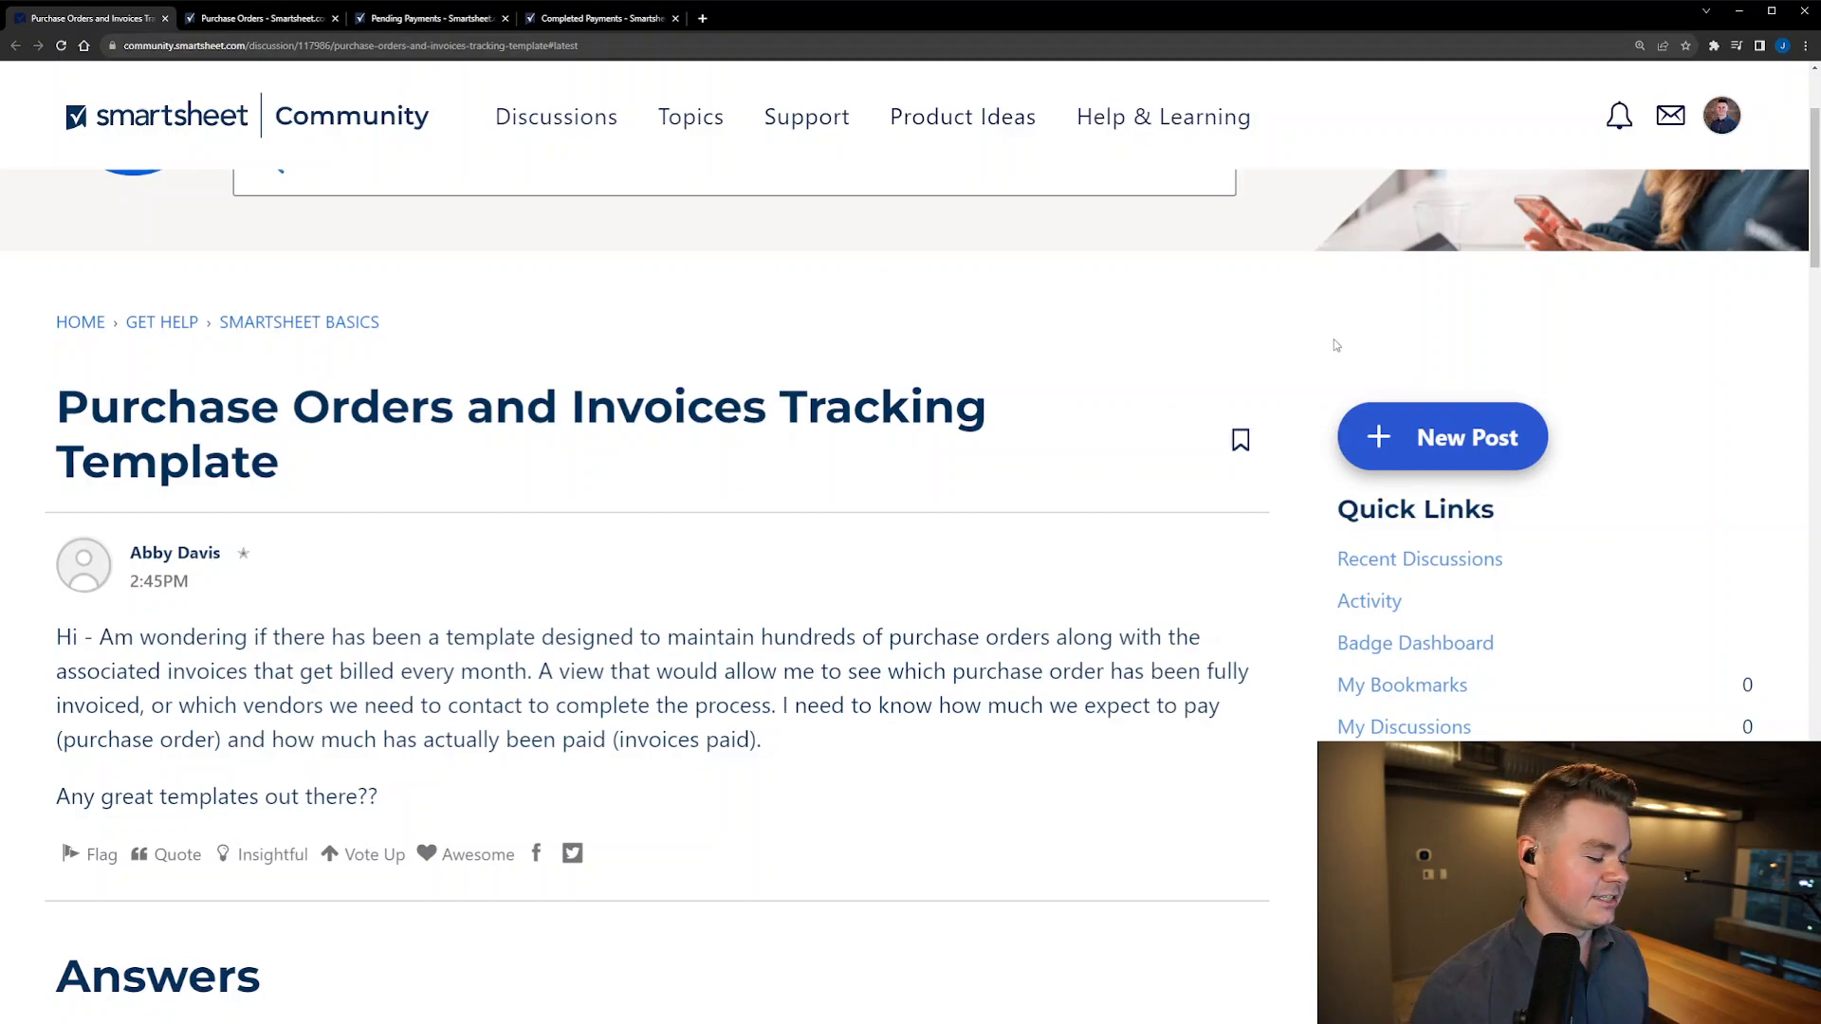
{"action": "mouse_move", "coordinate": [1342, 337]}
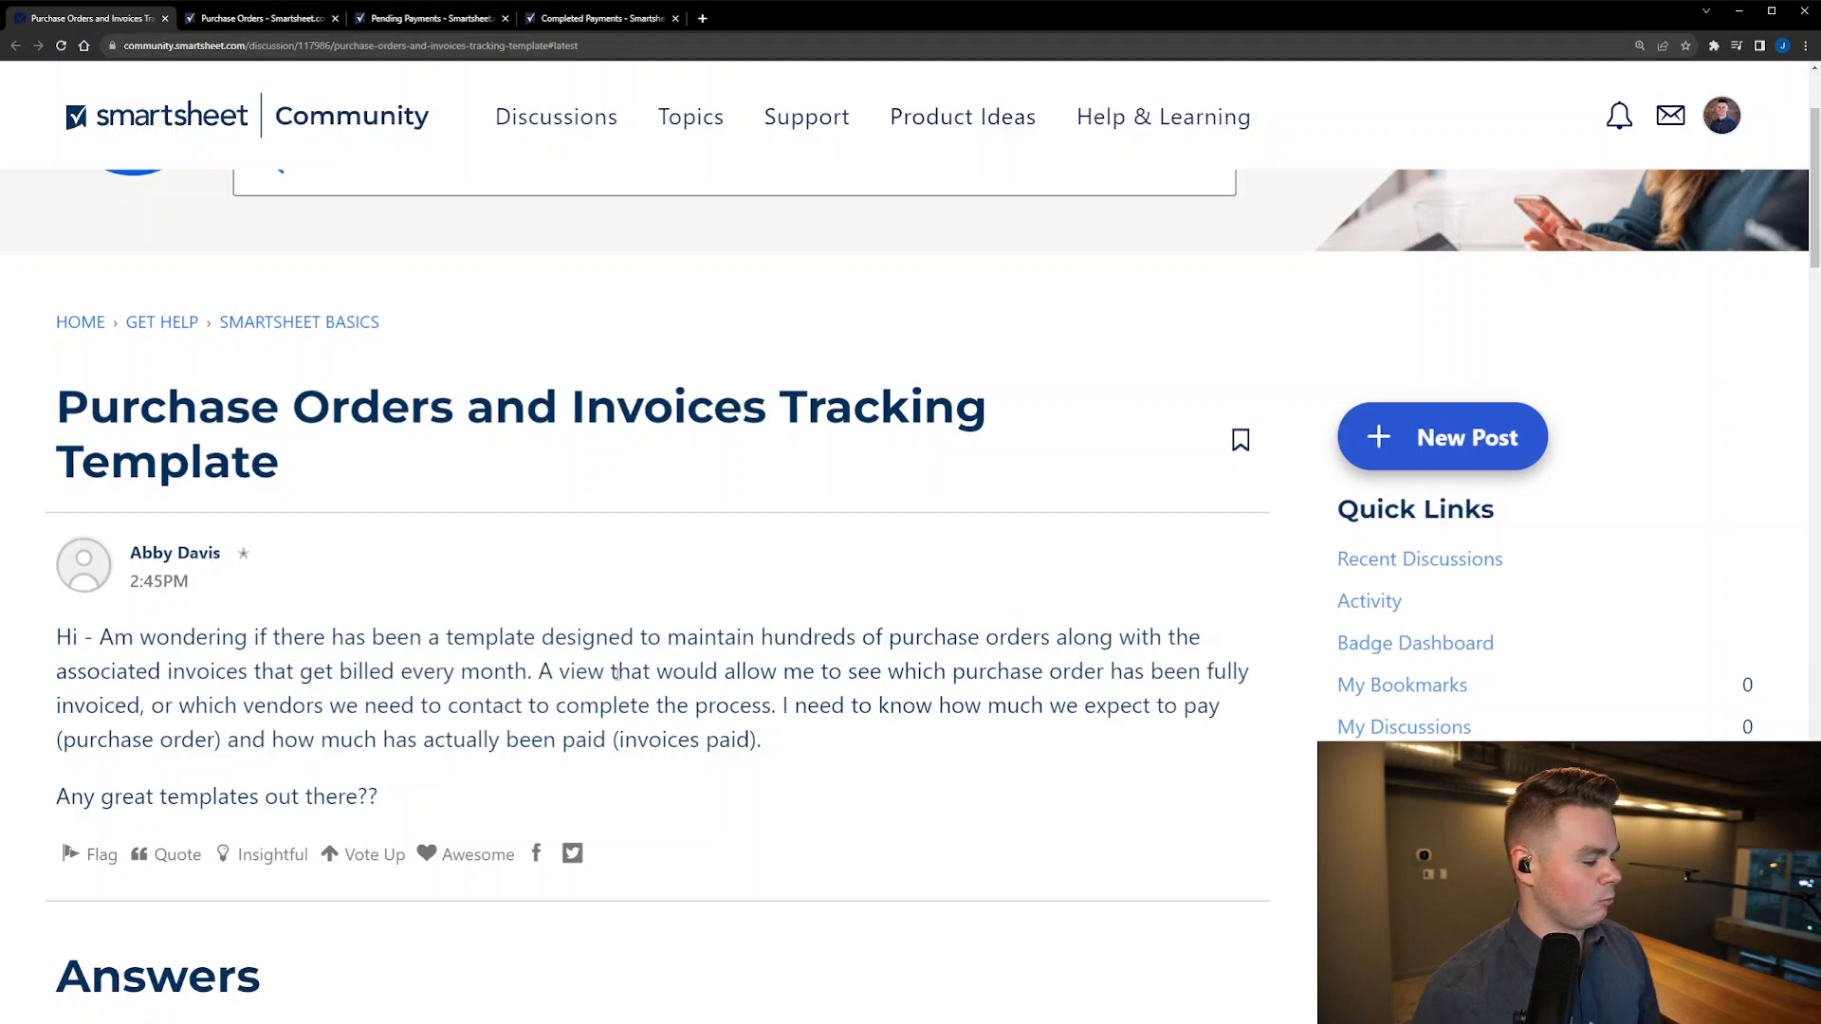
{"action": "mouse_move", "coordinate": [633, 671]}
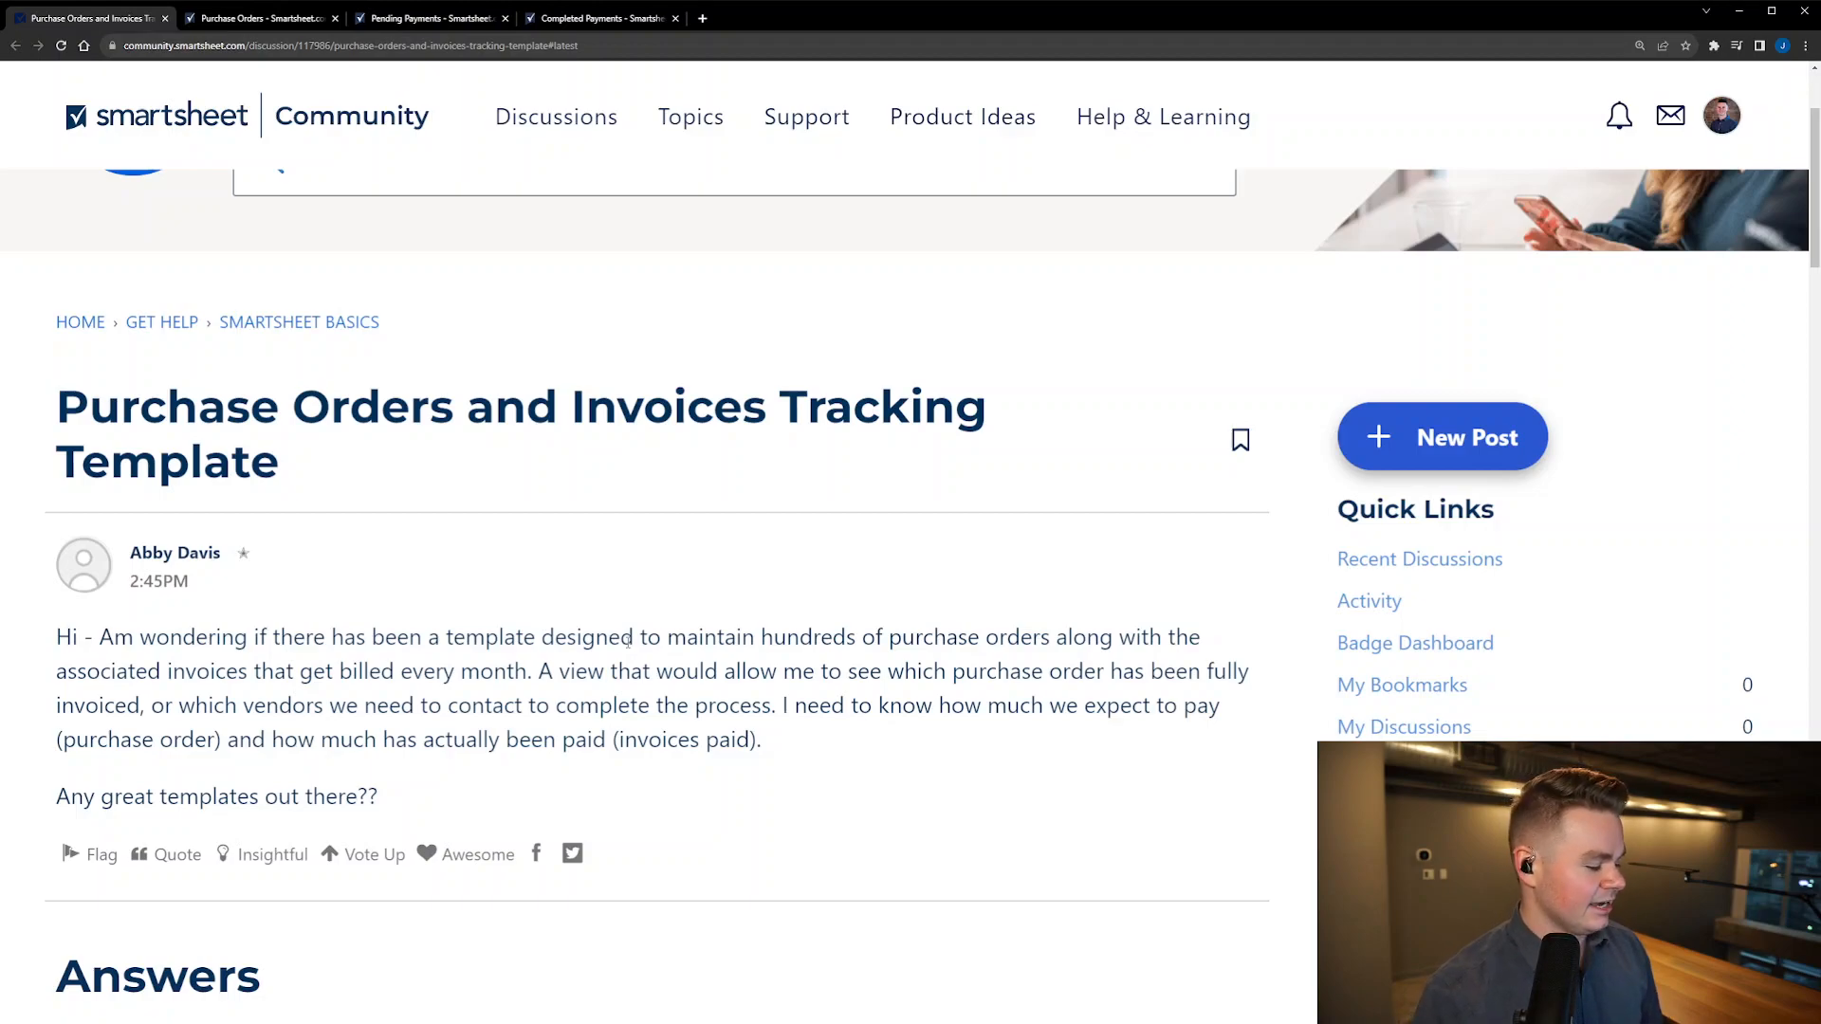
{"action": "mouse_move", "coordinate": [570, 314]}
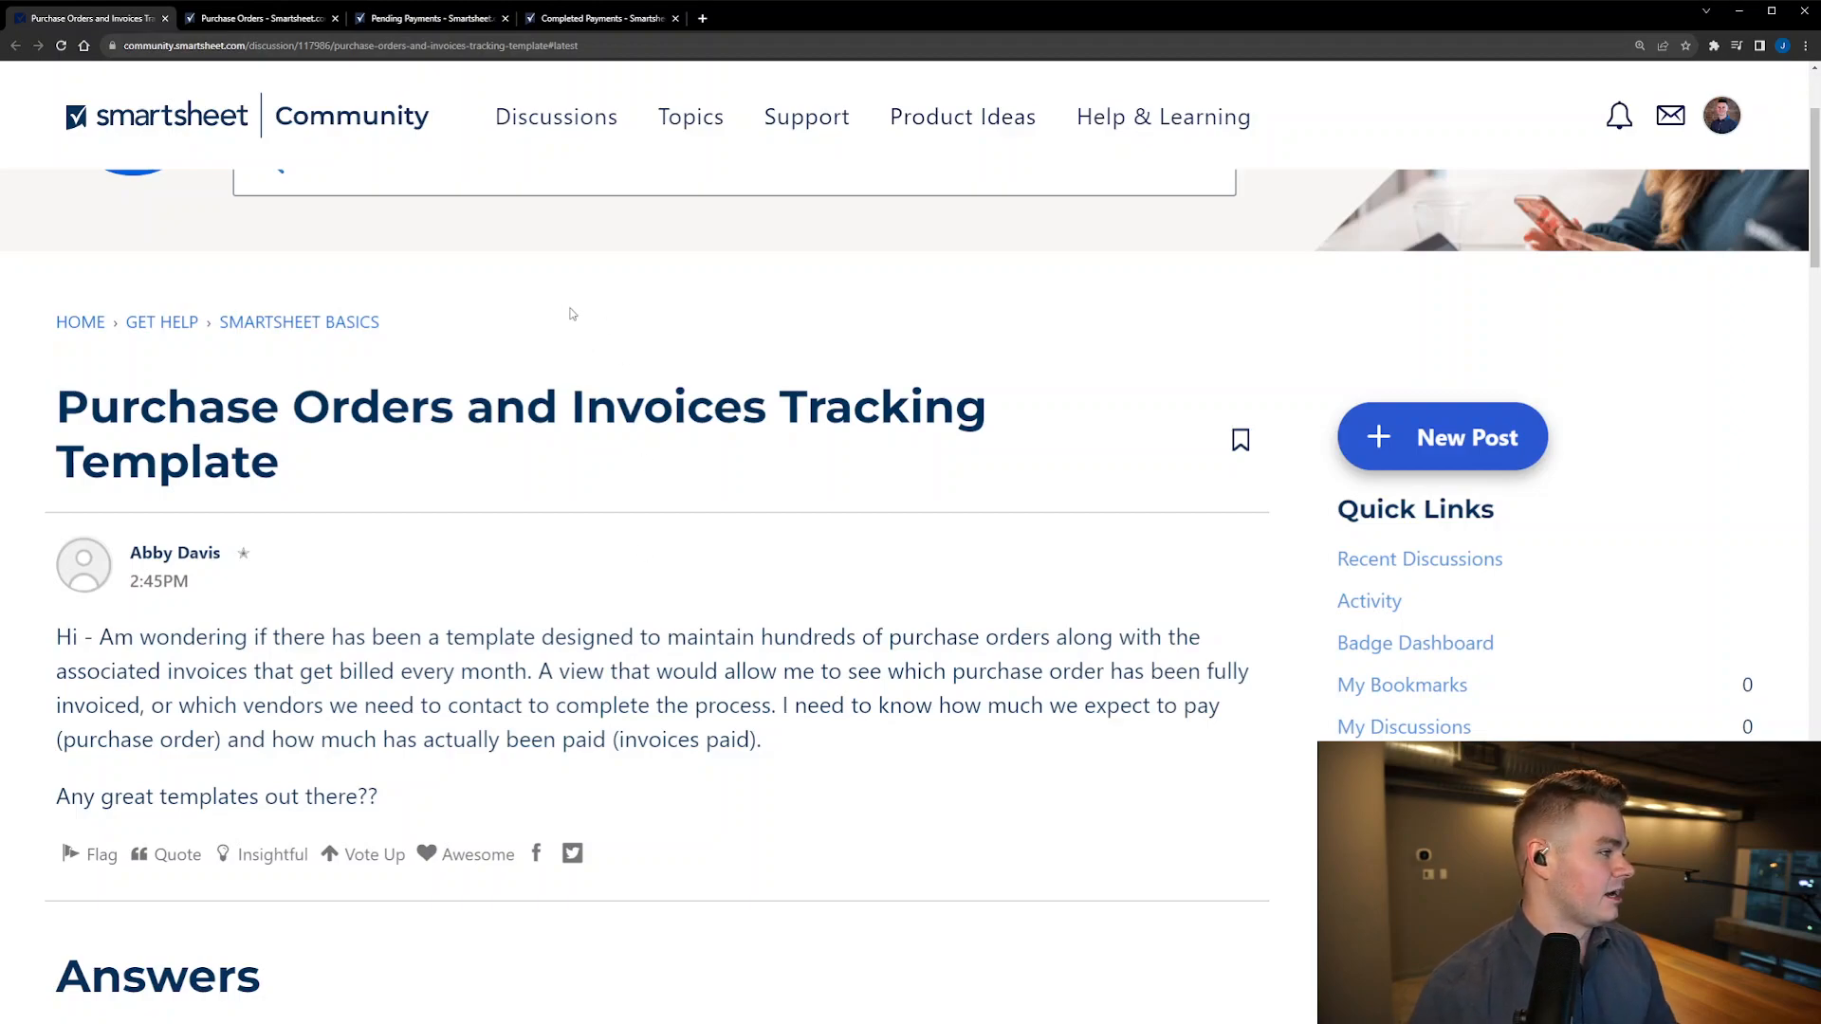
Step: Review the Purchase Orders sheet's PO#, Vendor (five choices), Status and Purchase Order Price columns
{"action": "left_click", "coordinate": [259, 18]}
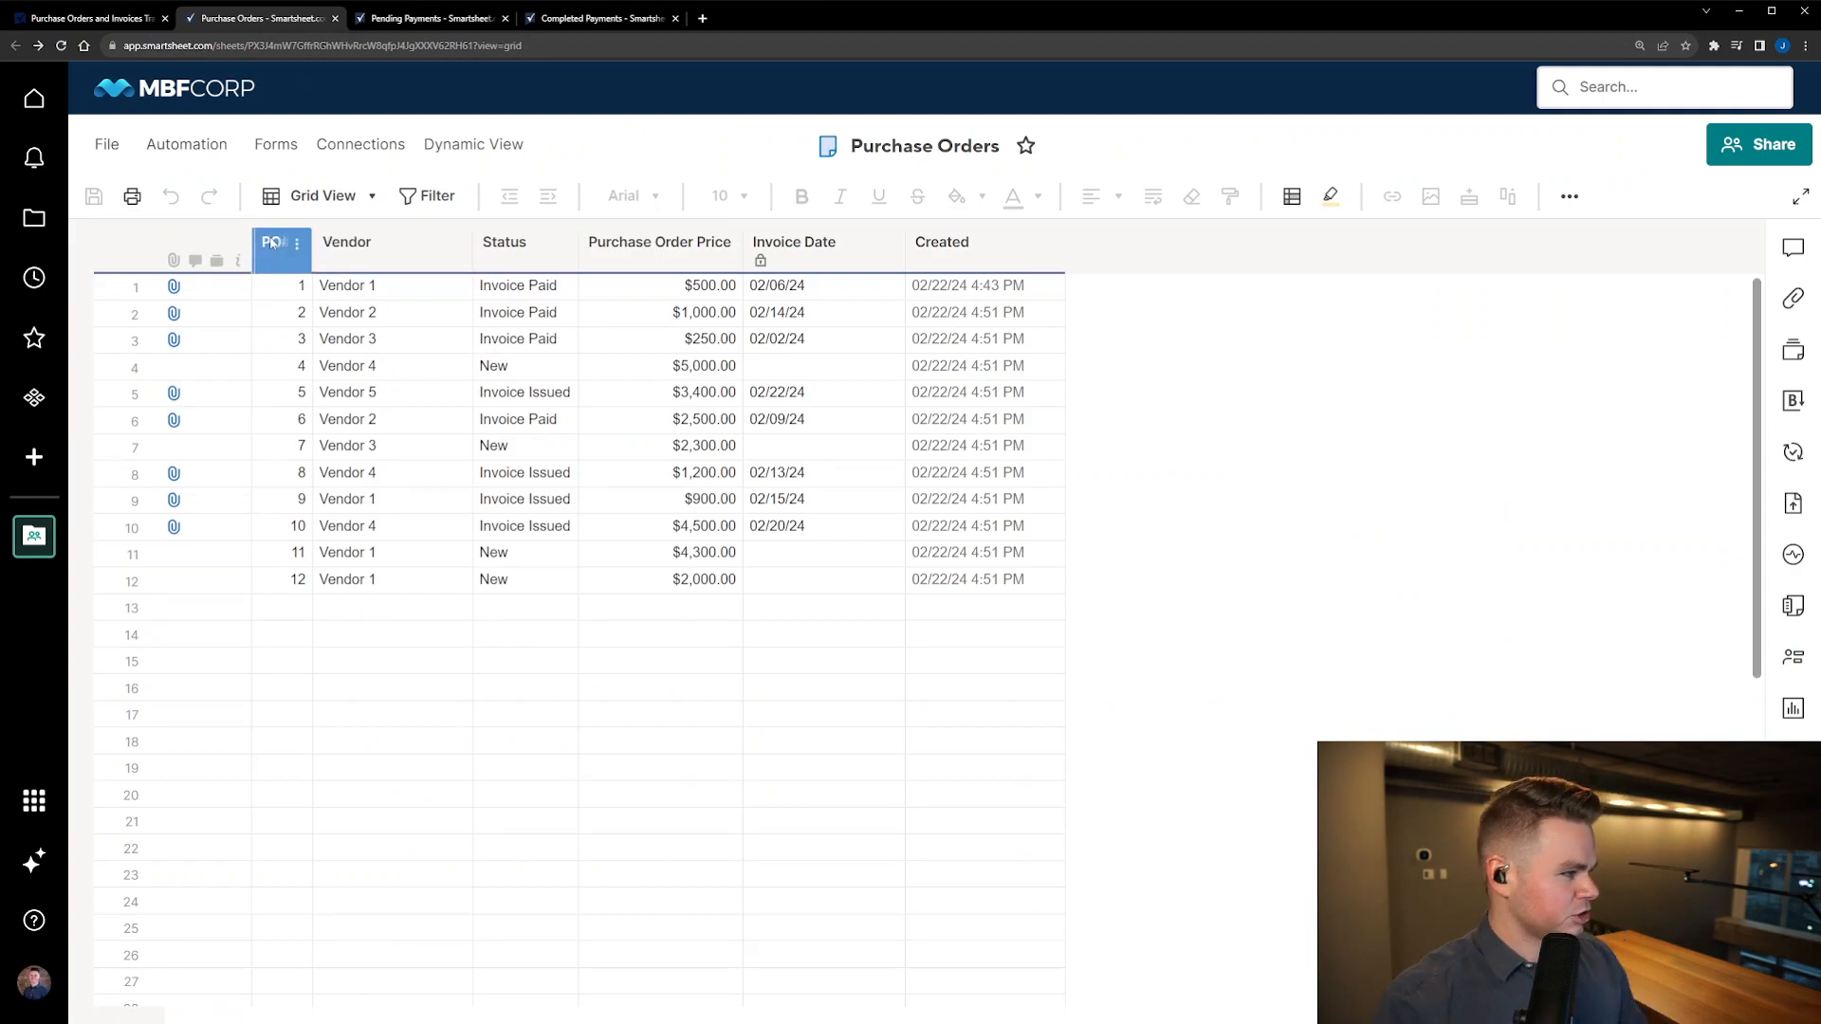
{"action": "left_click", "coordinate": [275, 242]}
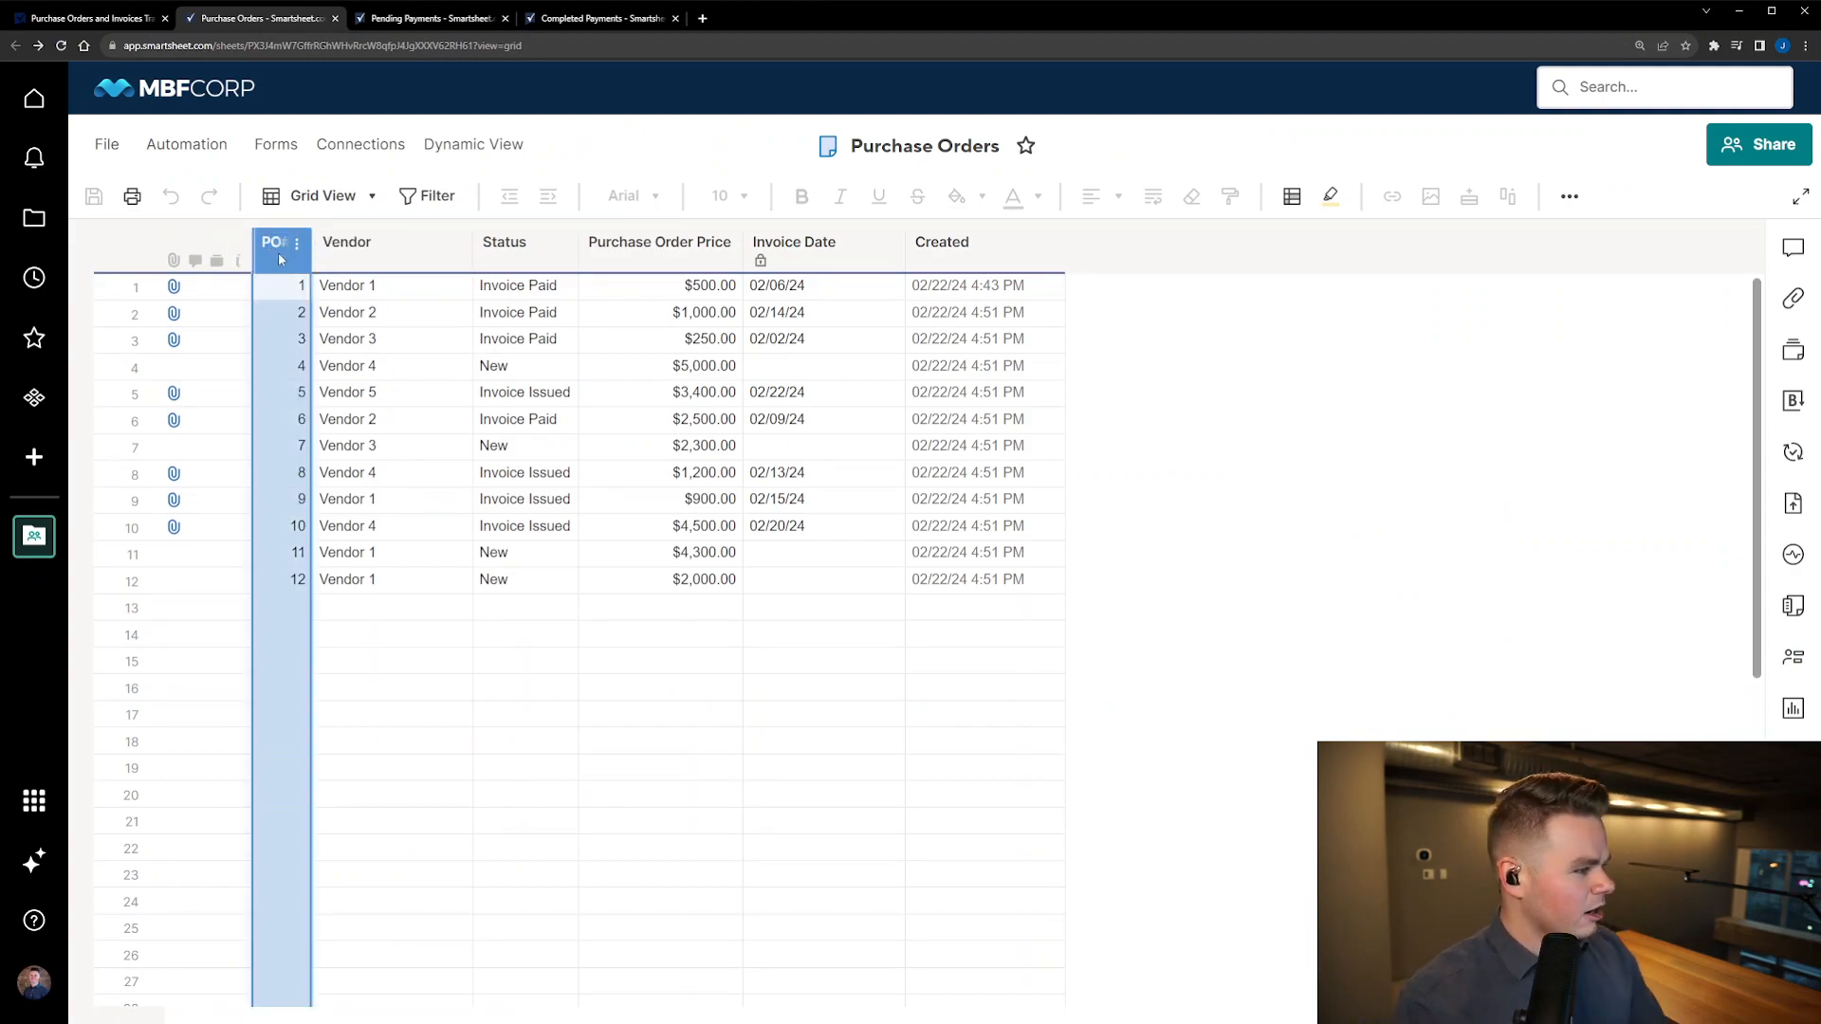
{"action": "left_click", "coordinate": [346, 242]}
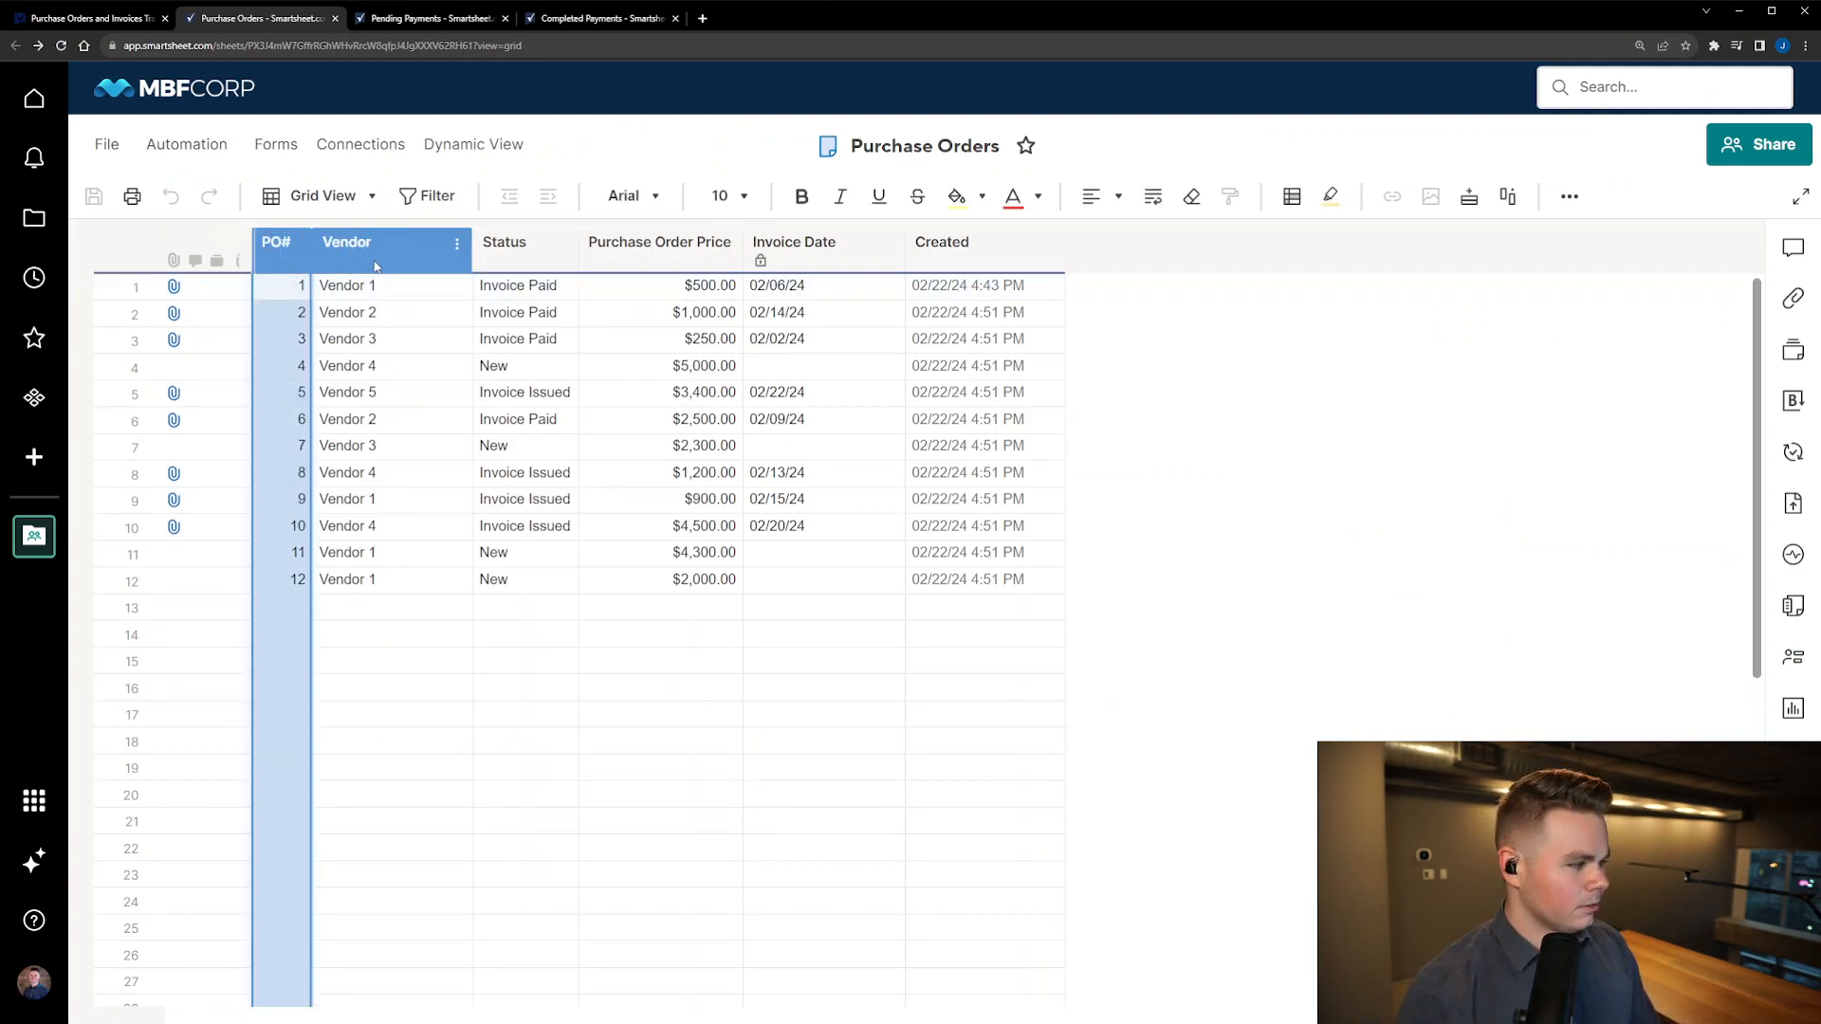
{"action": "left_click", "coordinate": [347, 241]}
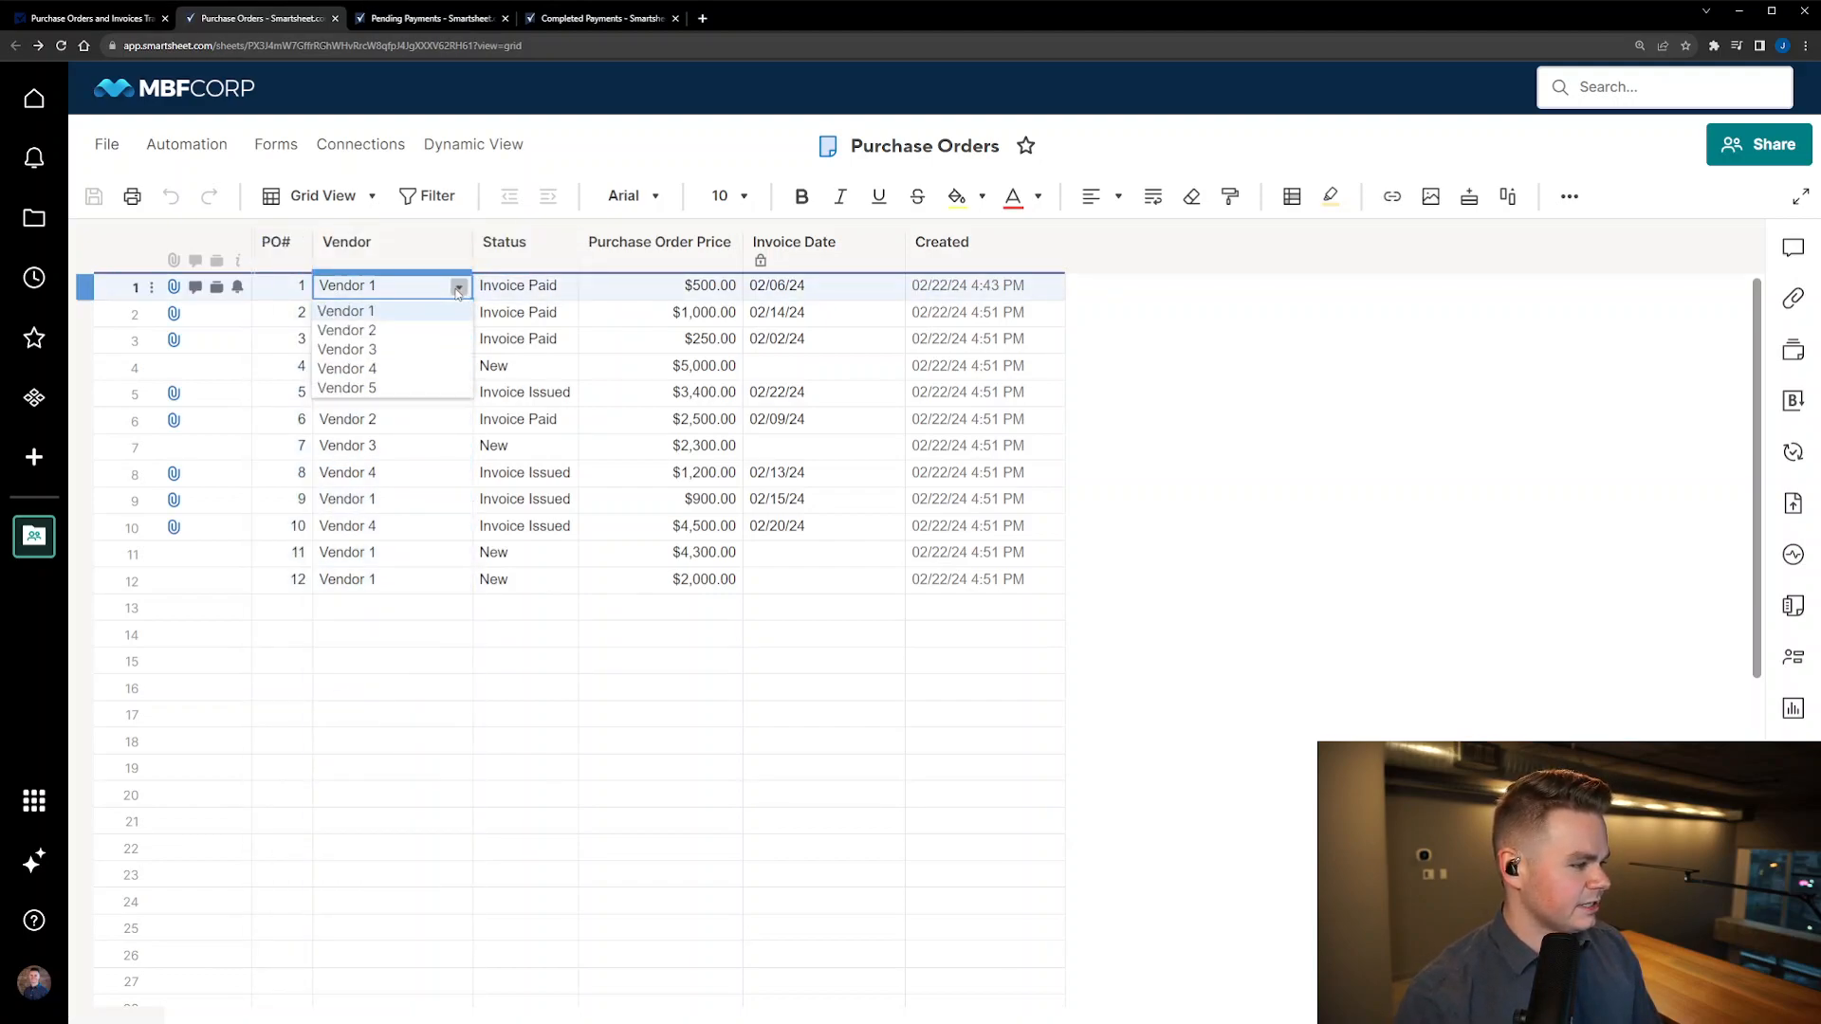
{"action": "left_click", "coordinate": [503, 242]}
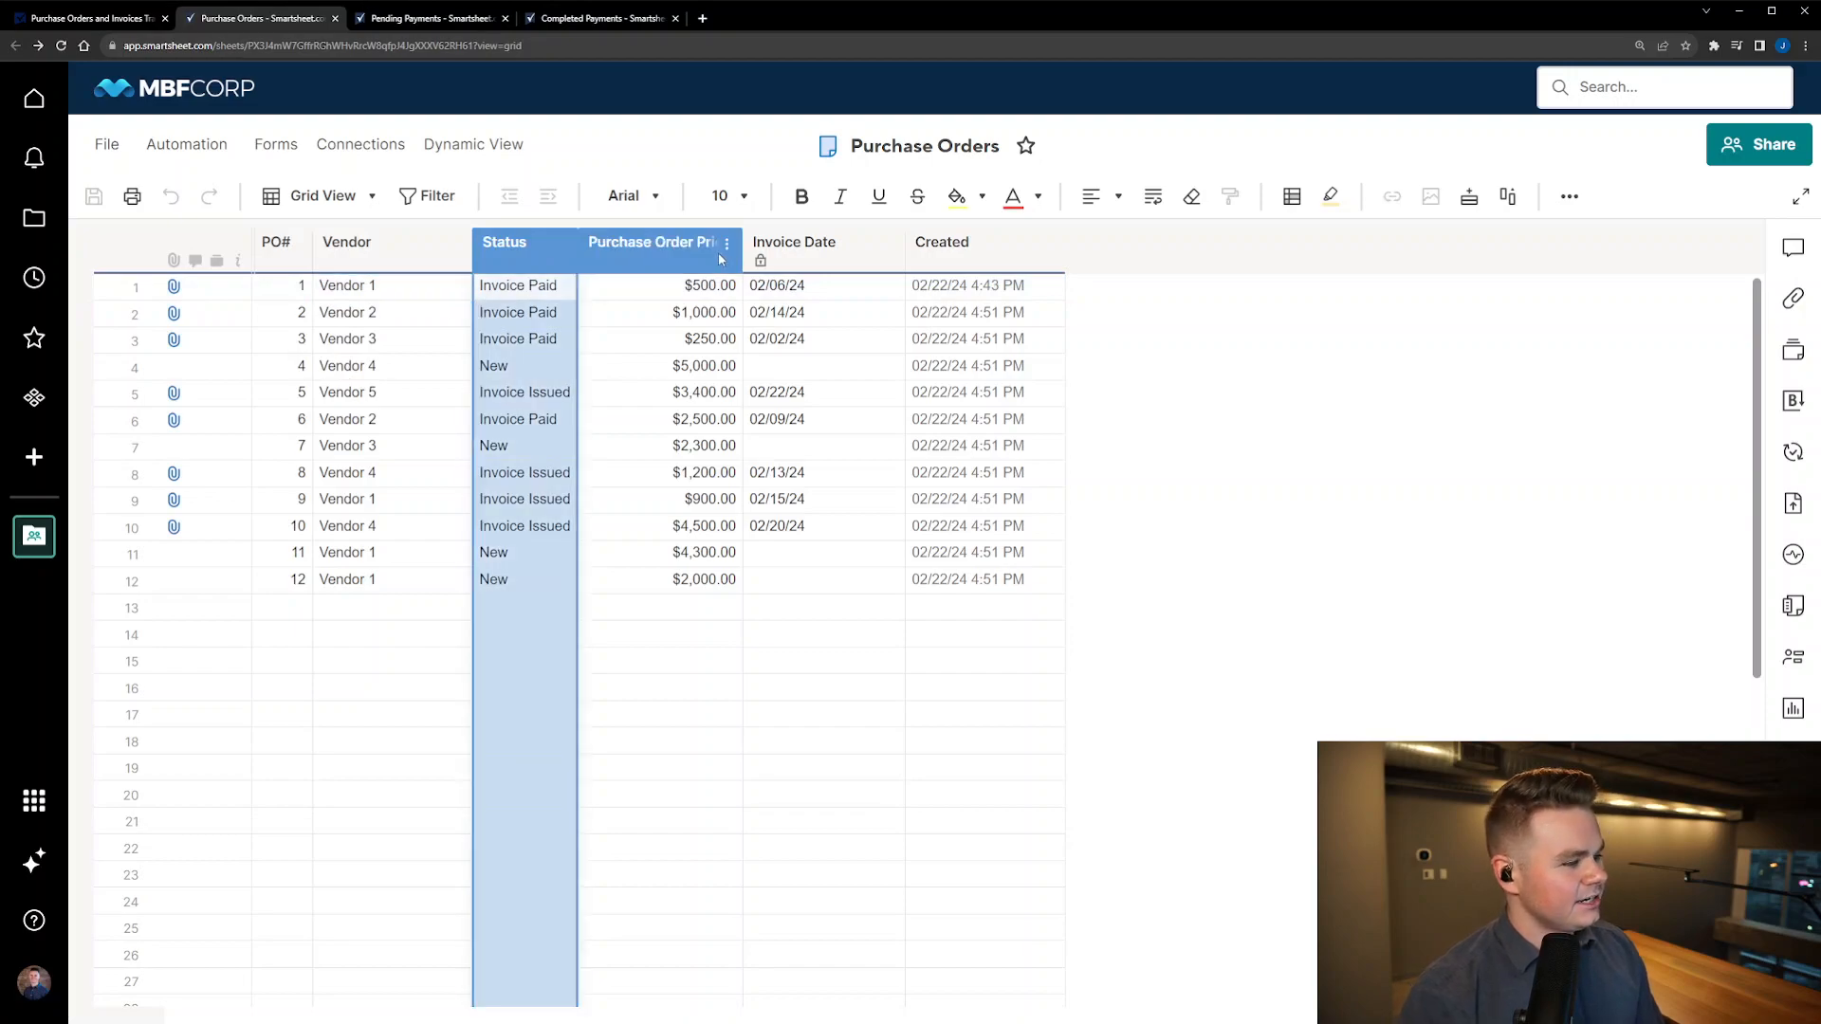
{"action": "left_click", "coordinate": [795, 242]}
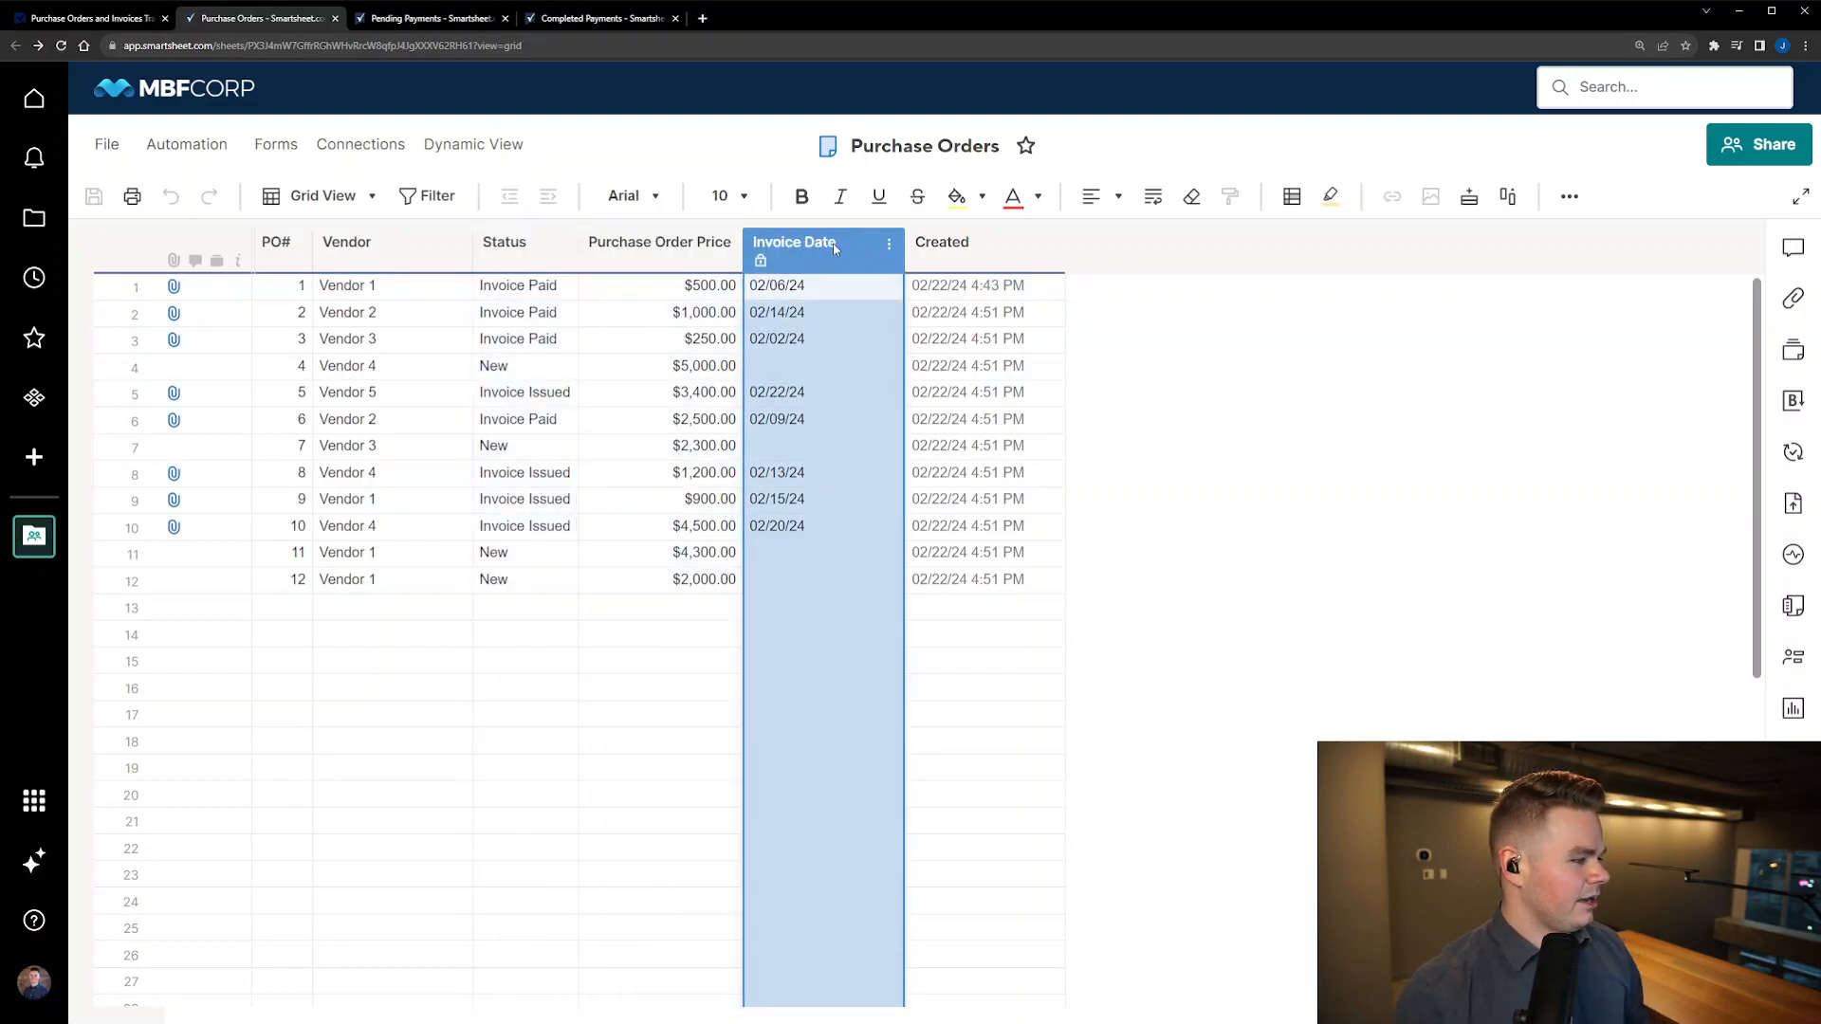
{"action": "left_click", "coordinate": [275, 144]}
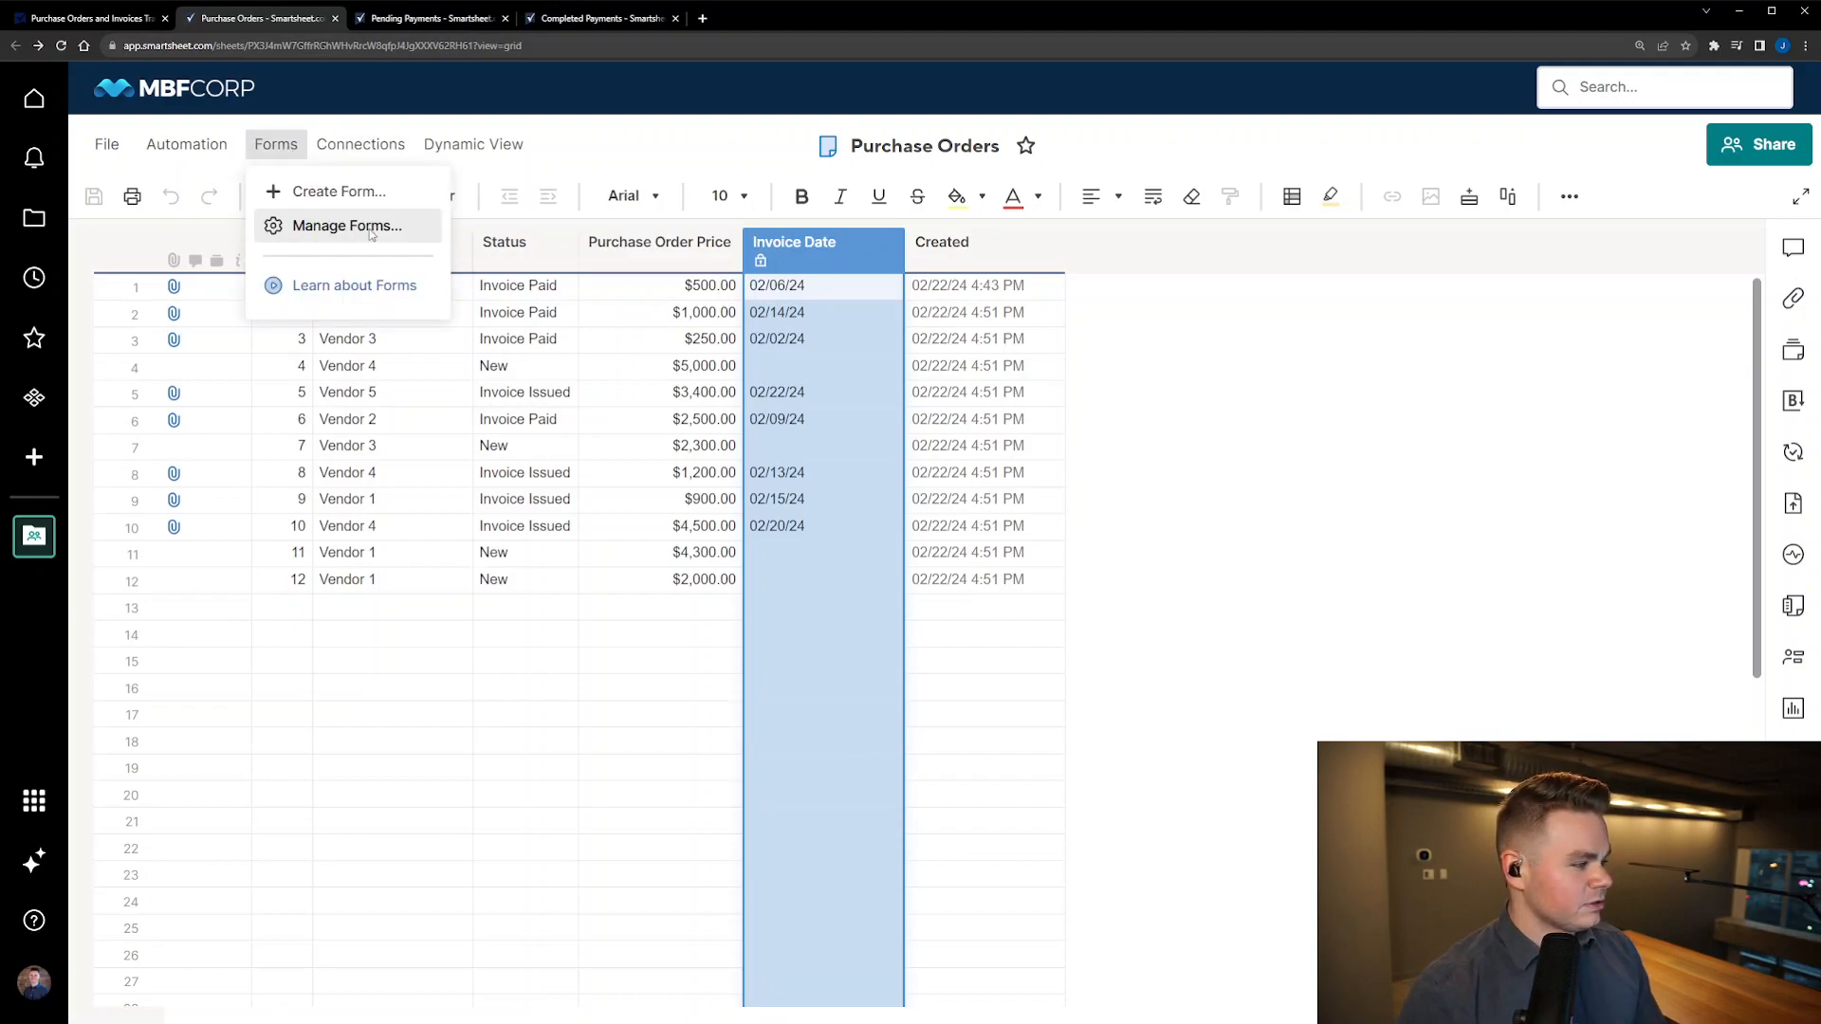
Step: Submit a Purchase Order Intake form entry for Vendor 2 priced at 1000
{"action": "left_click", "coordinate": [345, 226]}
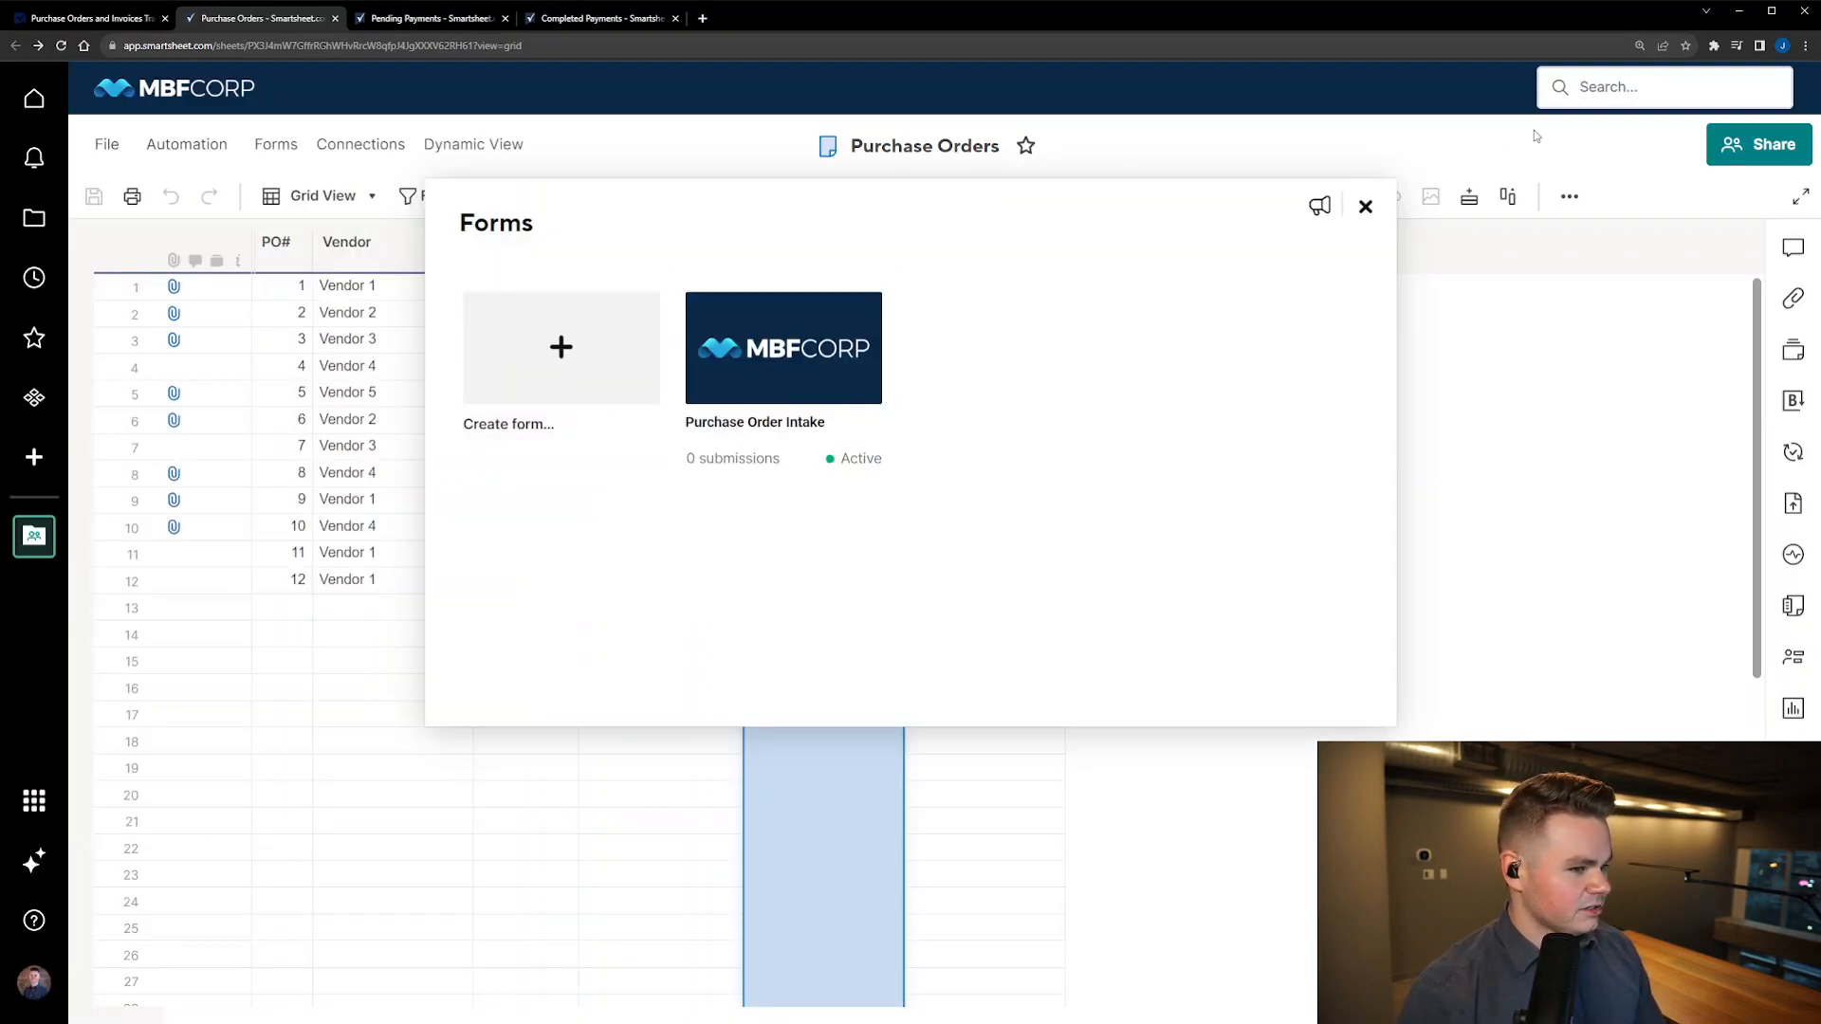
{"action": "left_click", "coordinate": [783, 348]}
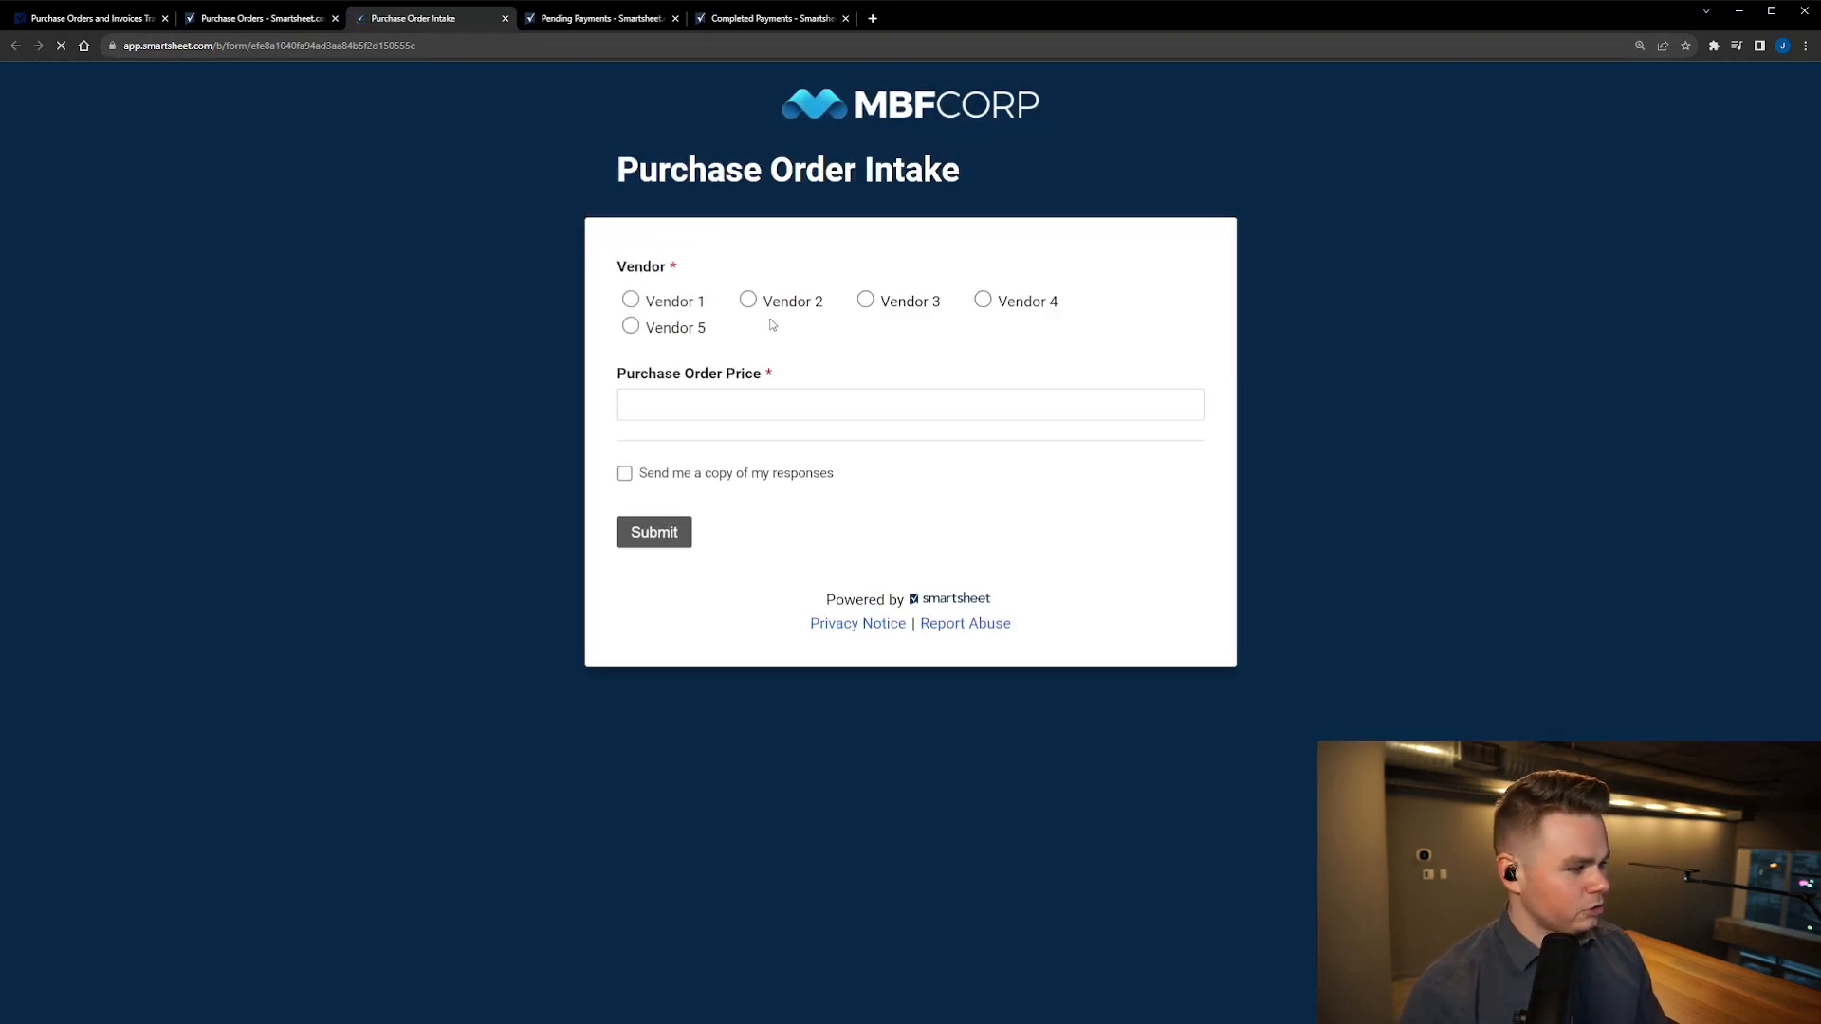
{"action": "left_click", "coordinate": [748, 301]}
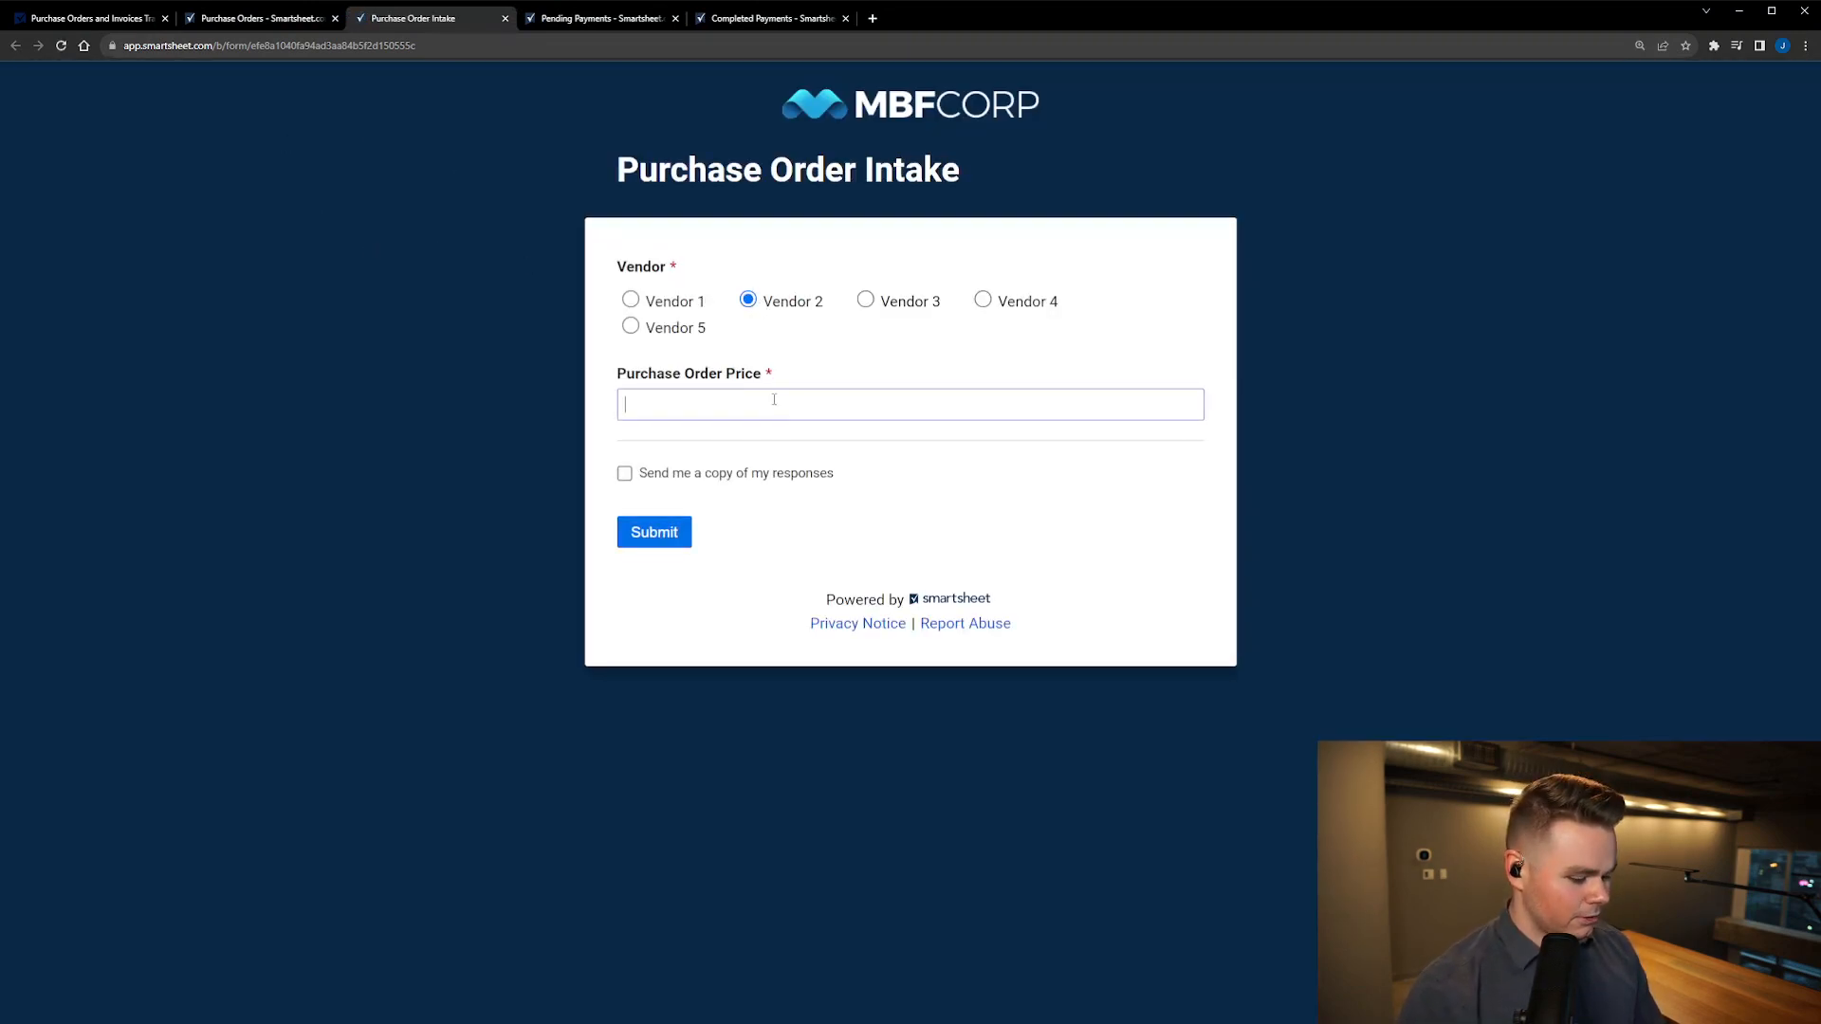
{"action": "type", "text": "1000"}
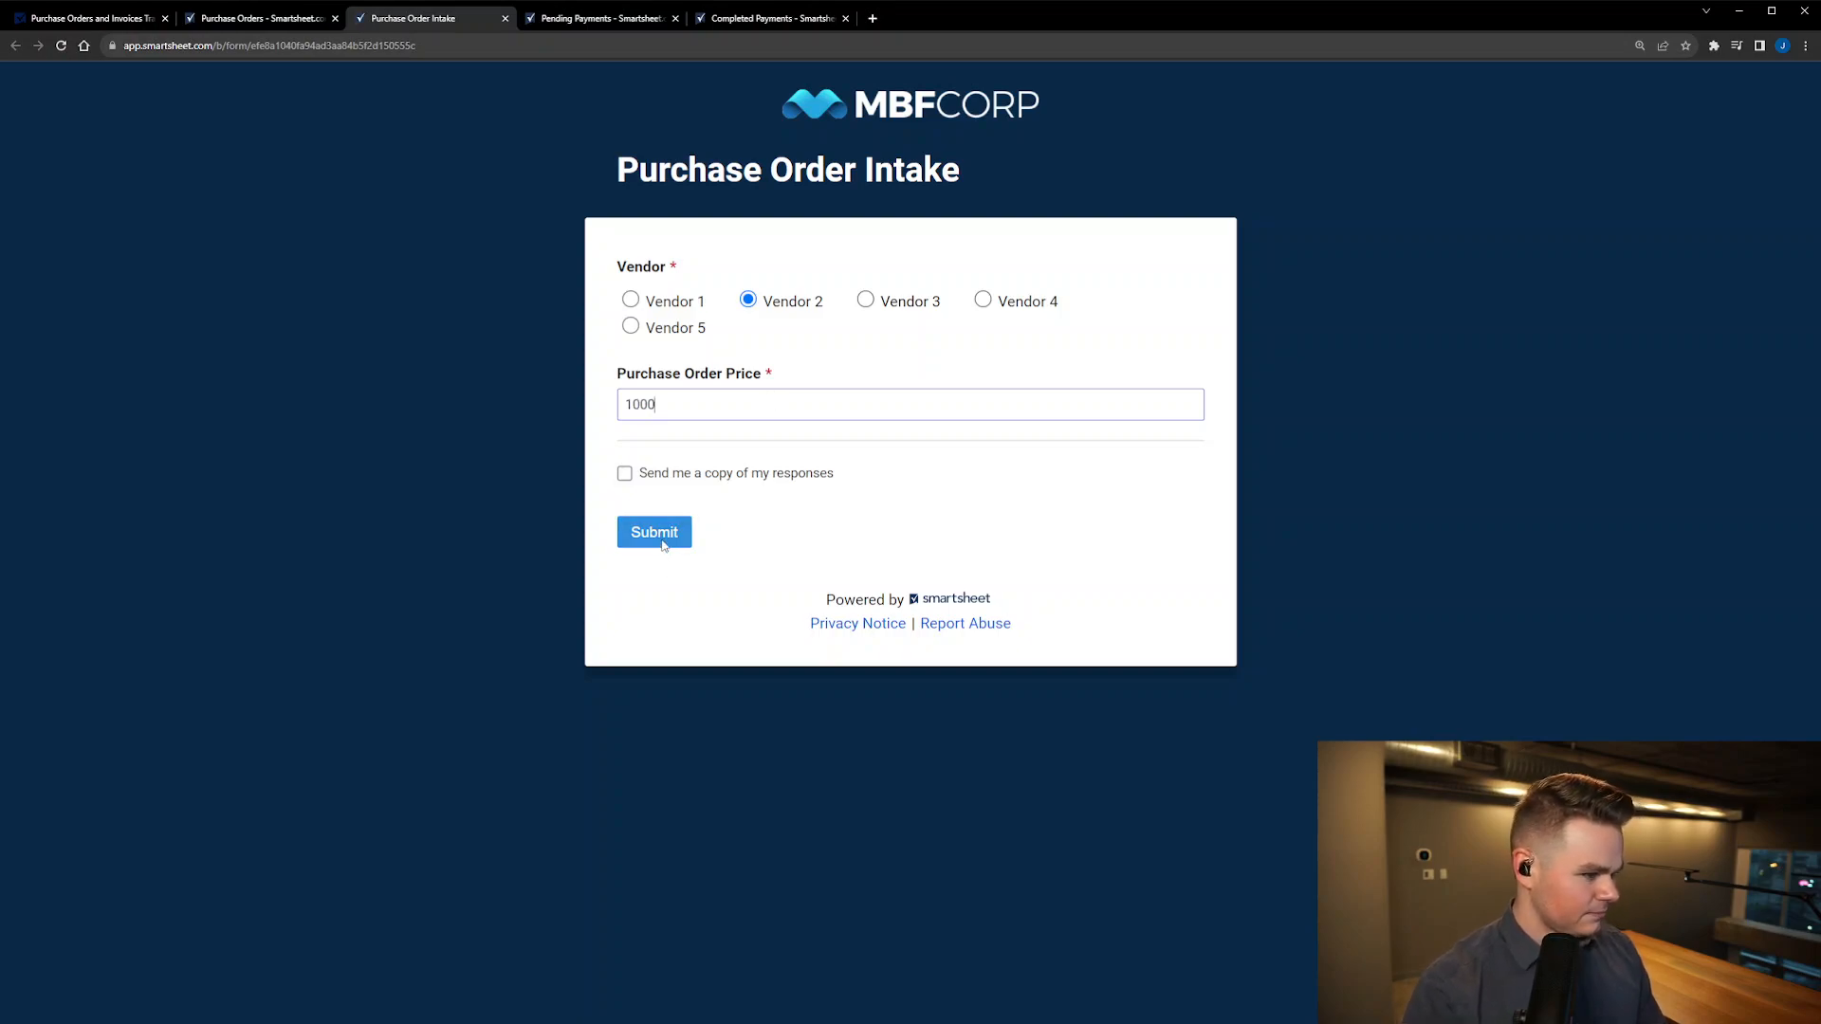
{"action": "left_click", "coordinate": [652, 532]}
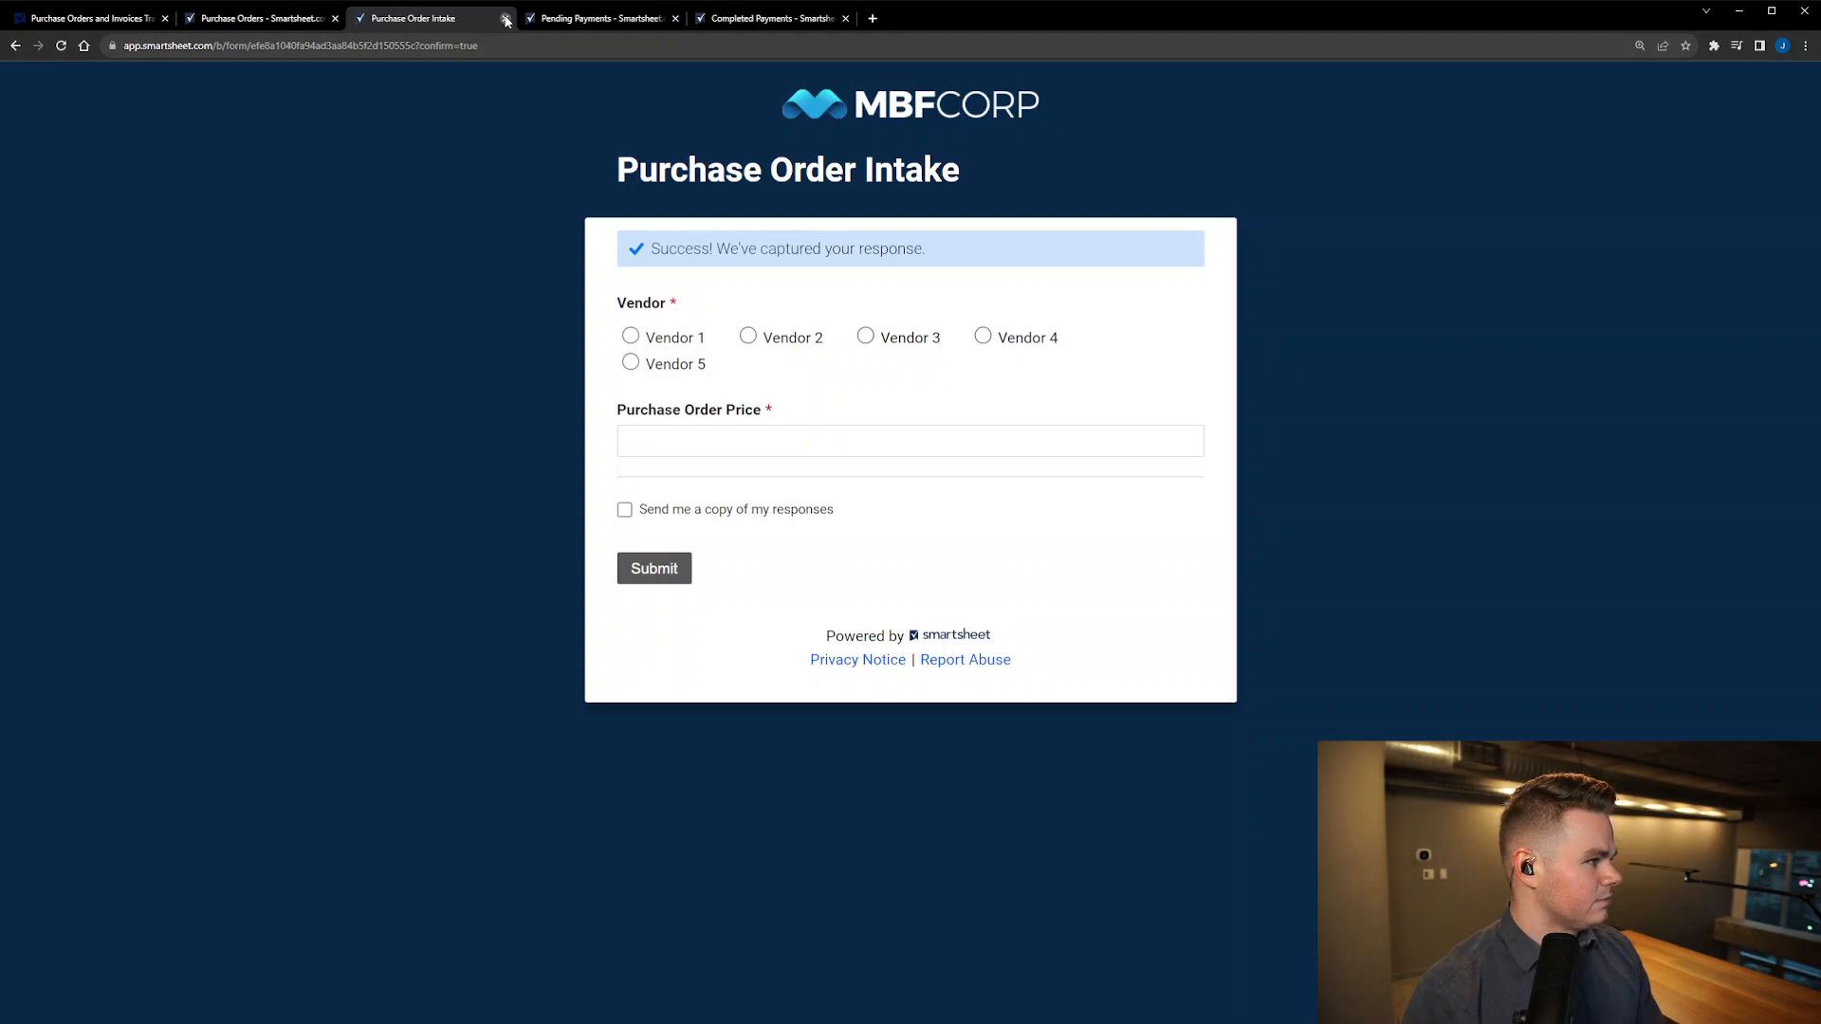
Step: Close the intake form and forms list, then reload the sheet
{"action": "left_click", "coordinate": [506, 17]}
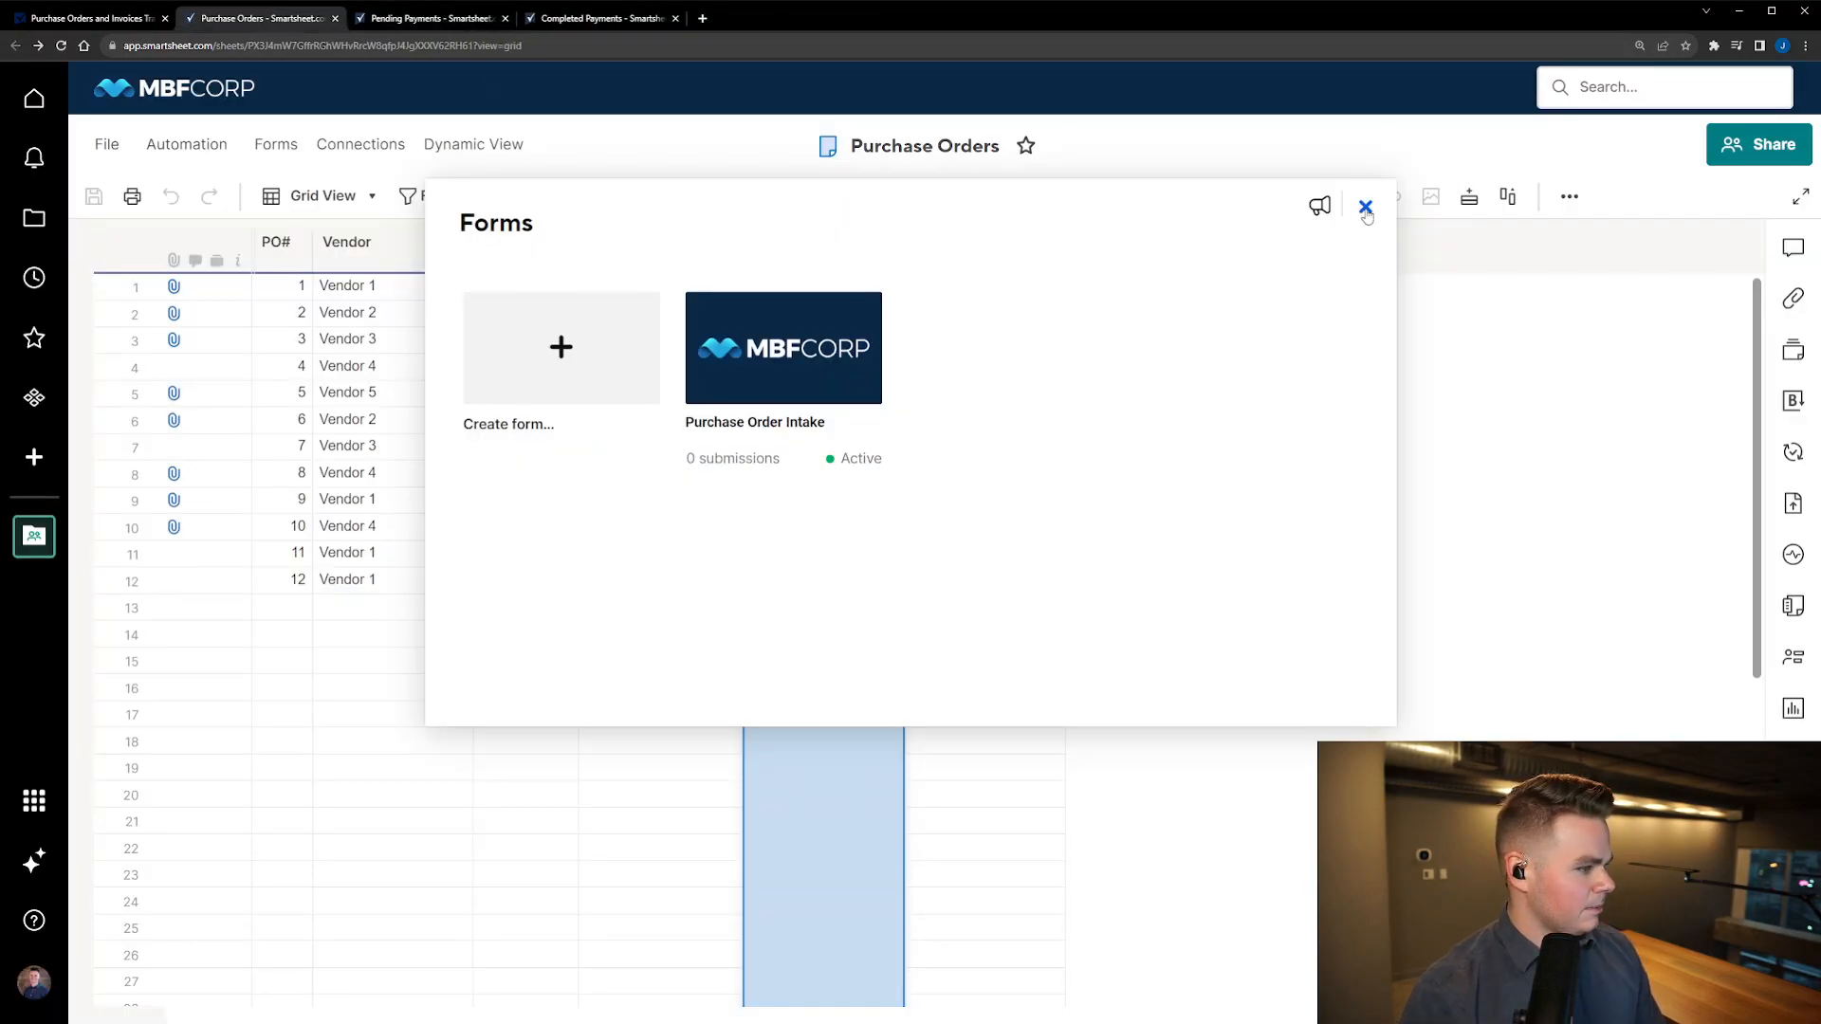
{"action": "left_click", "coordinate": [1366, 206]}
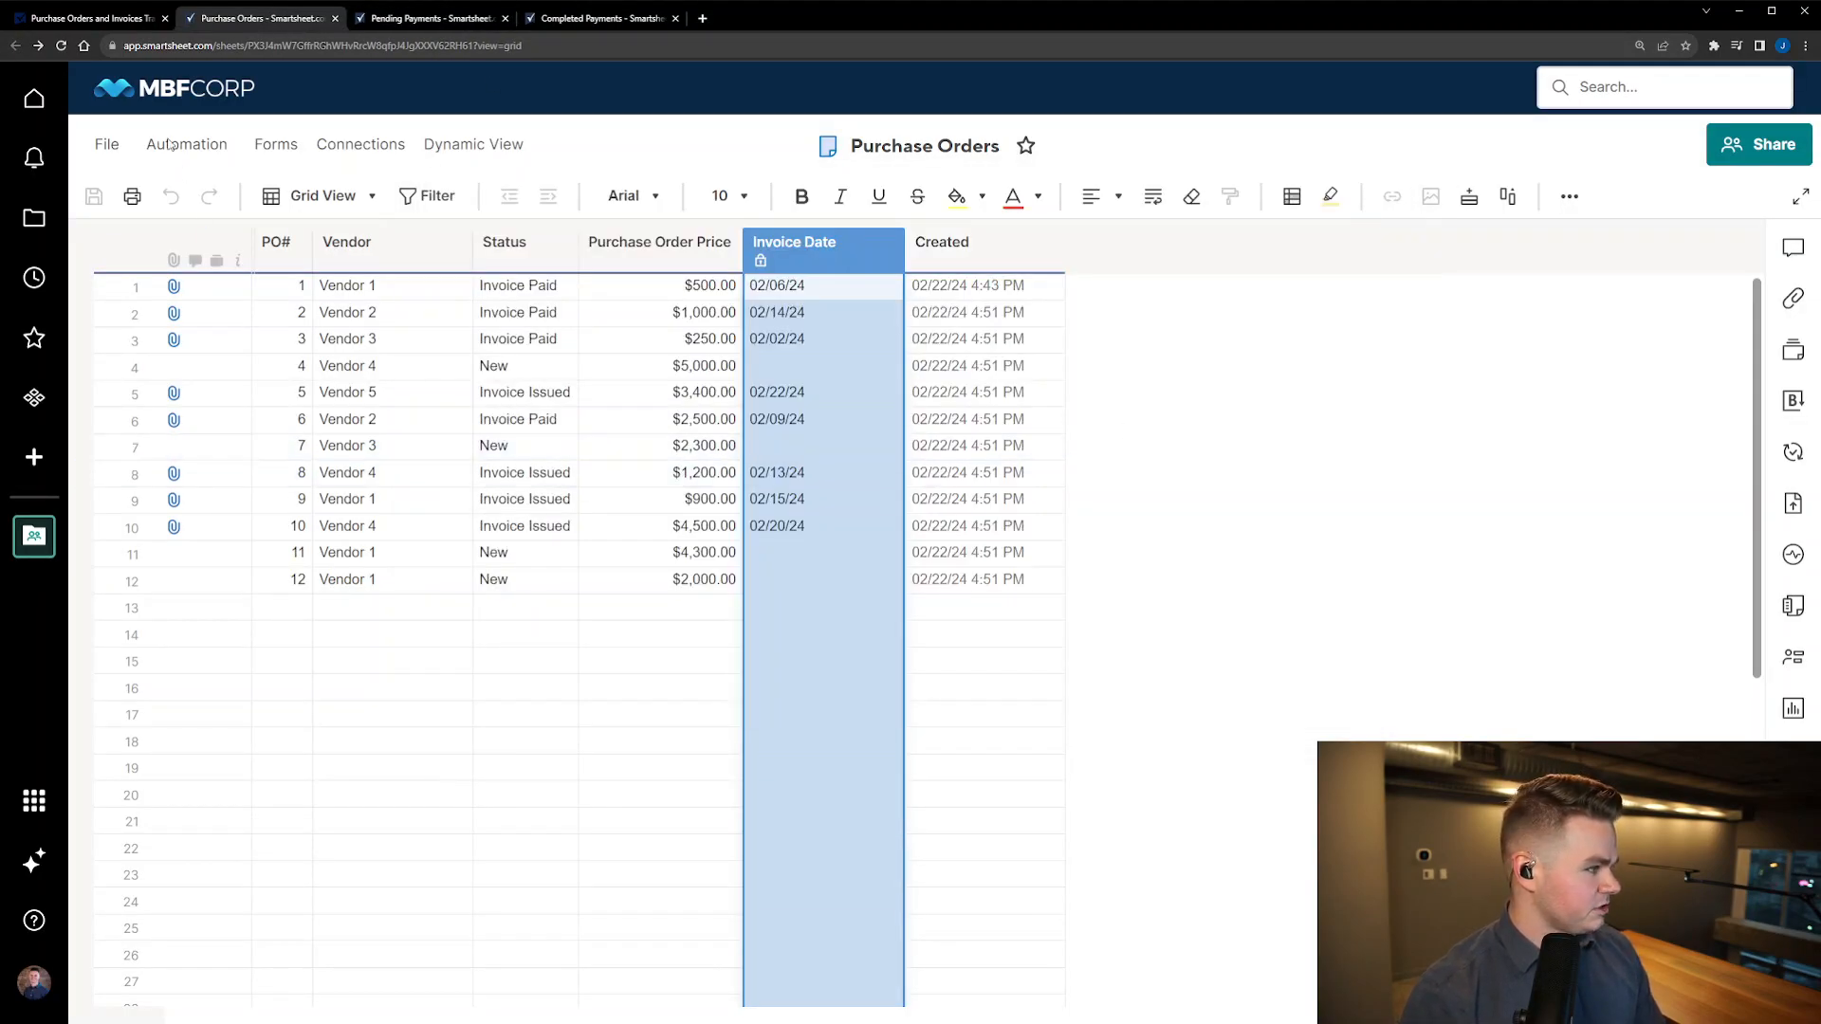
{"action": "left_click", "coordinate": [58, 46]}
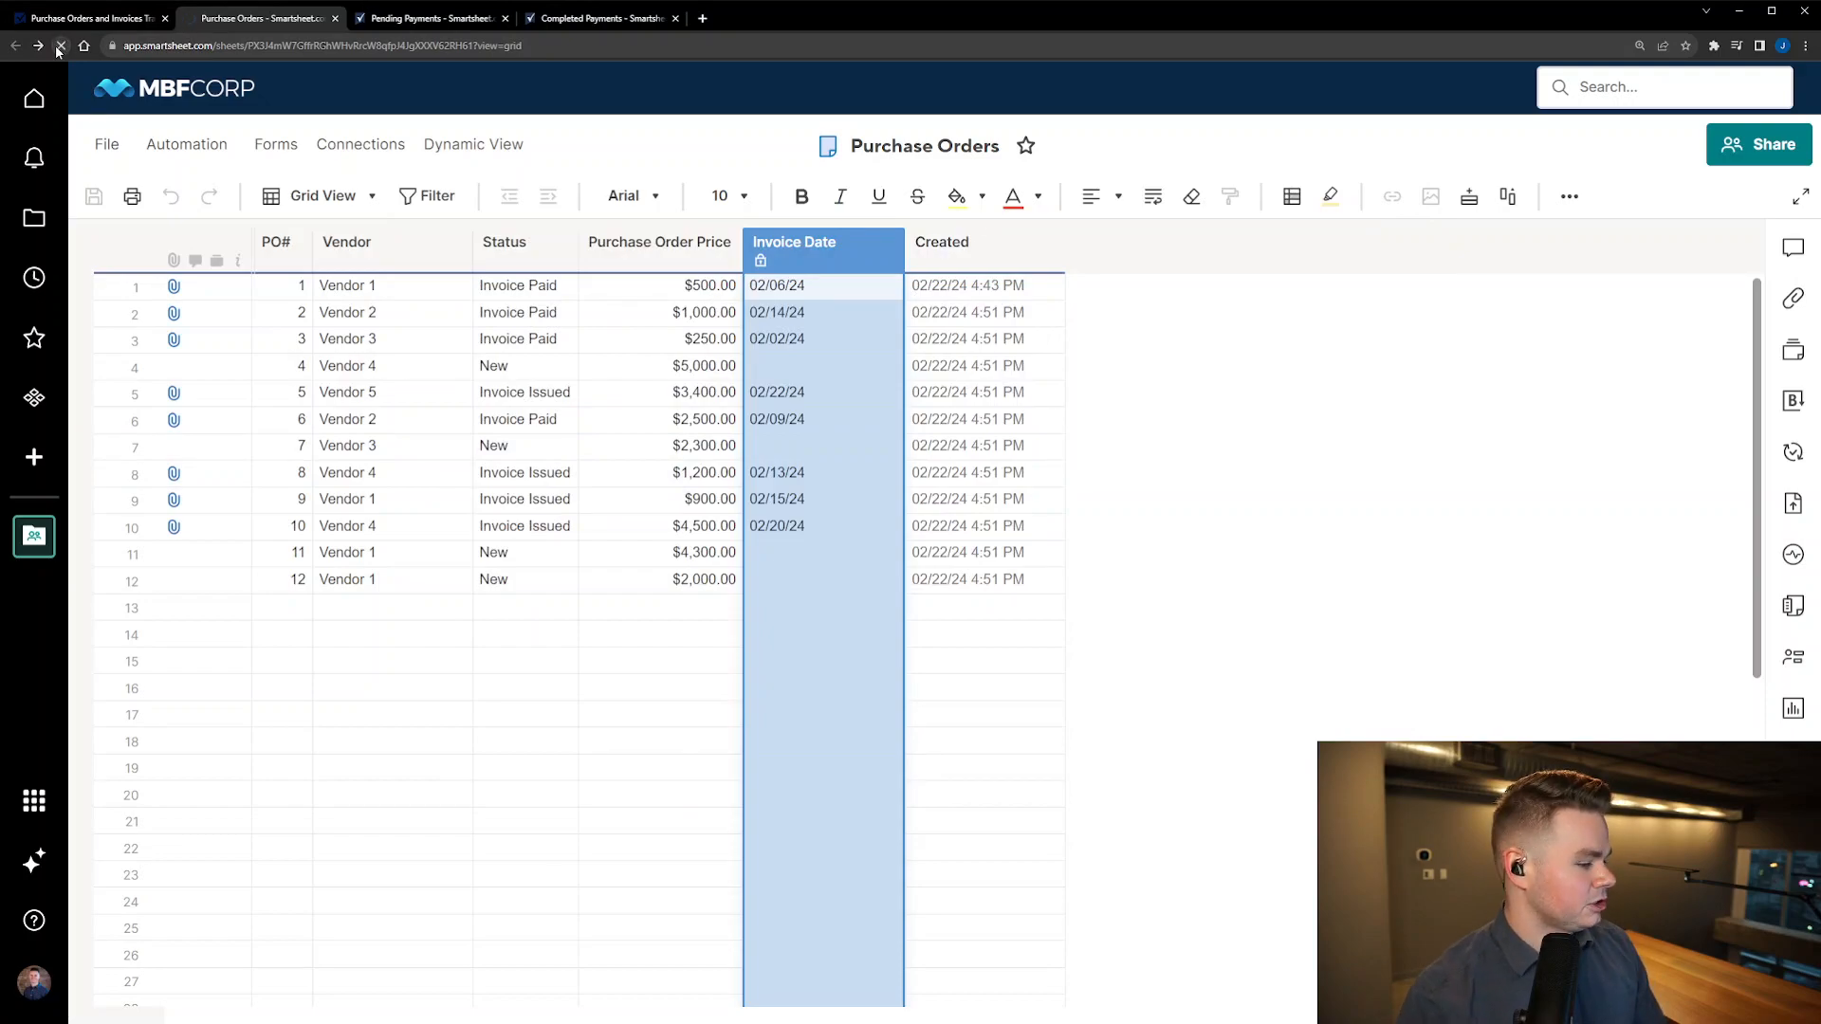
Step: Reload the sheet so row 13 appears: Vendor 2, status New, $1,000.00
{"action": "left_click", "coordinate": [61, 46]}
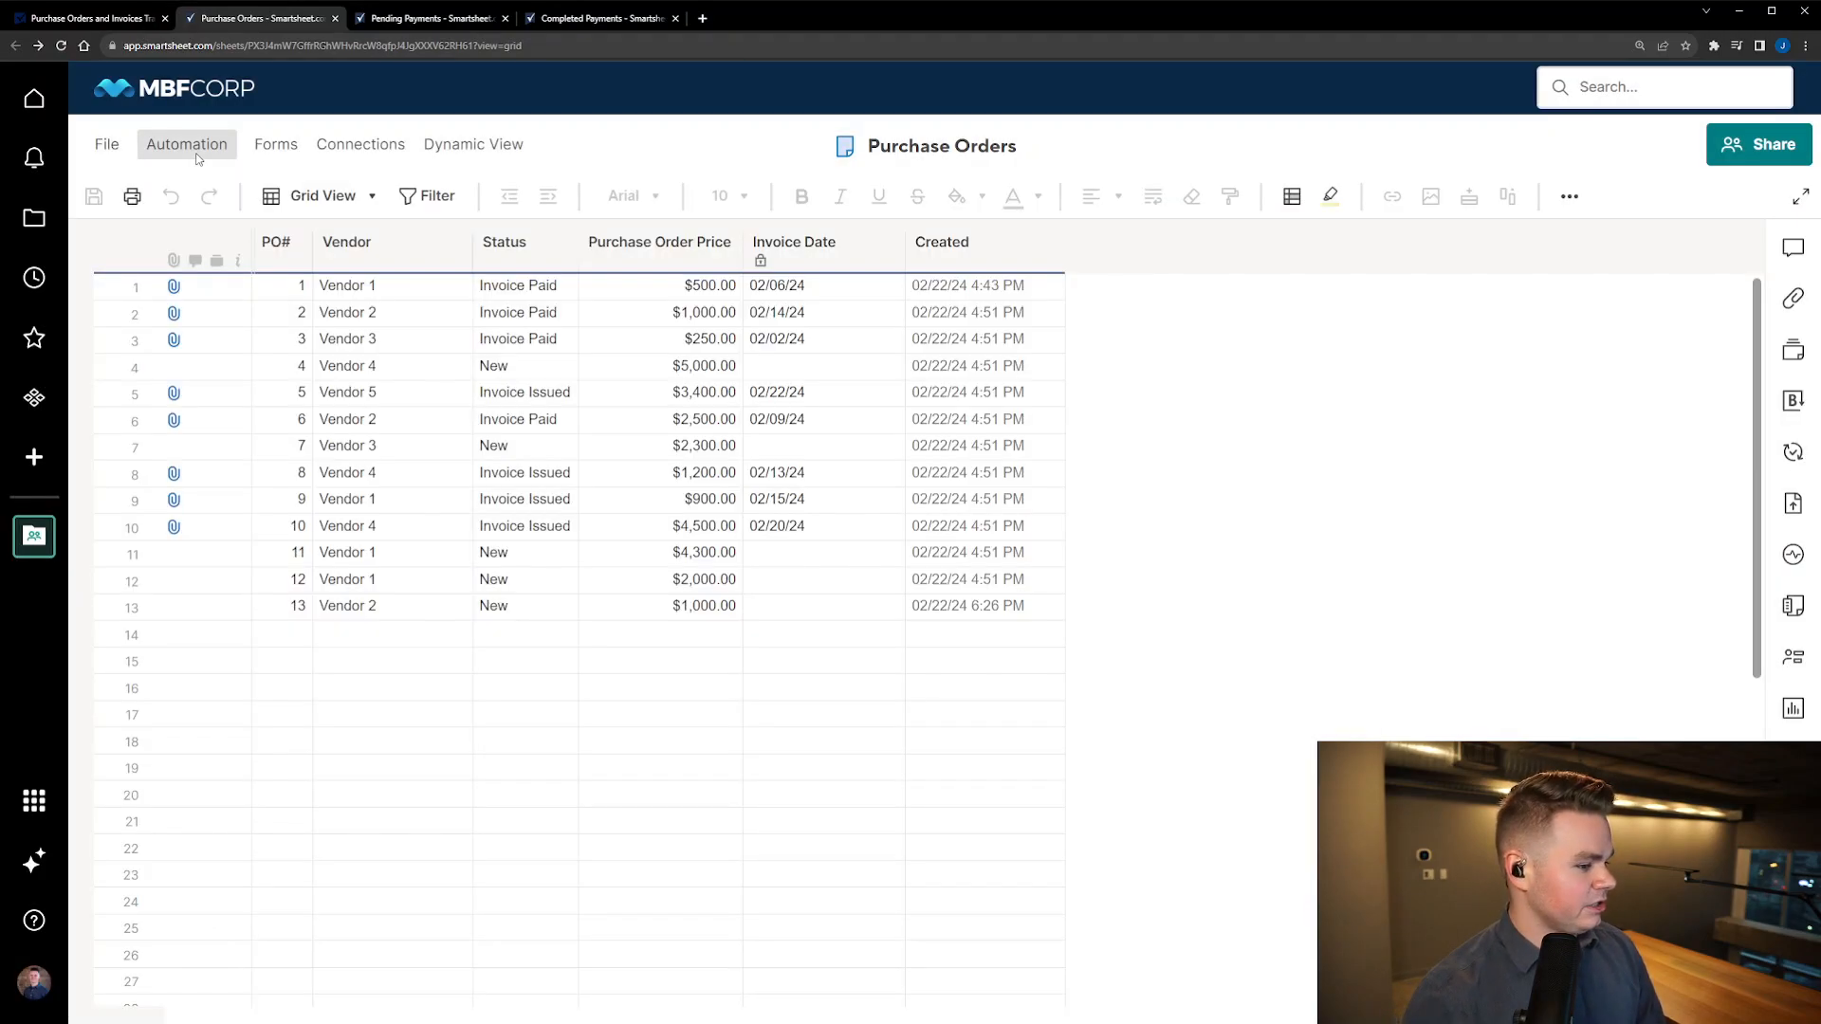
{"action": "left_click", "coordinate": [186, 144]}
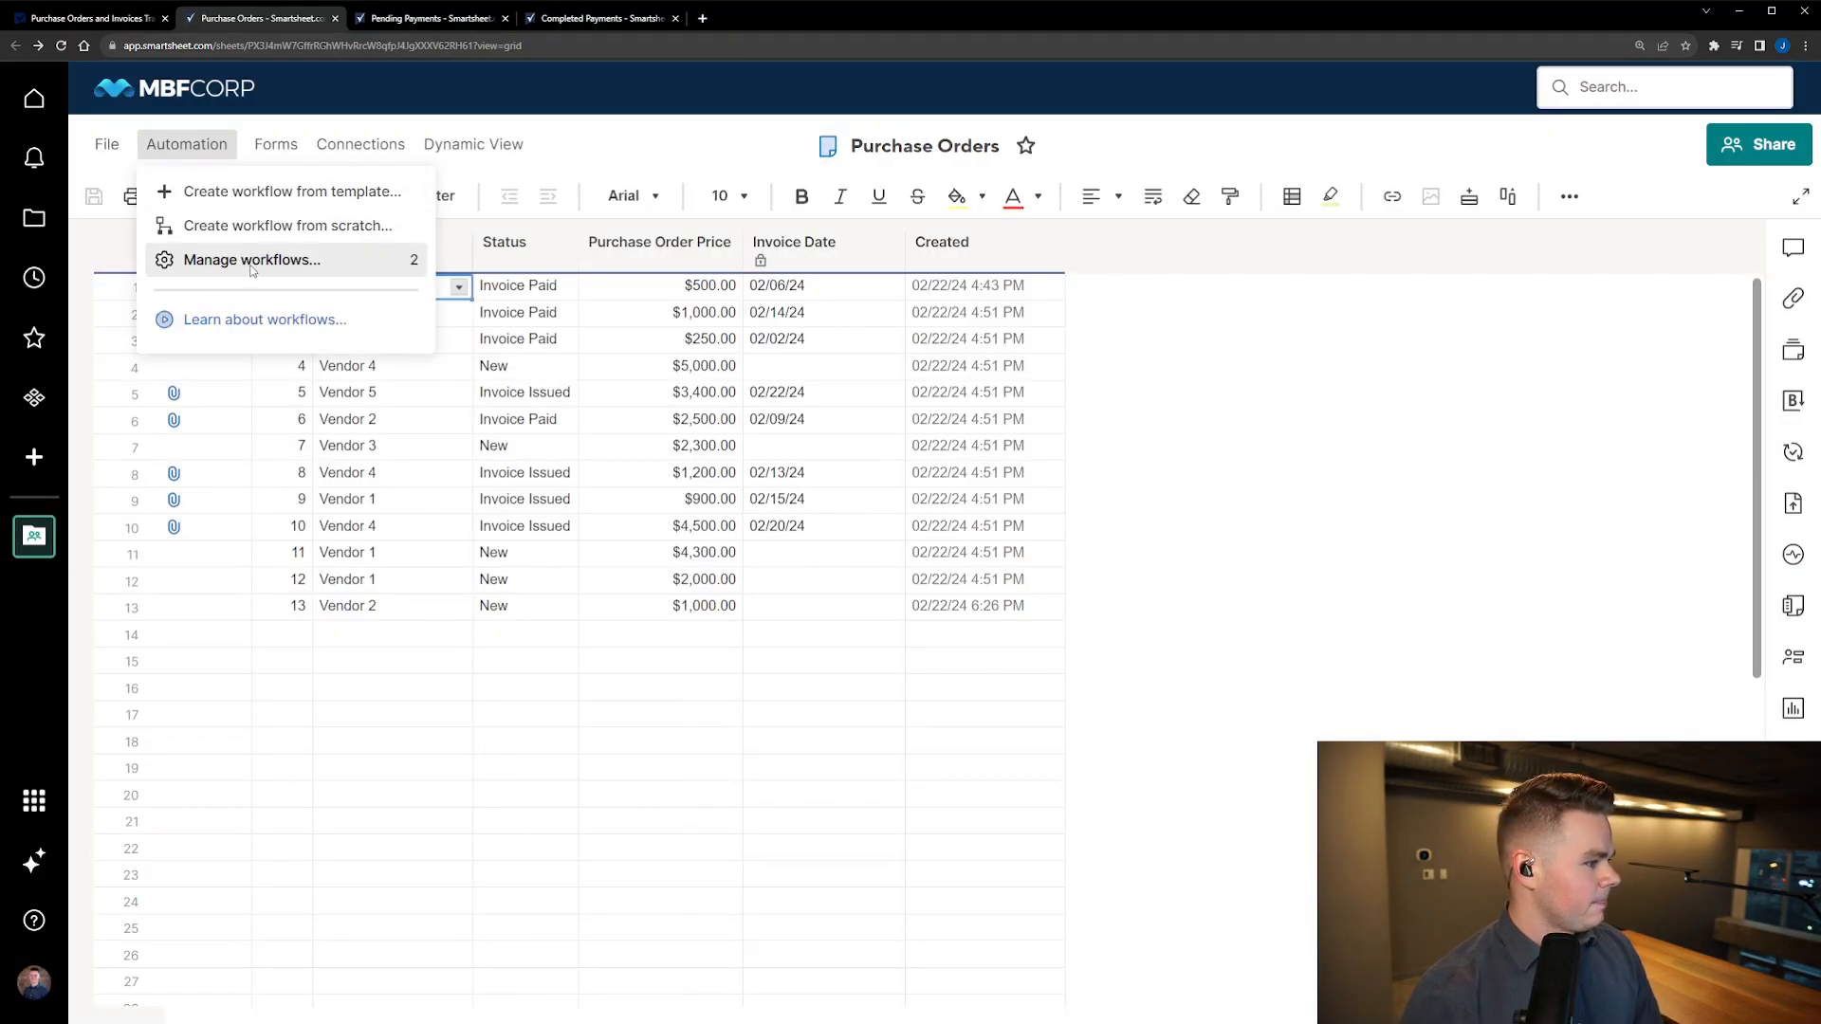
{"action": "left_click", "coordinate": [251, 259]}
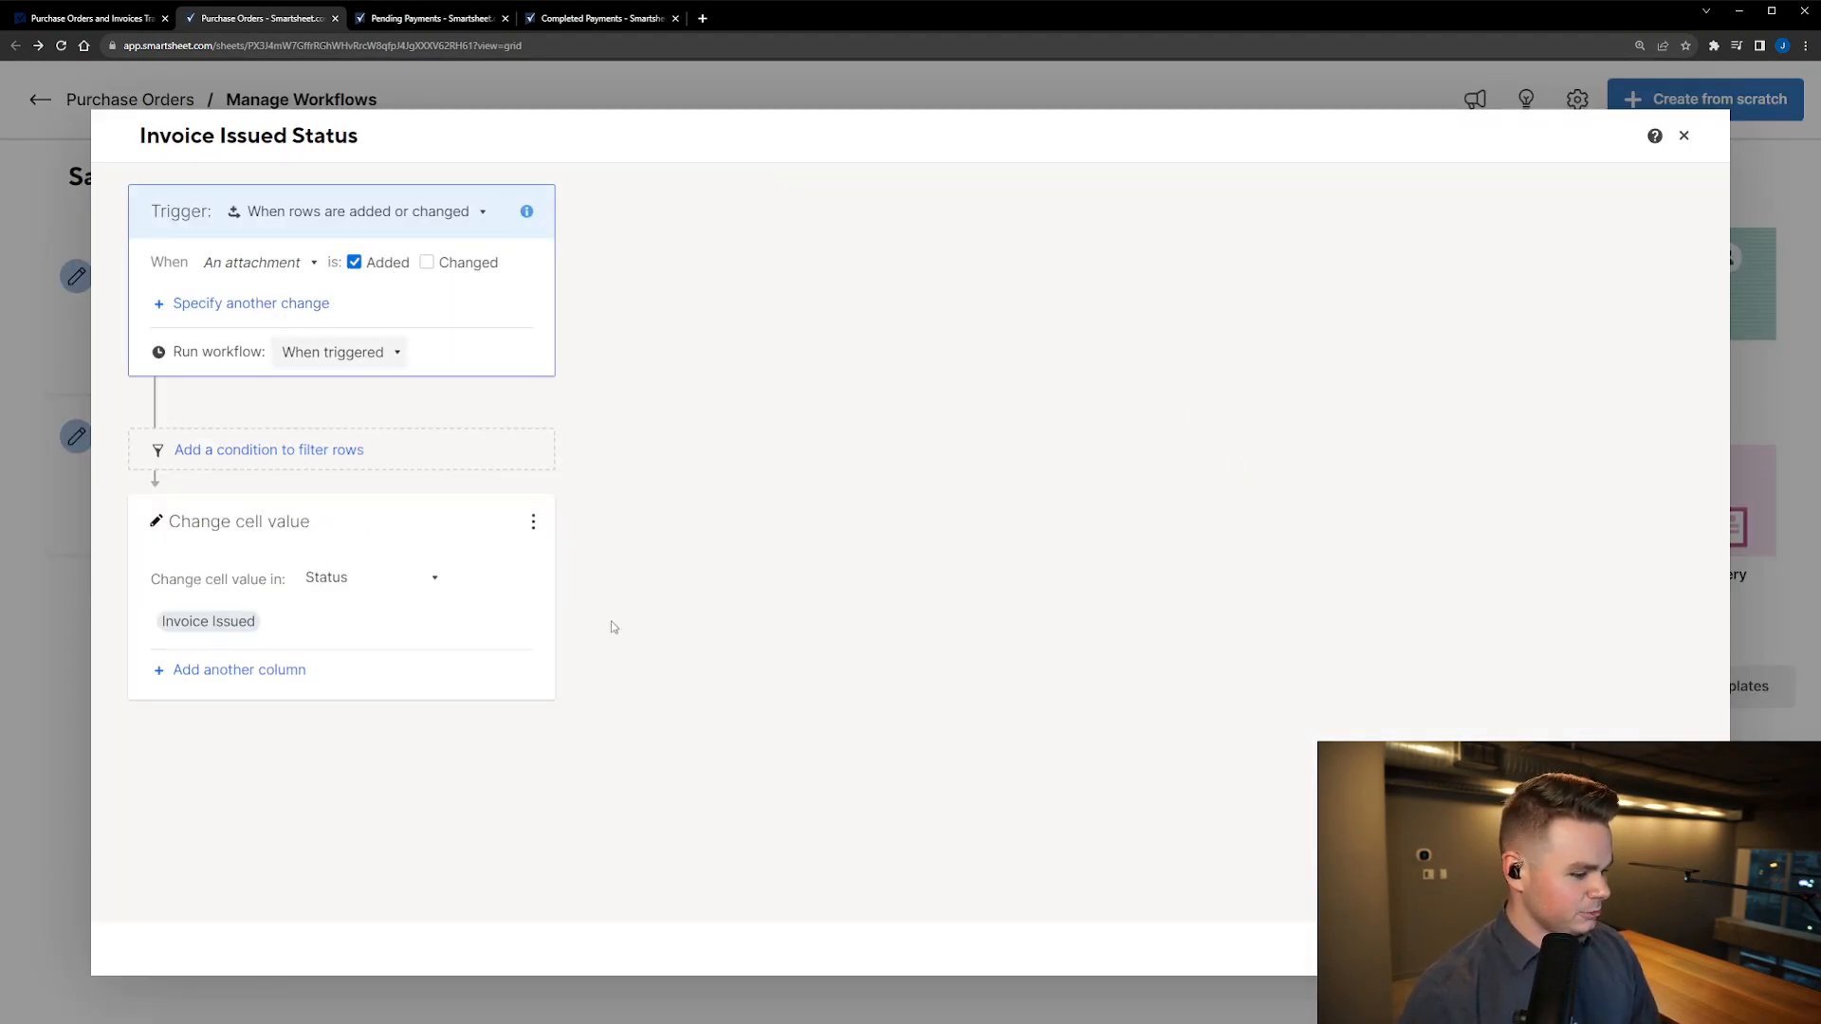
{"action": "left_click", "coordinate": [1683, 135]}
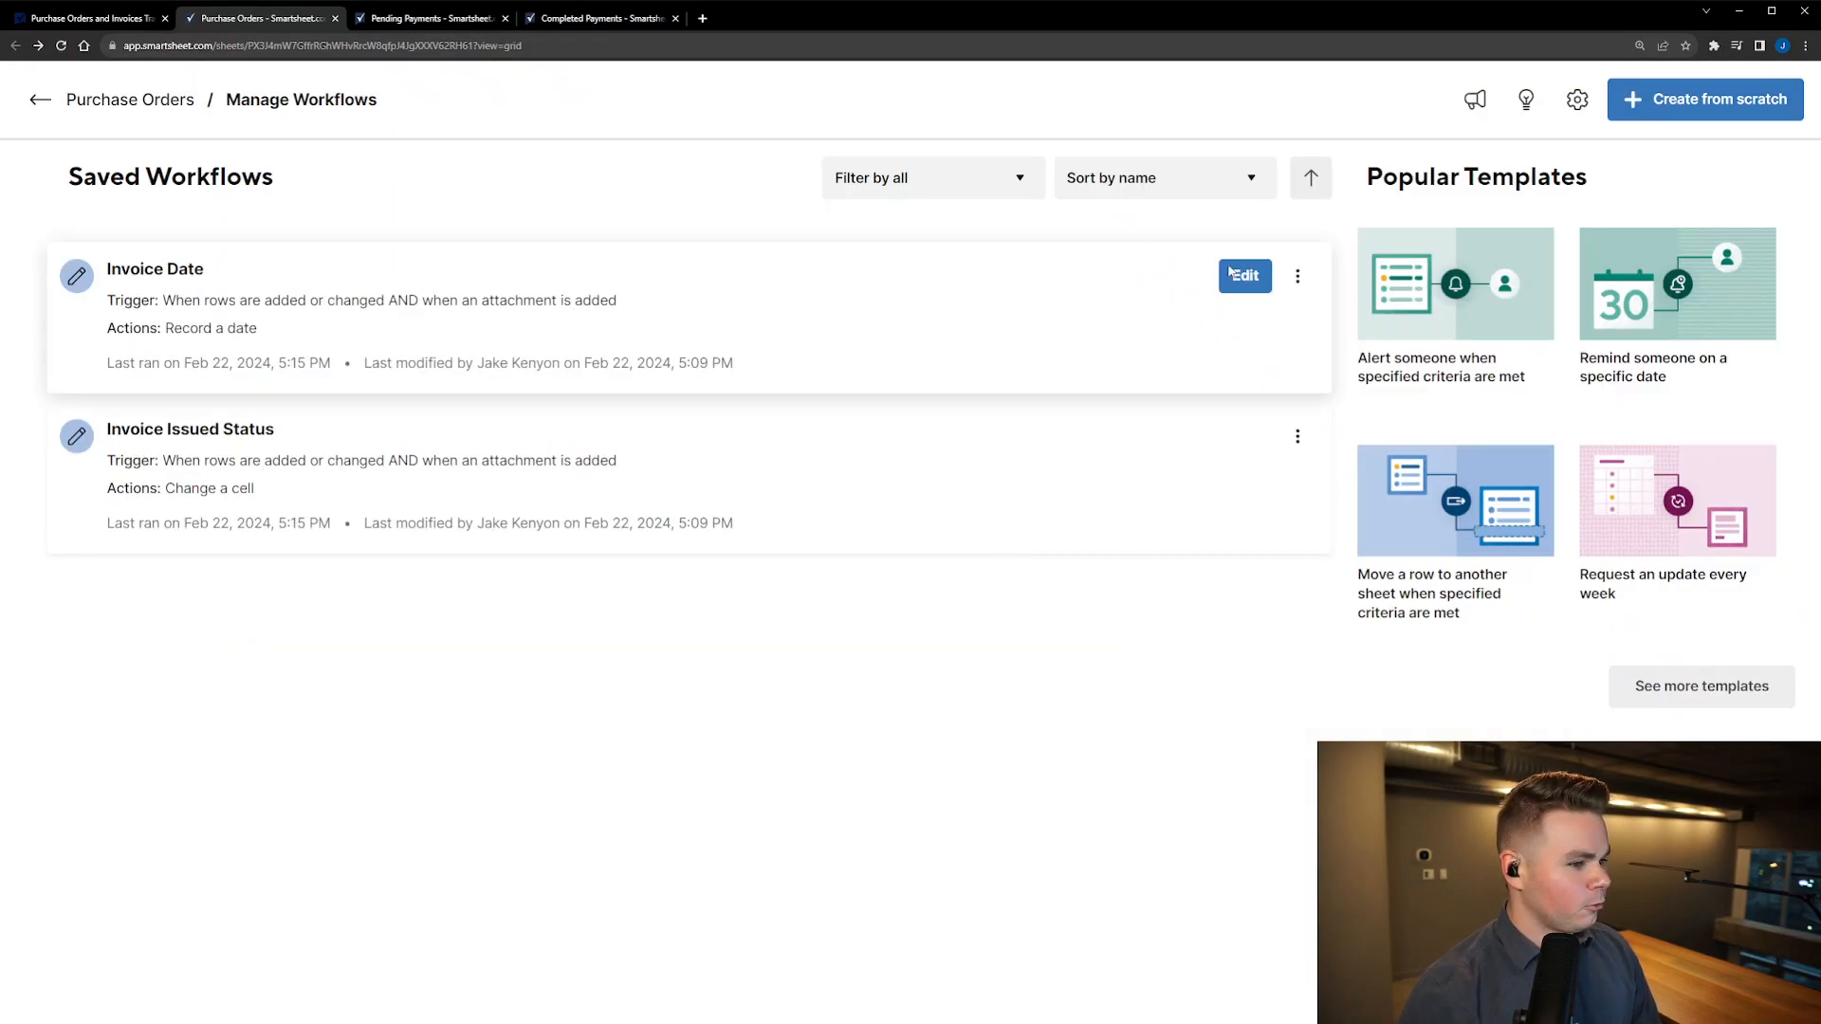
{"action": "left_click", "coordinate": [1244, 275]}
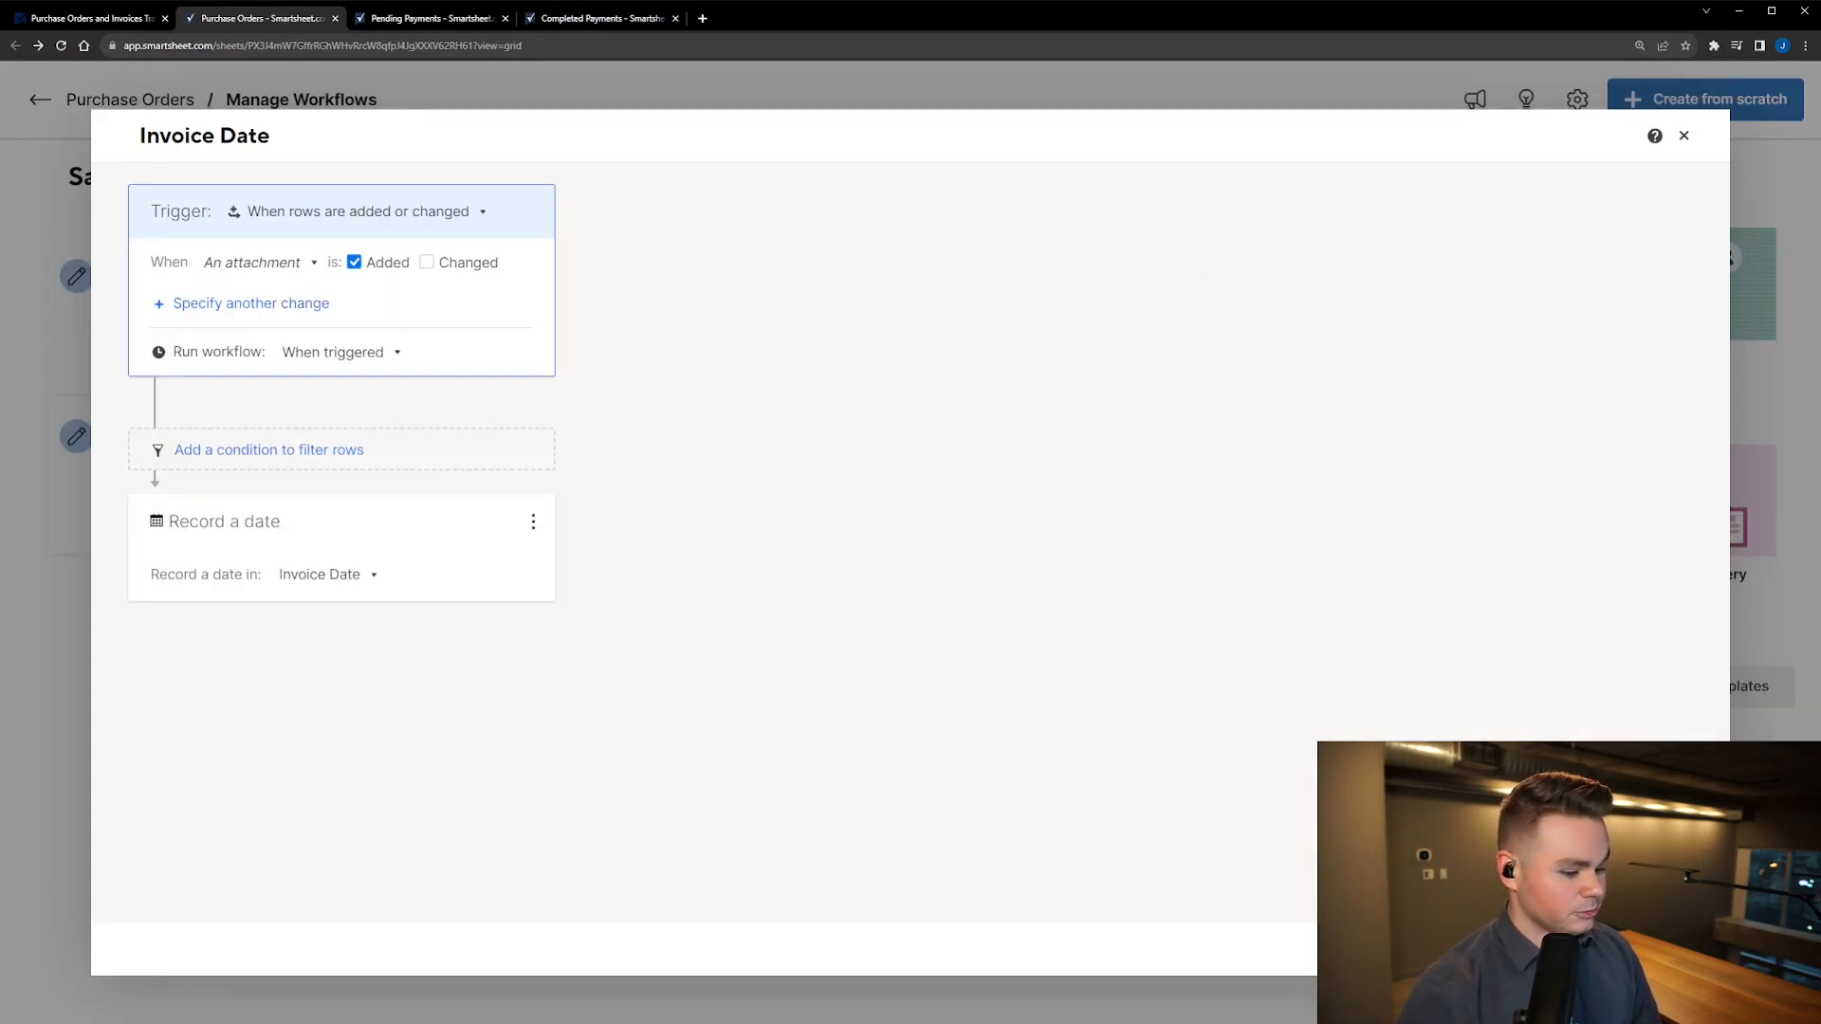
{"action": "left_click", "coordinate": [1682, 136]}
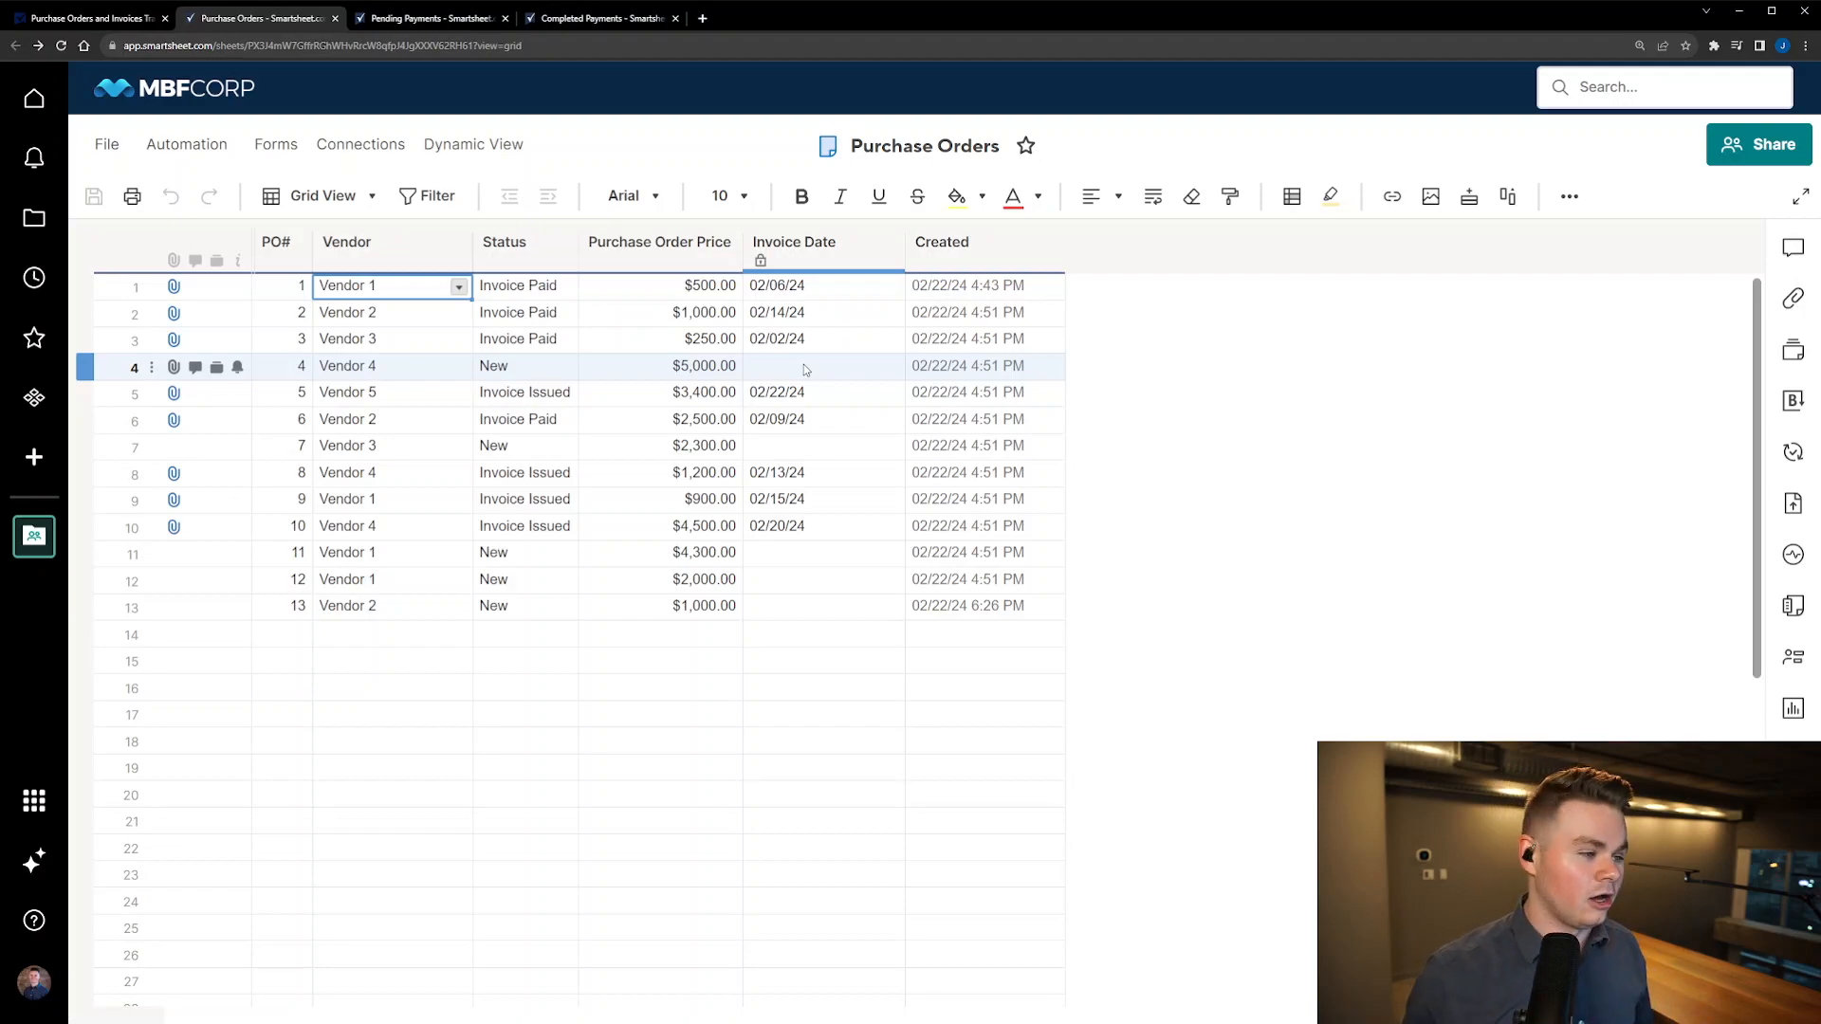
{"action": "mouse_move", "coordinate": [797, 369]}
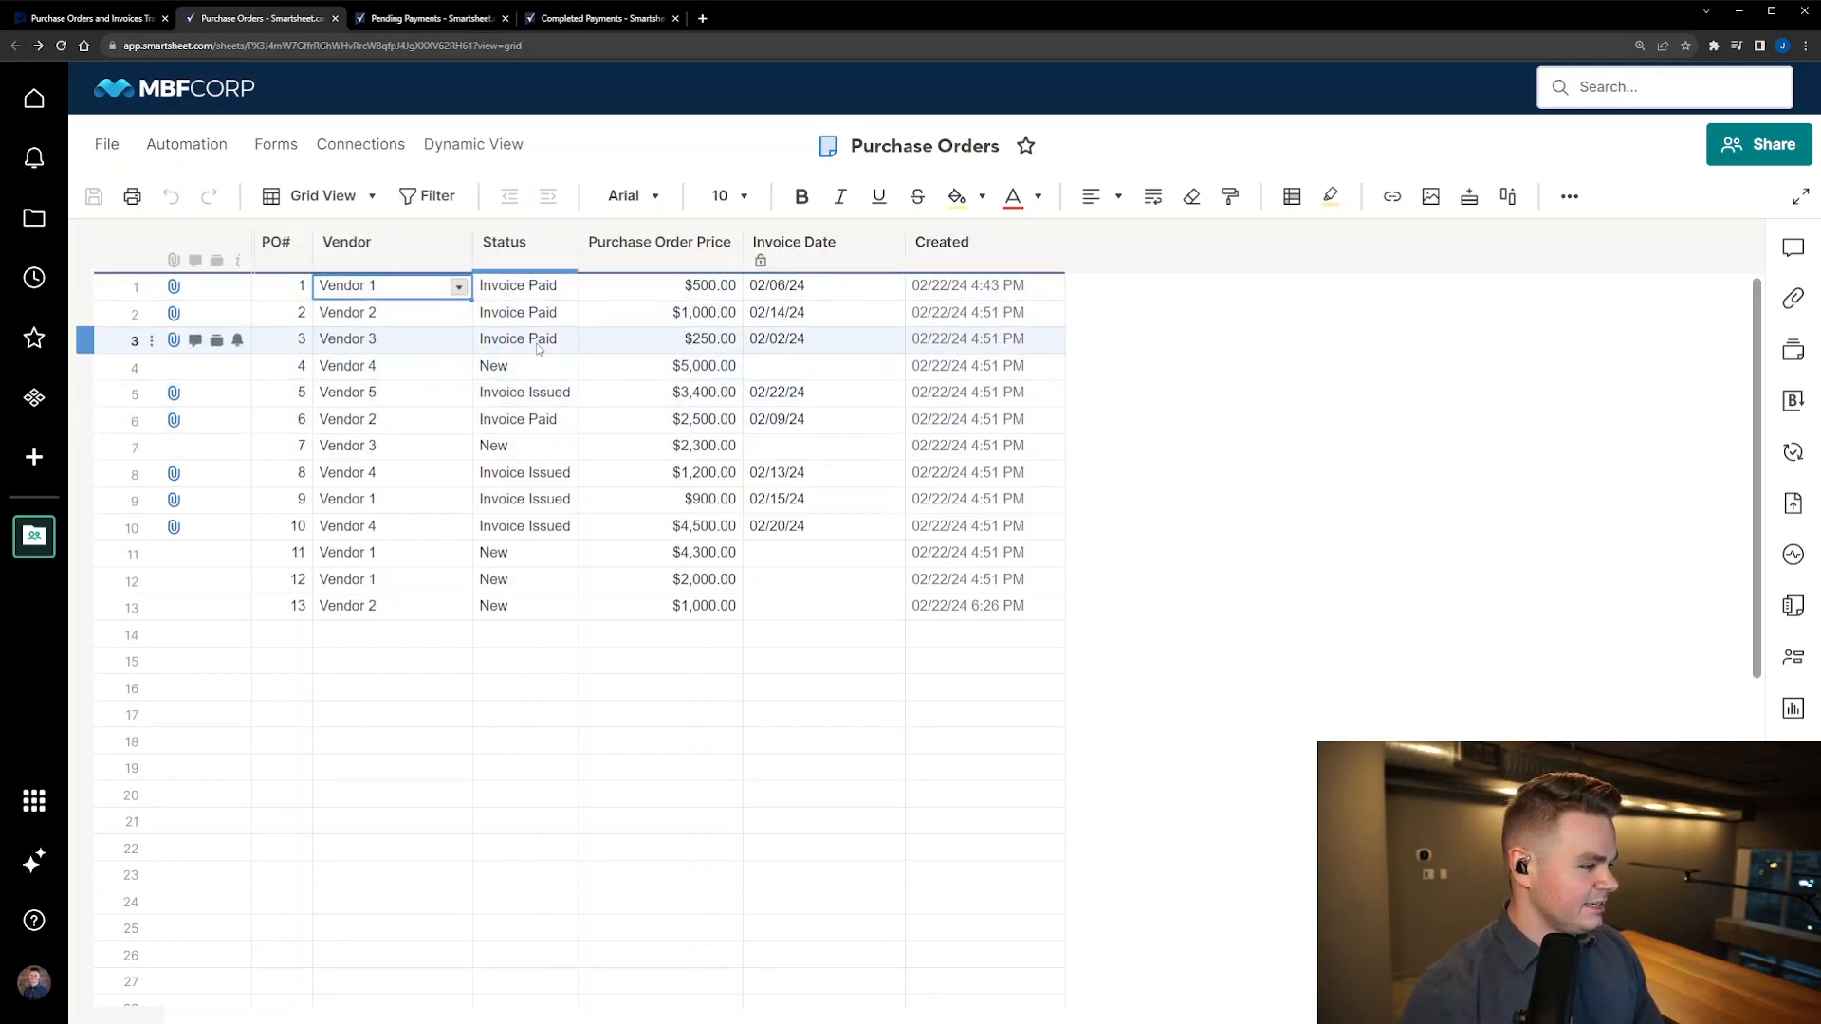
{"action": "left_click", "coordinate": [523, 391]}
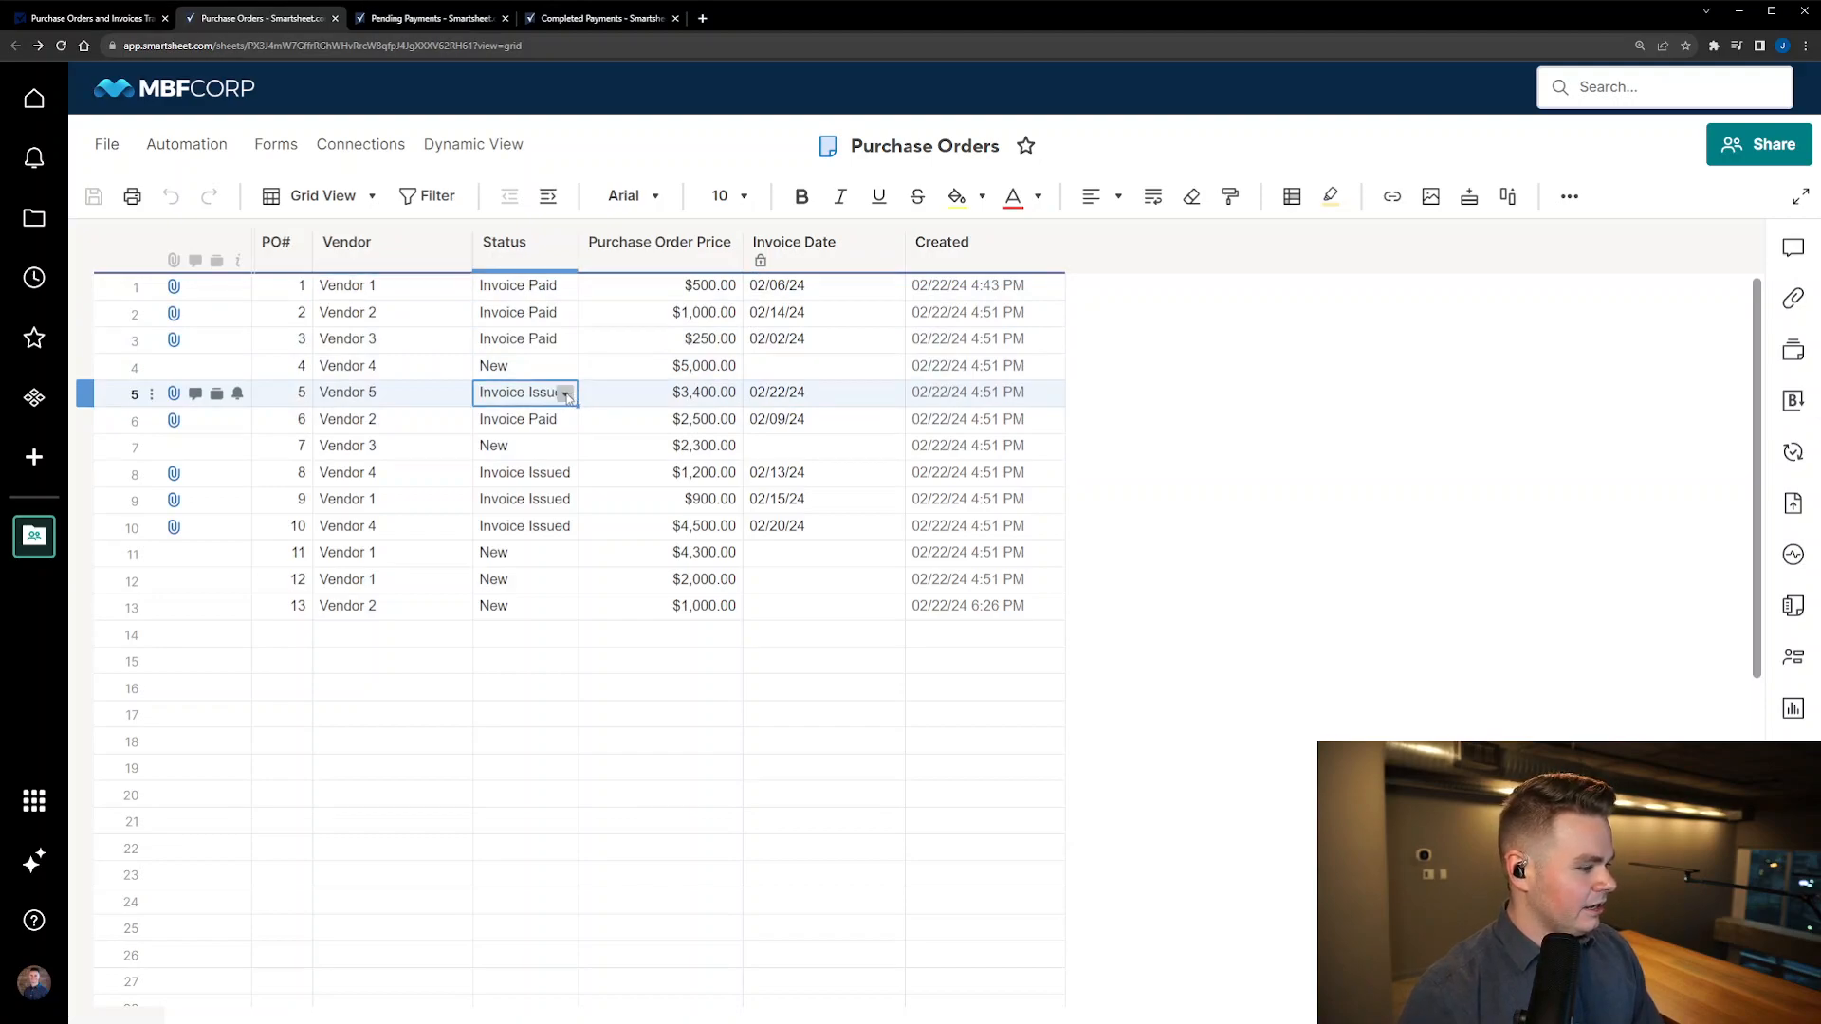
{"action": "left_click", "coordinate": [565, 391]}
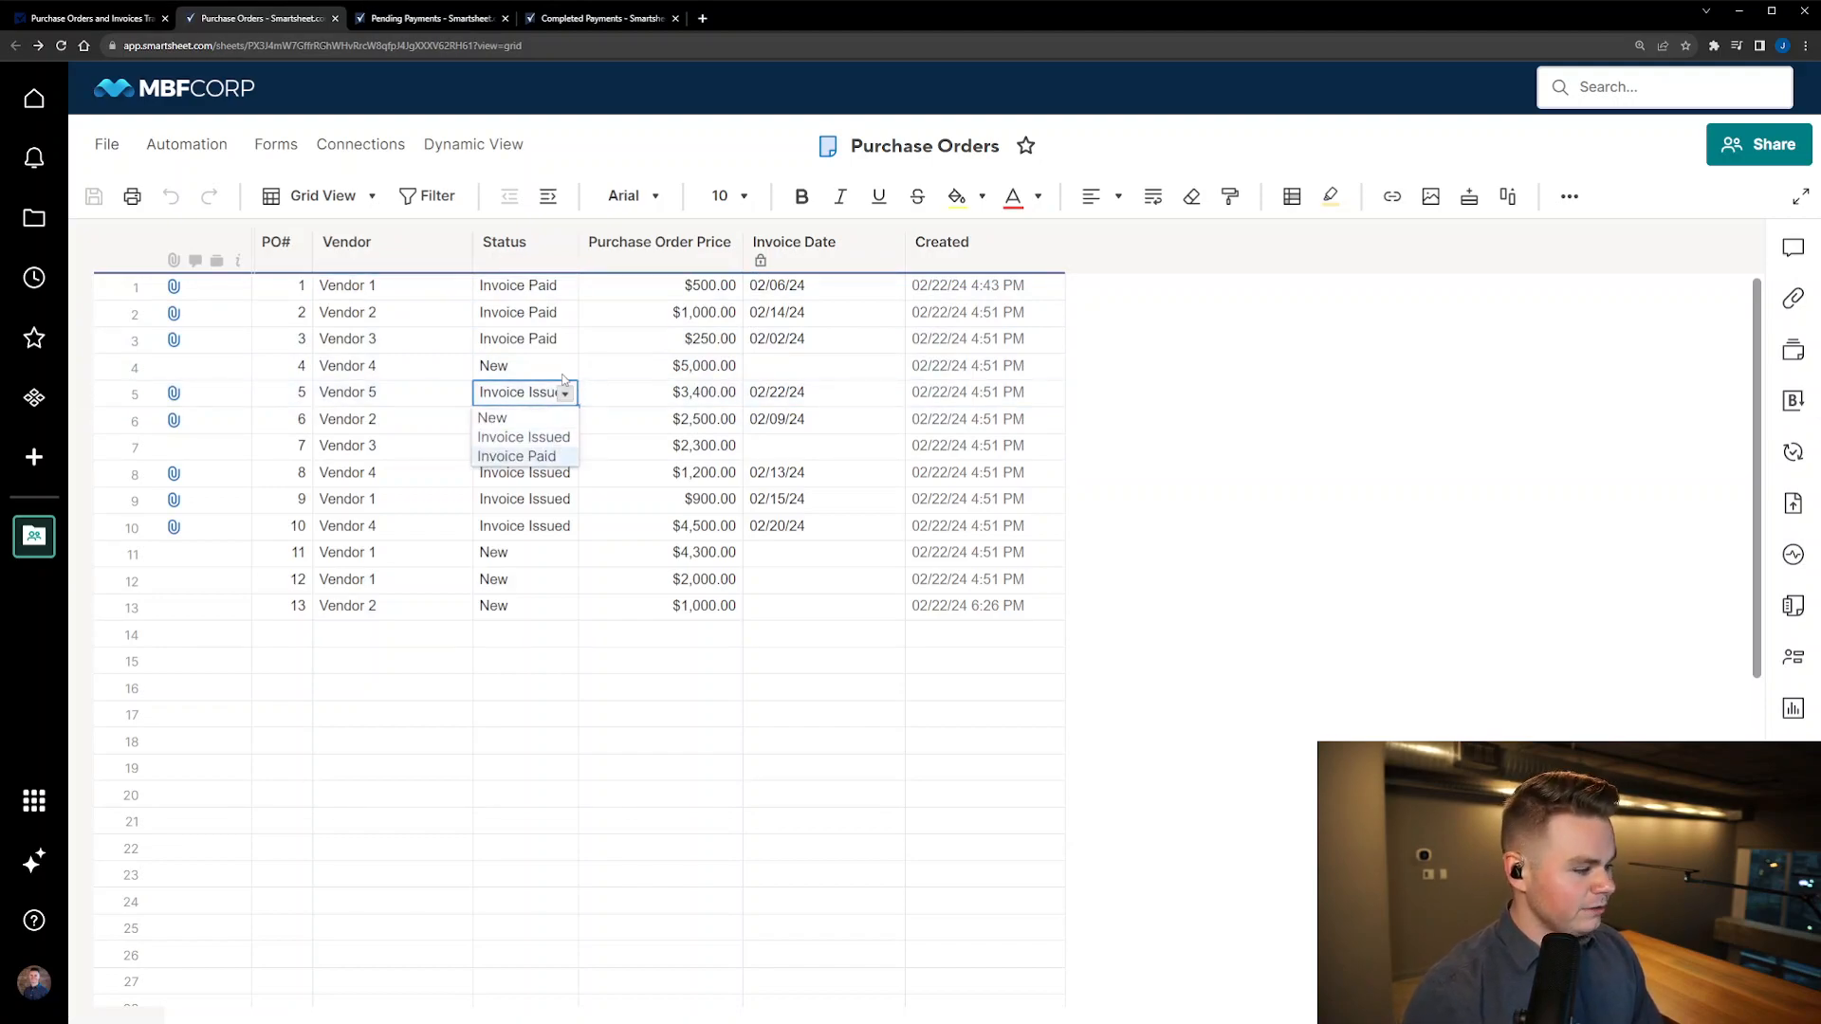
{"action": "left_click", "coordinate": [517, 455]}
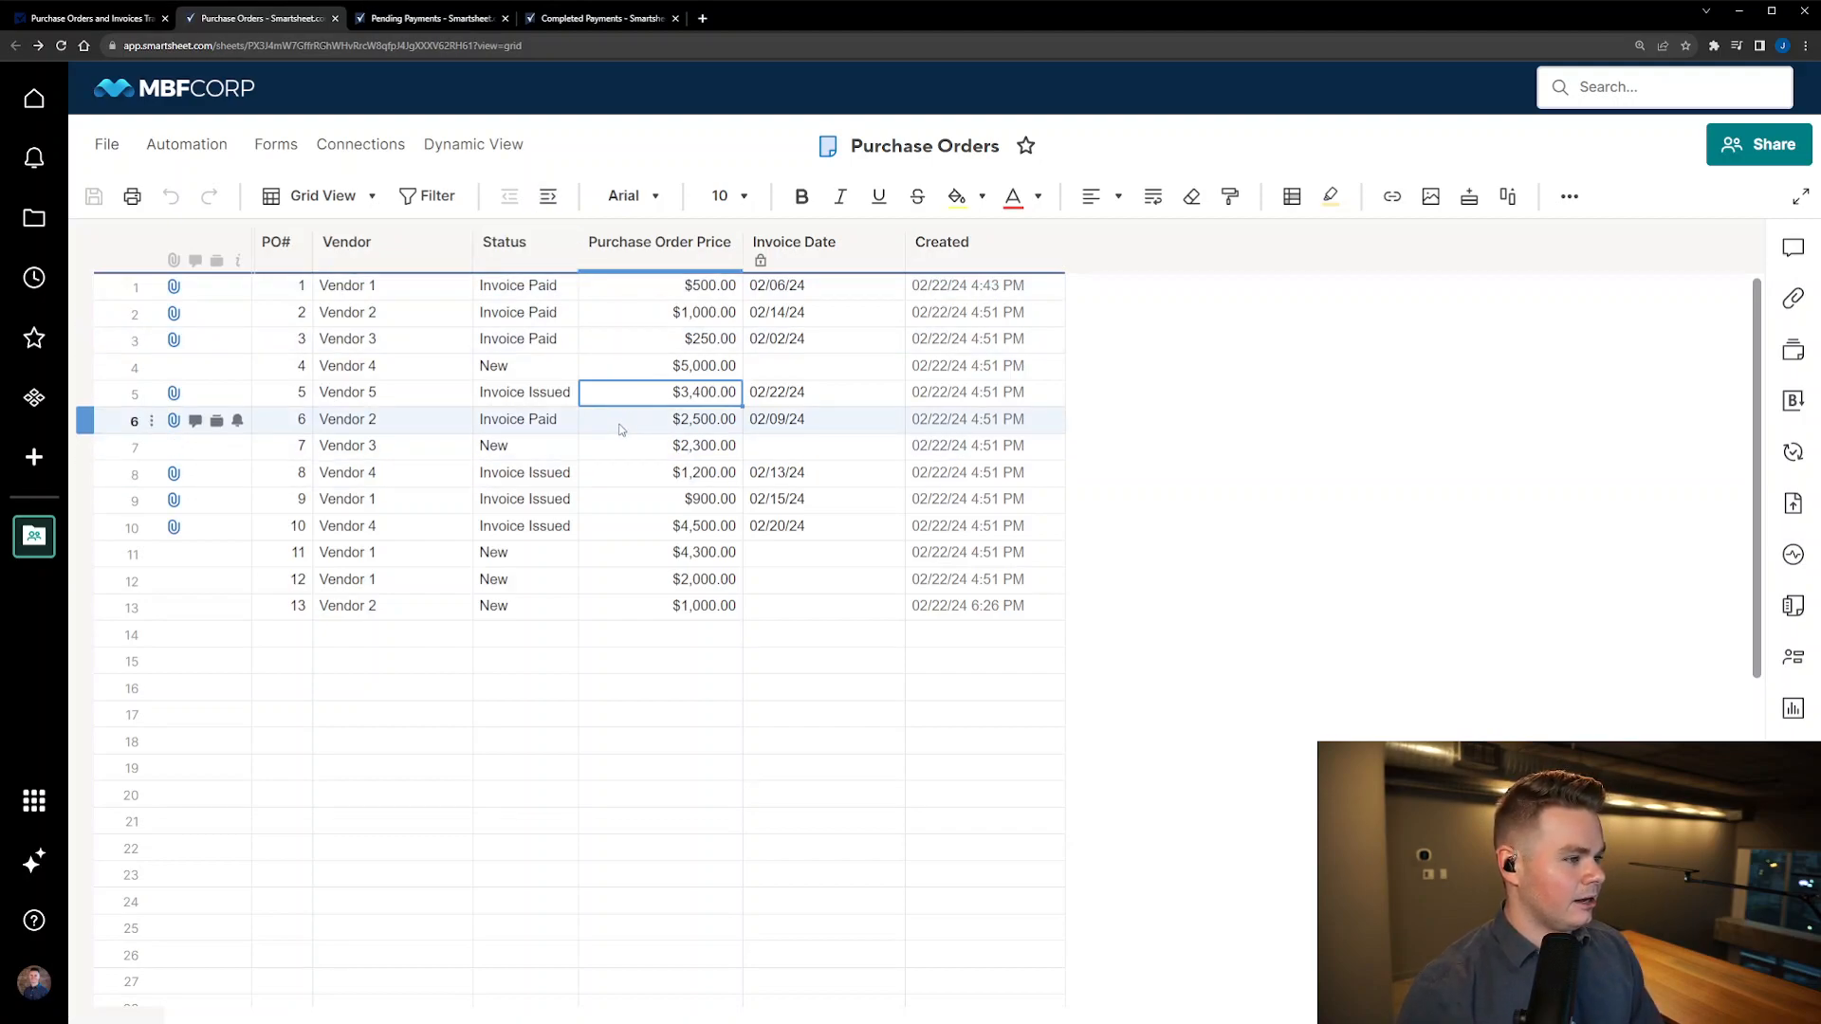
{"action": "left_click", "coordinate": [609, 445]}
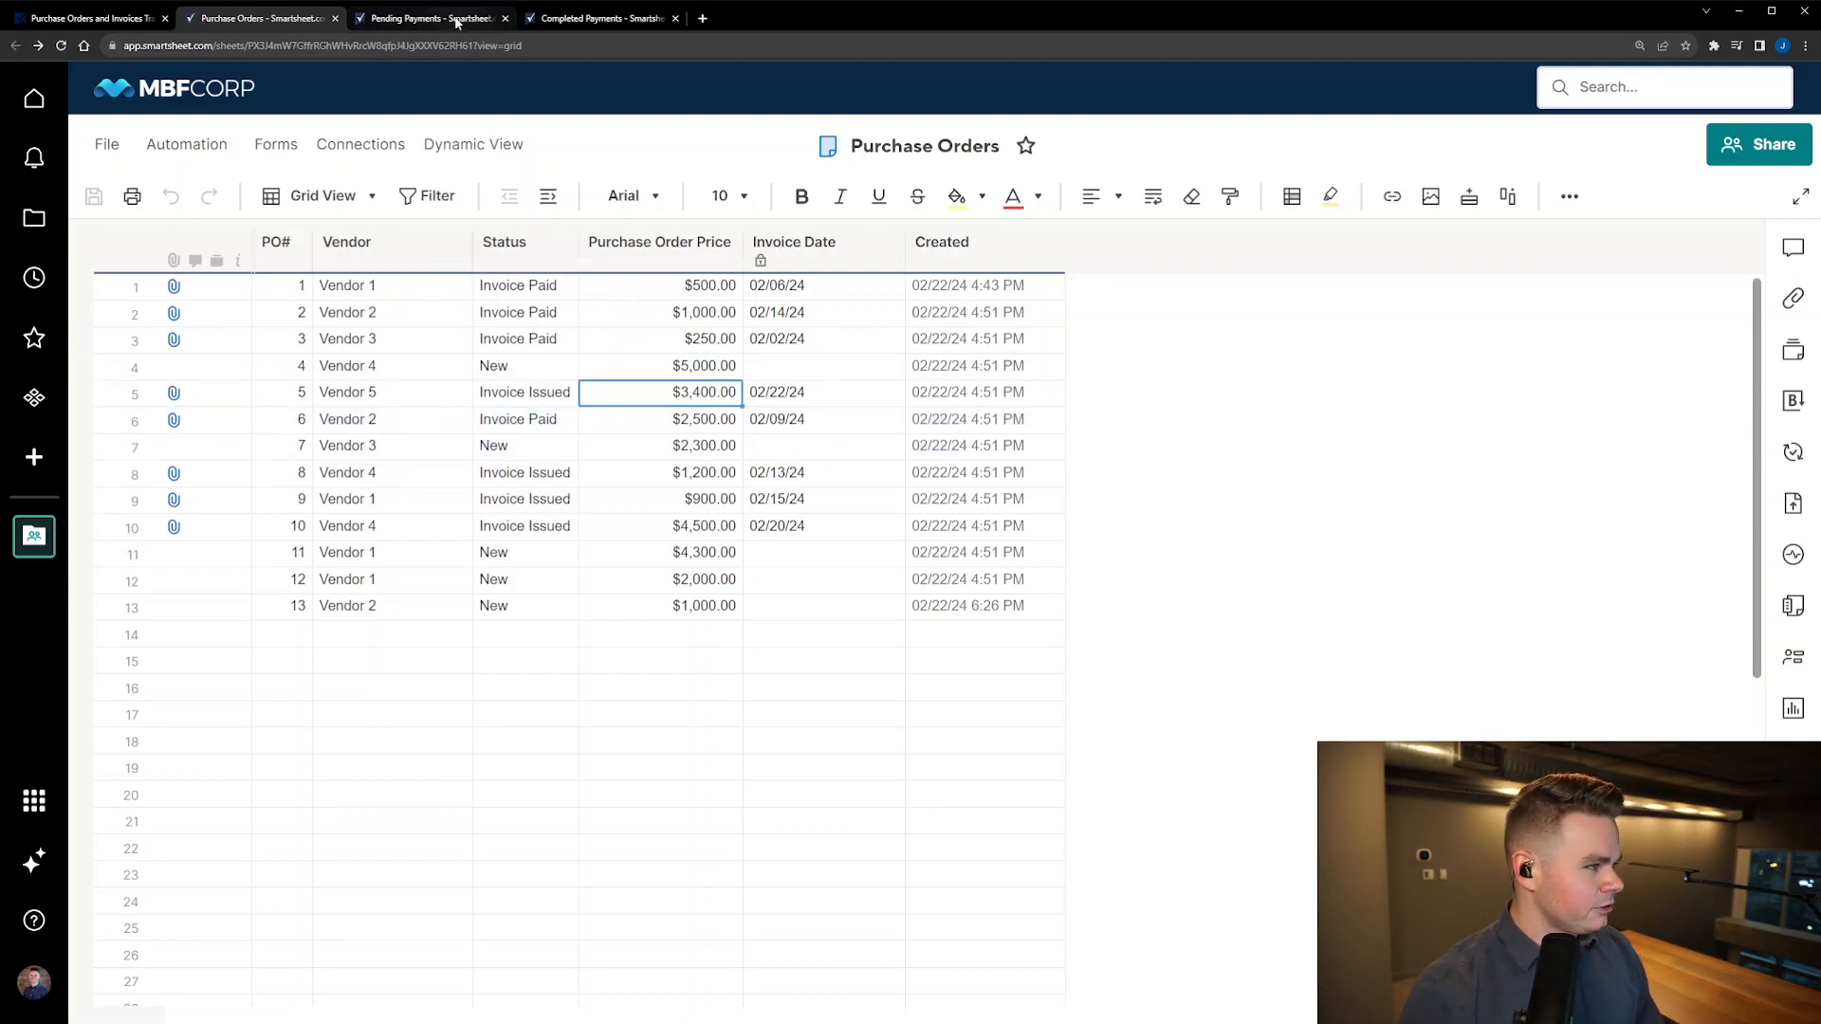
{"action": "left_click", "coordinate": [430, 17]}
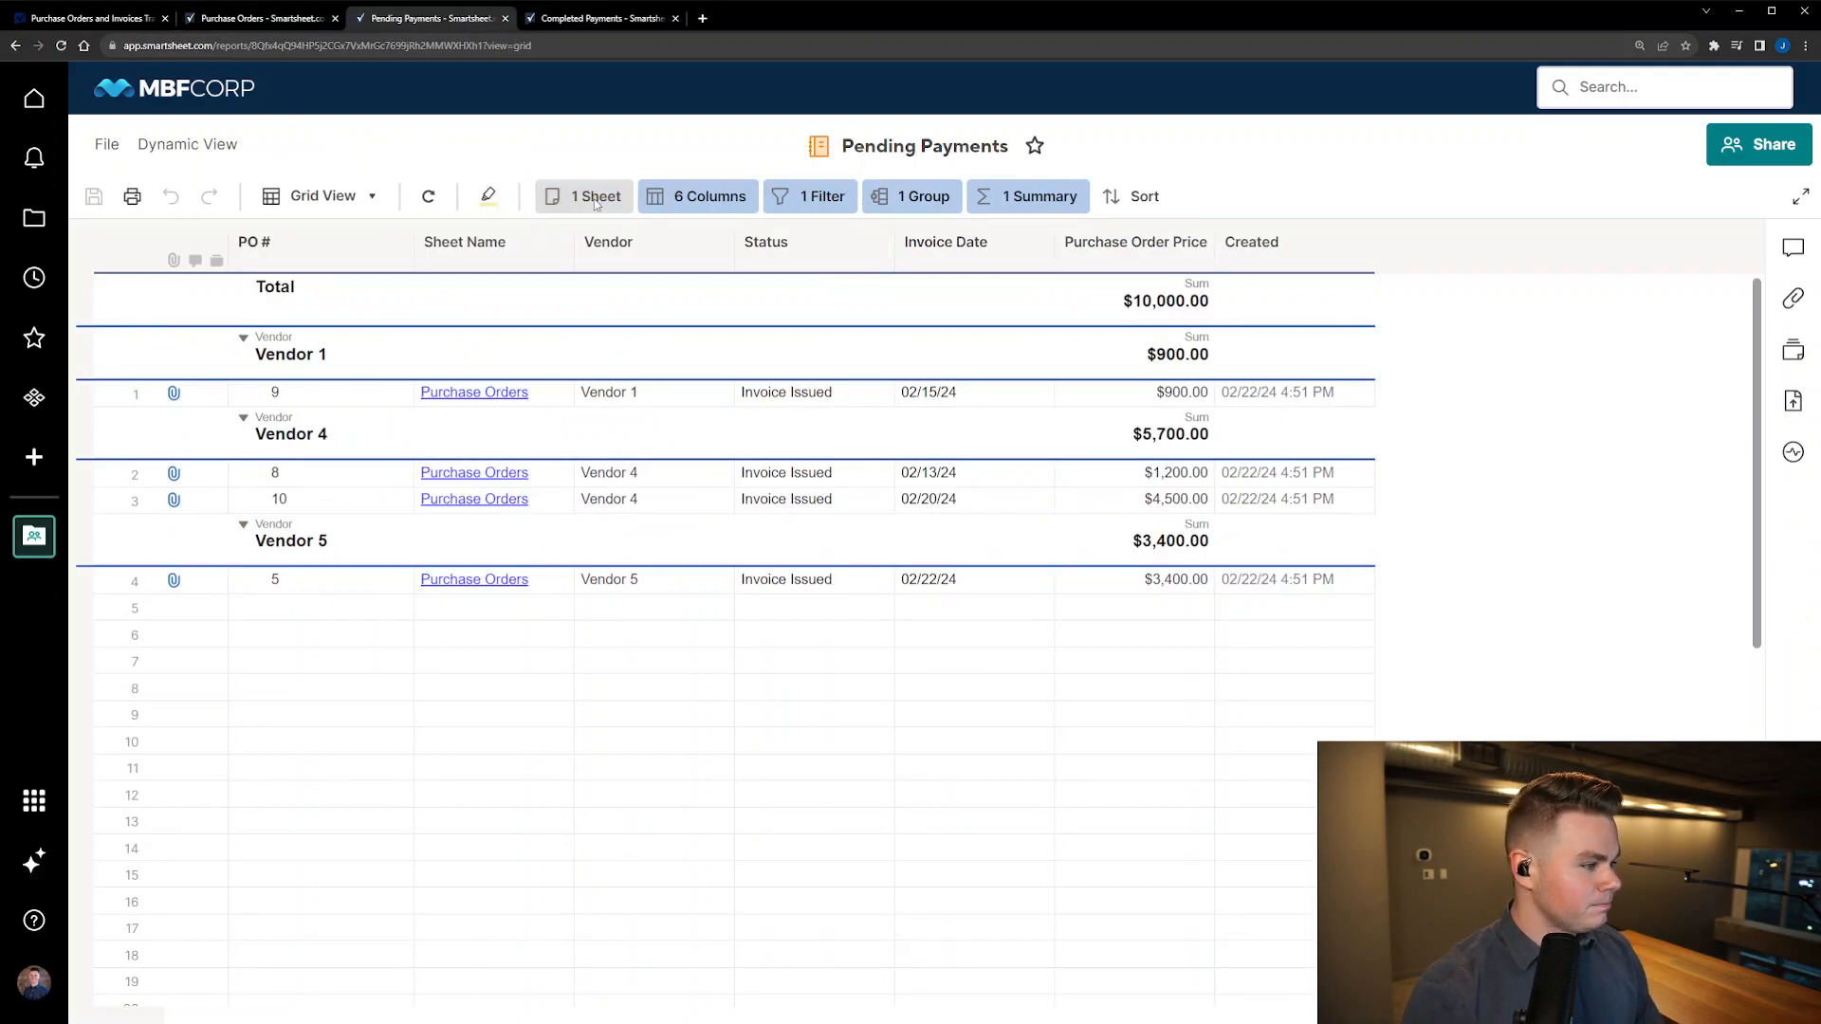
Step: Review the Pending Payments filter and summary settings unchanged, and select PO 8's row
{"action": "left_click", "coordinate": [766, 242]}
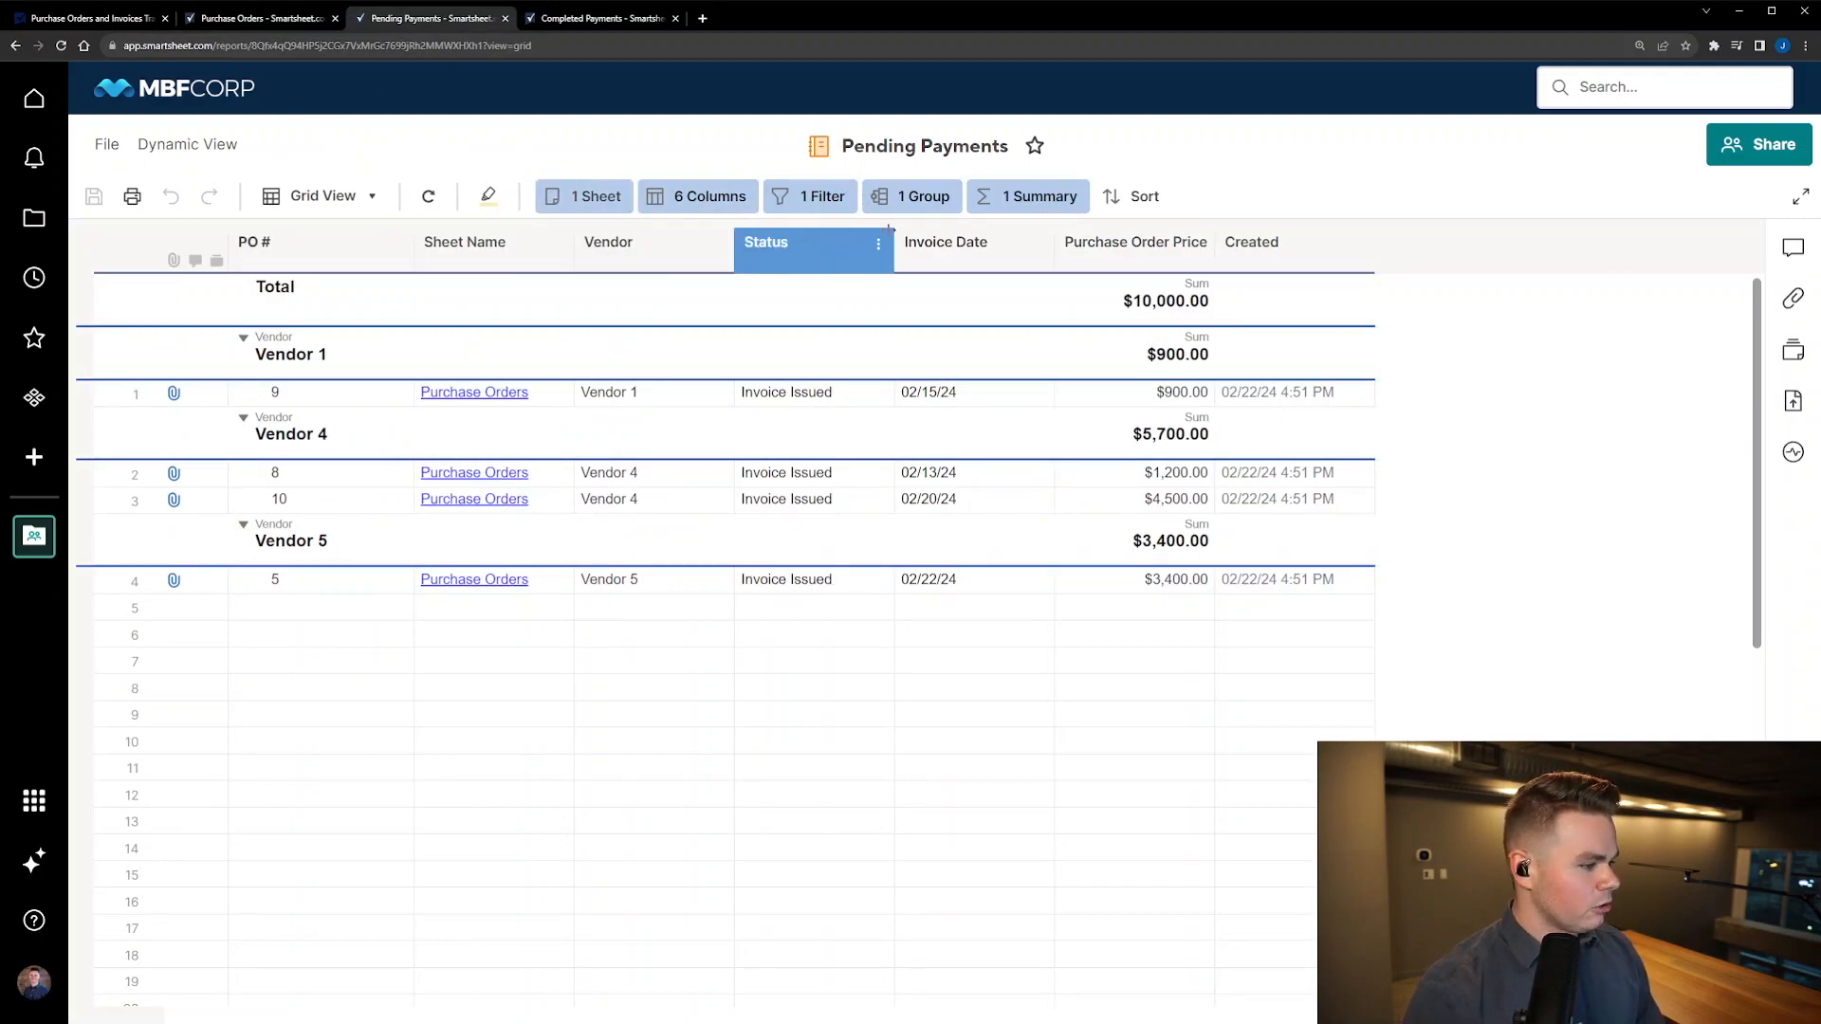
{"action": "mouse_move", "coordinate": [710, 195]}
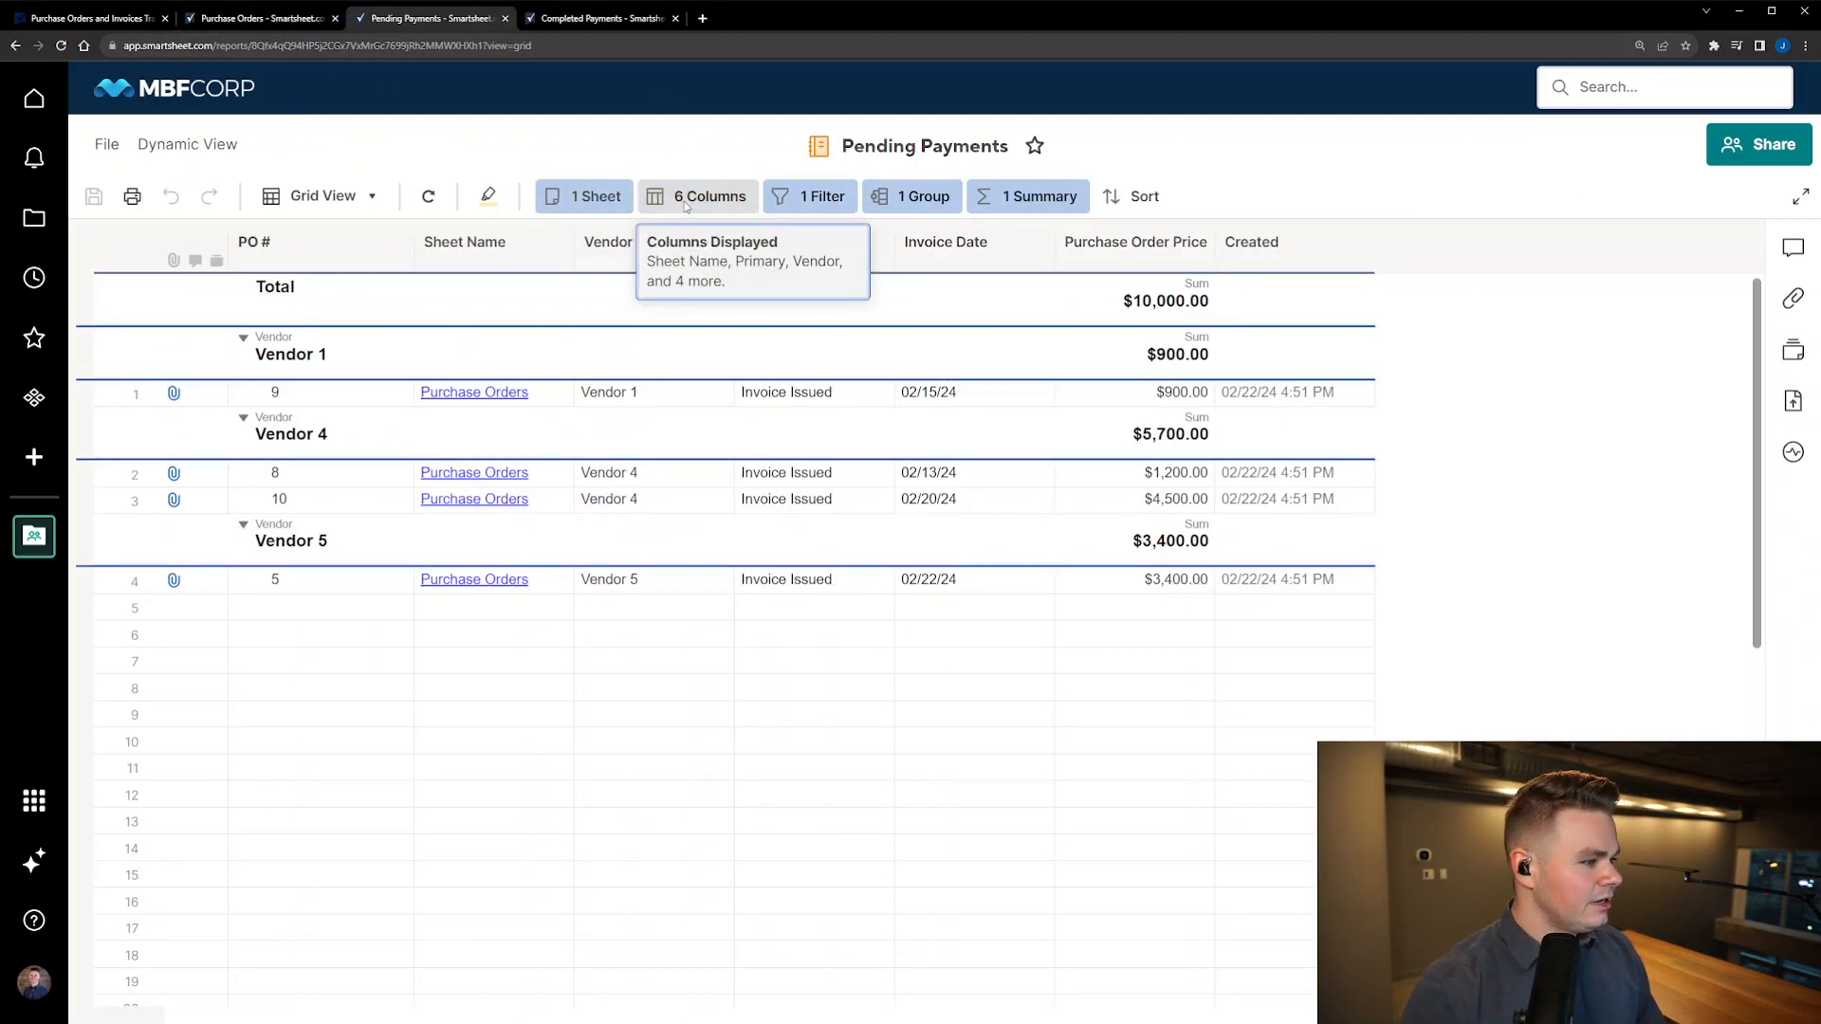
{"action": "mouse_move", "coordinate": [823, 195]}
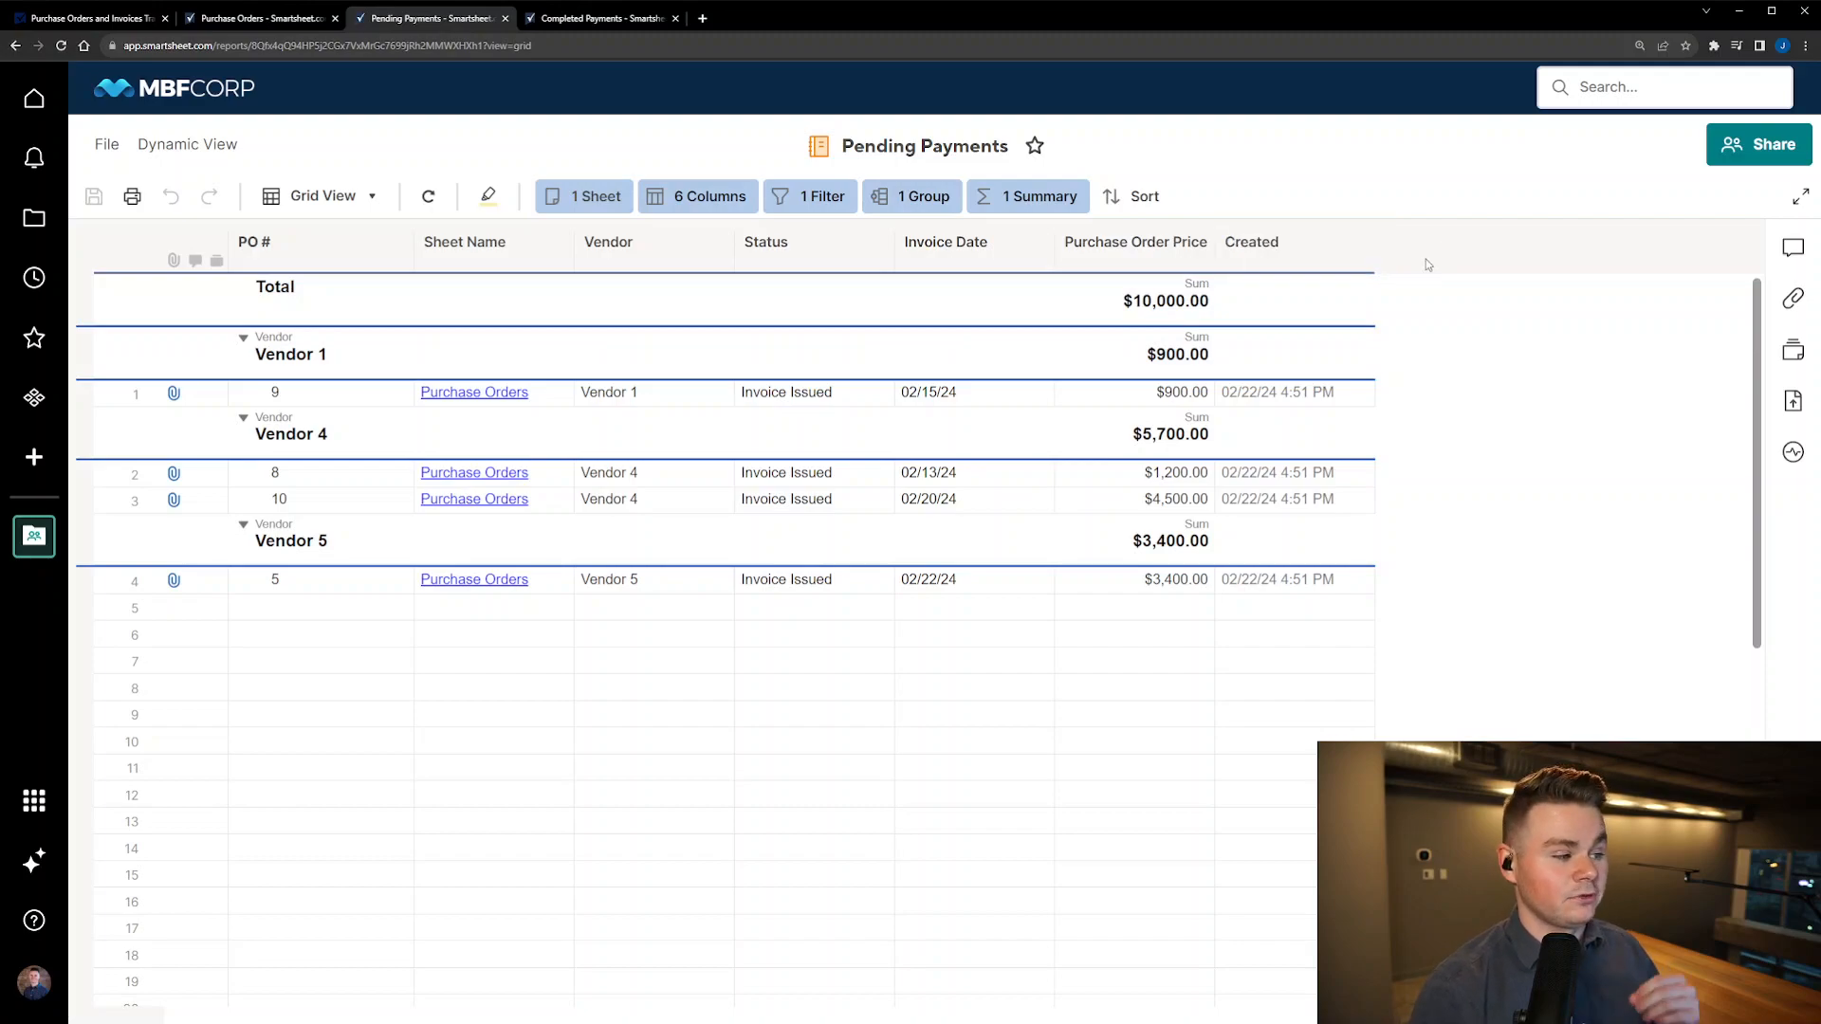
{"action": "mouse_move", "coordinate": [1425, 258]}
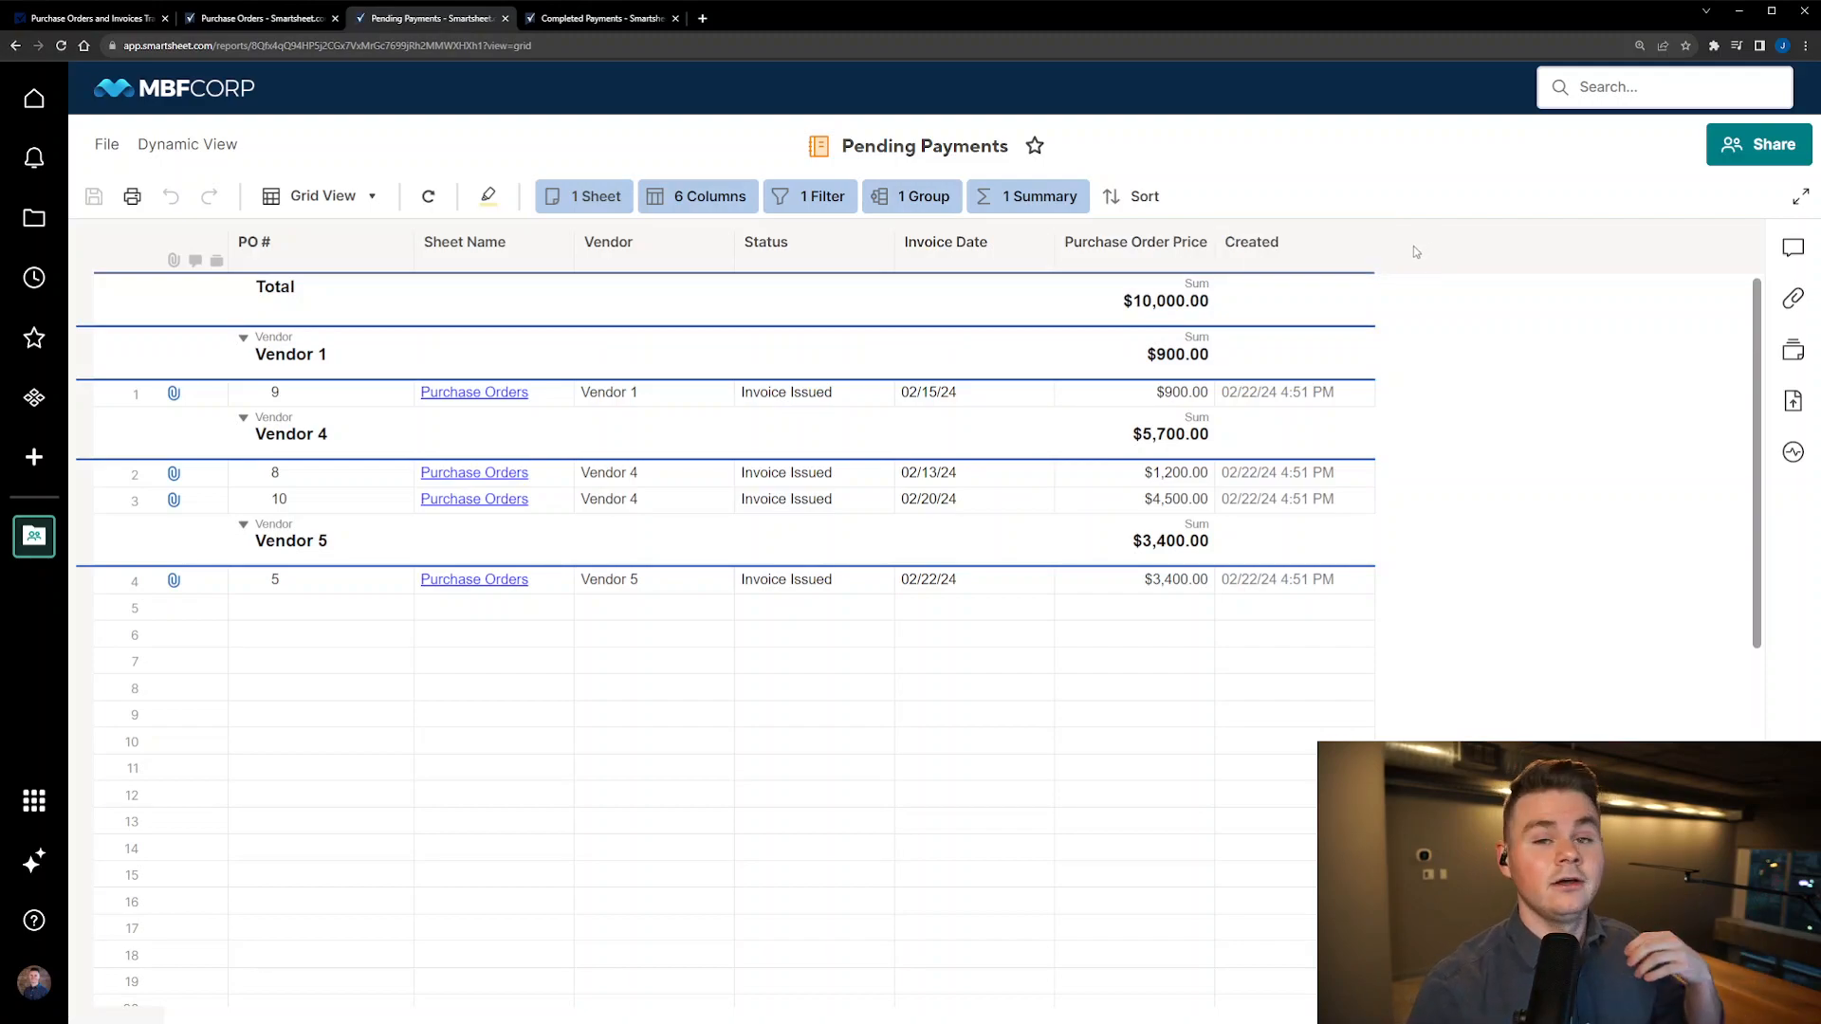
{"action": "mouse_move", "coordinate": [824, 203]}
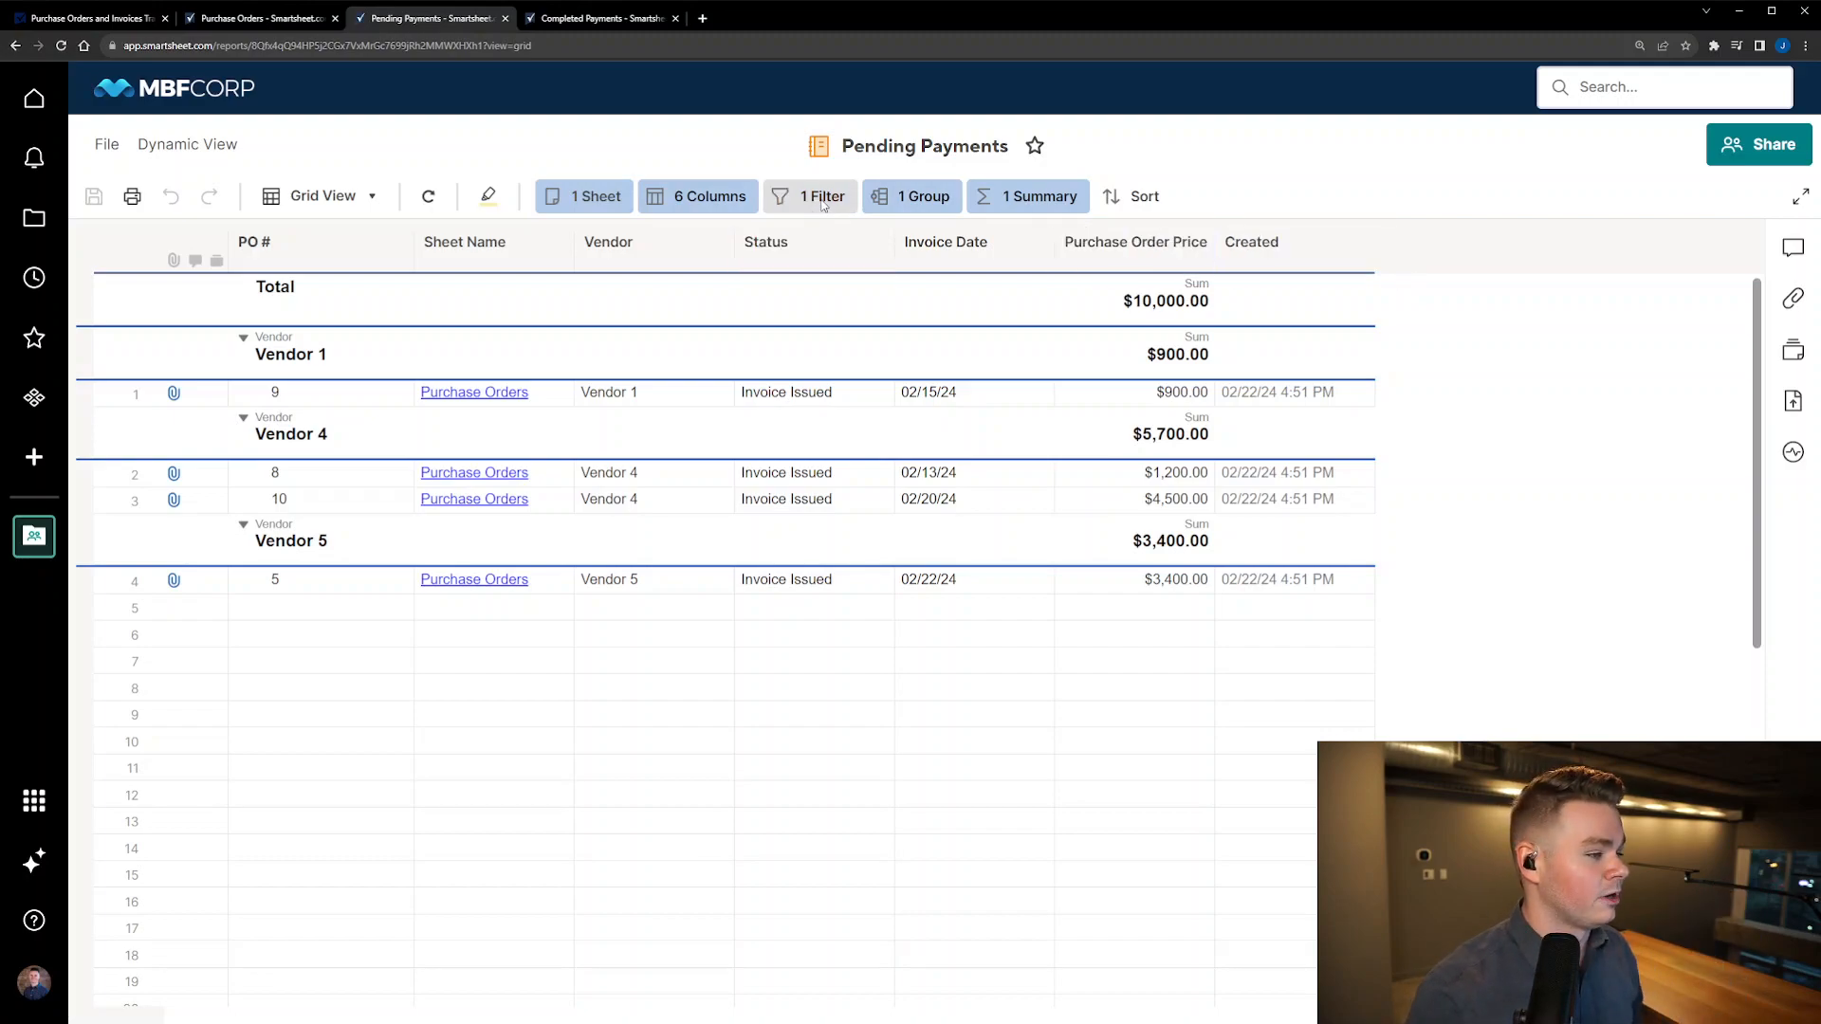
{"action": "left_click", "coordinate": [823, 195]}
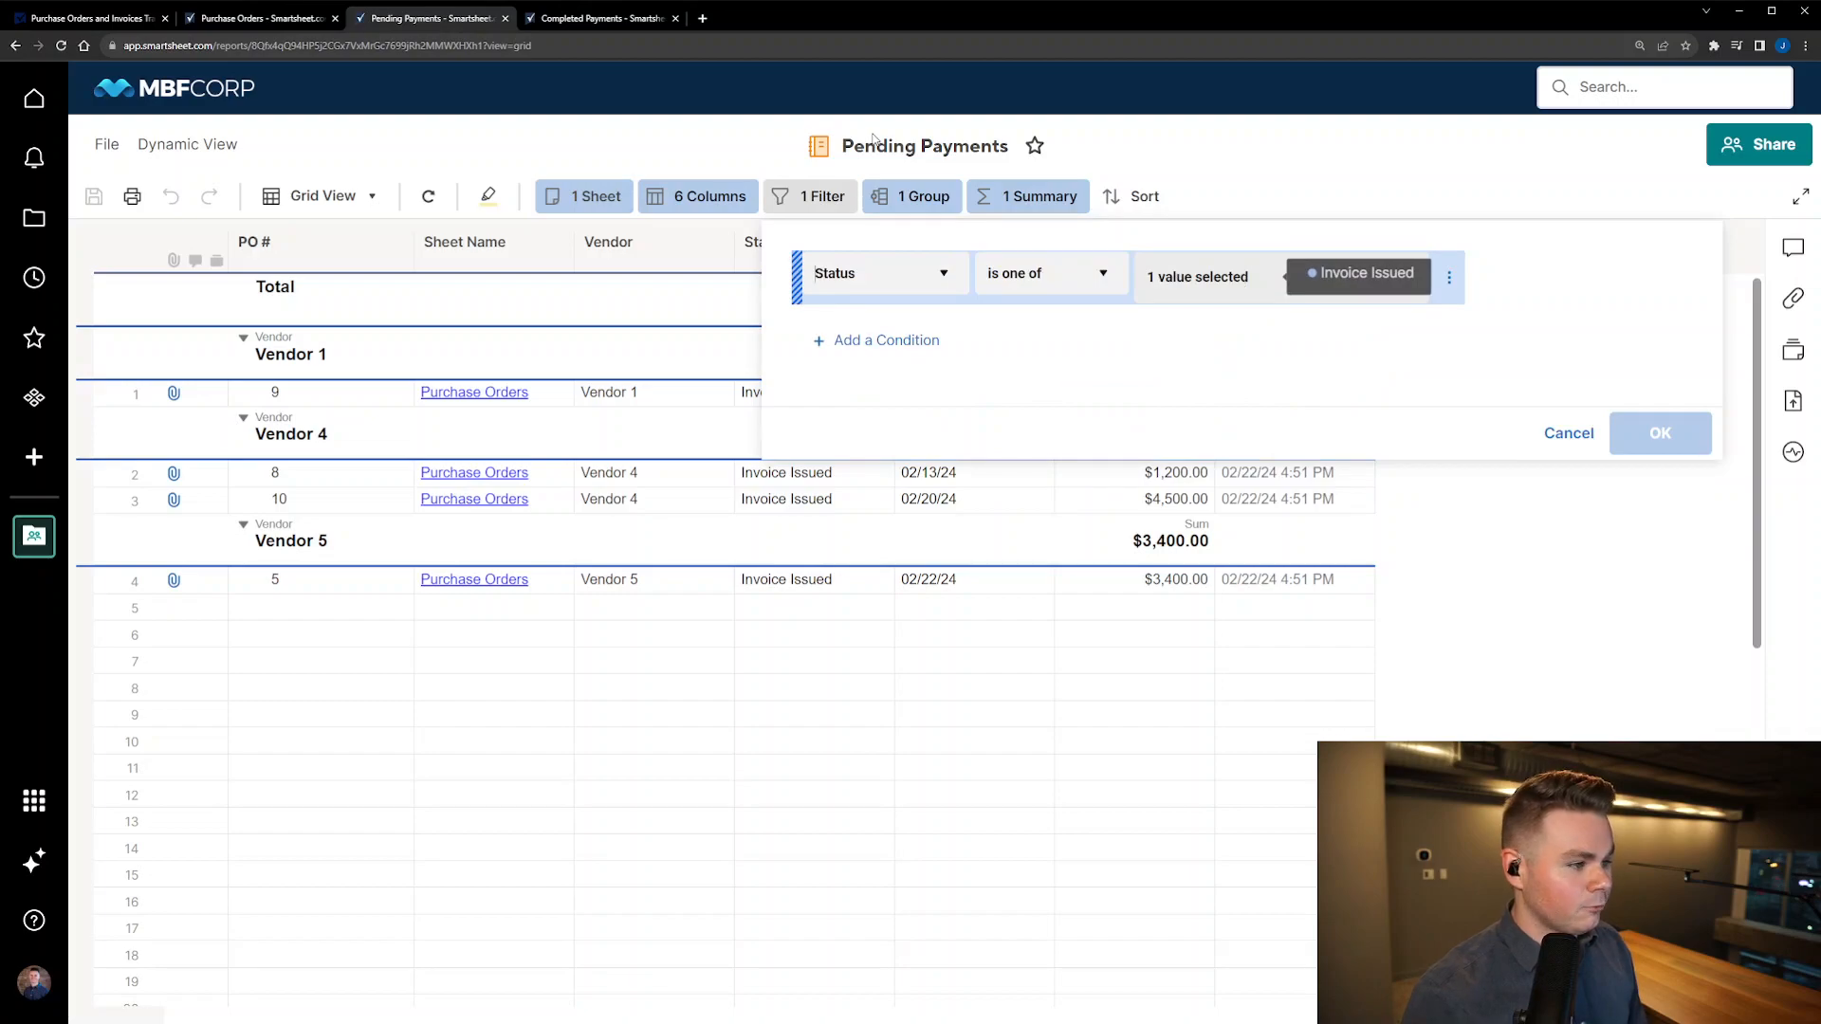
{"action": "left_click", "coordinate": [1659, 432]}
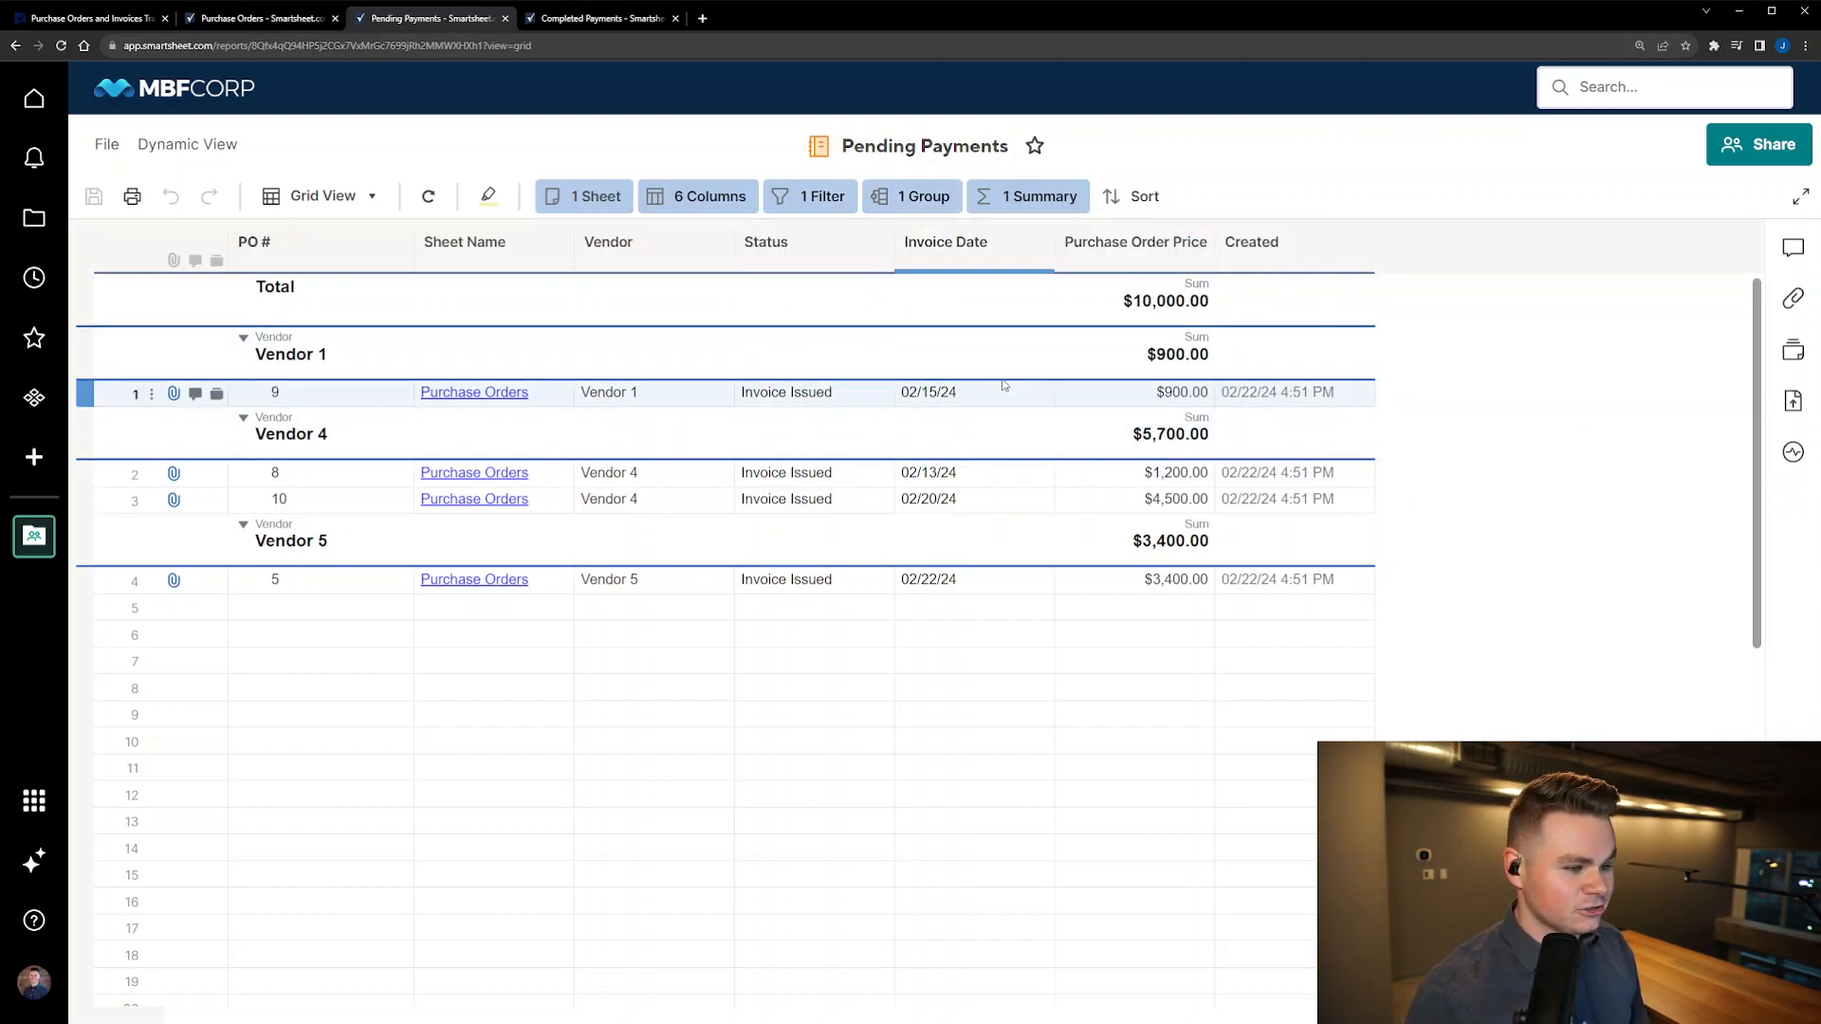
{"action": "left_click", "coordinate": [1026, 195]}
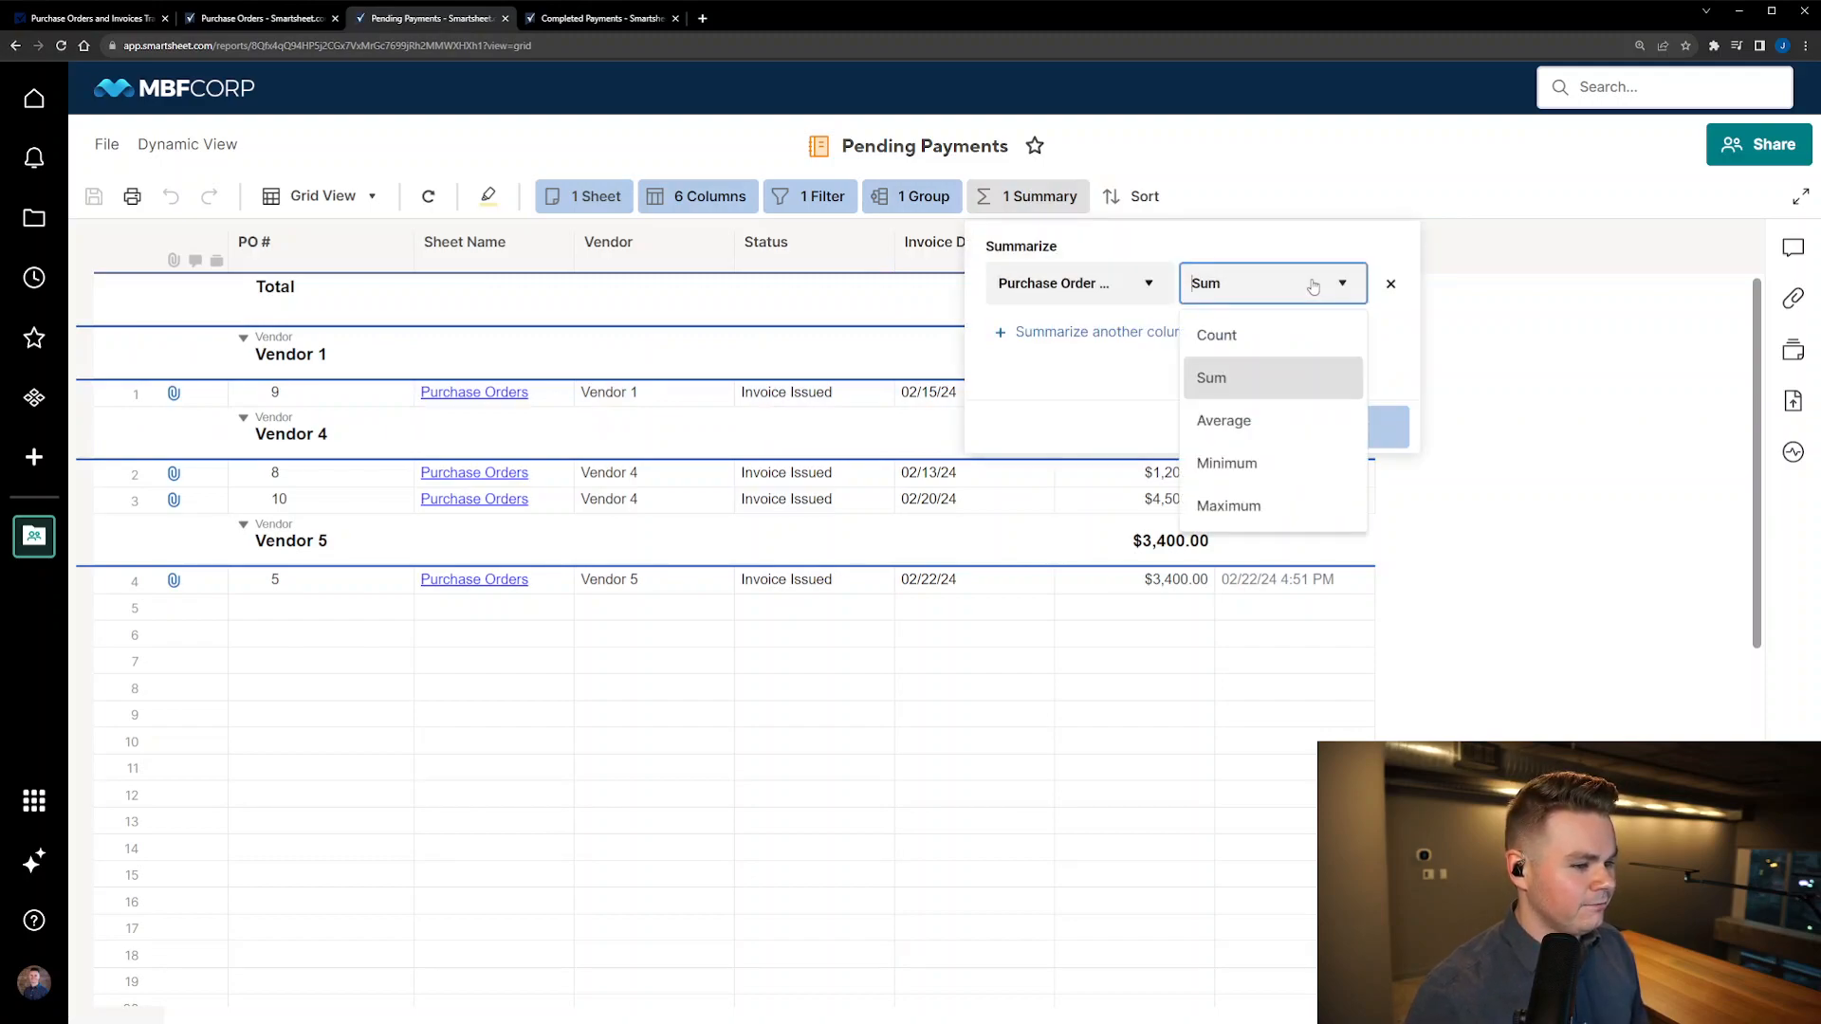
{"action": "left_click", "coordinate": [1211, 377]}
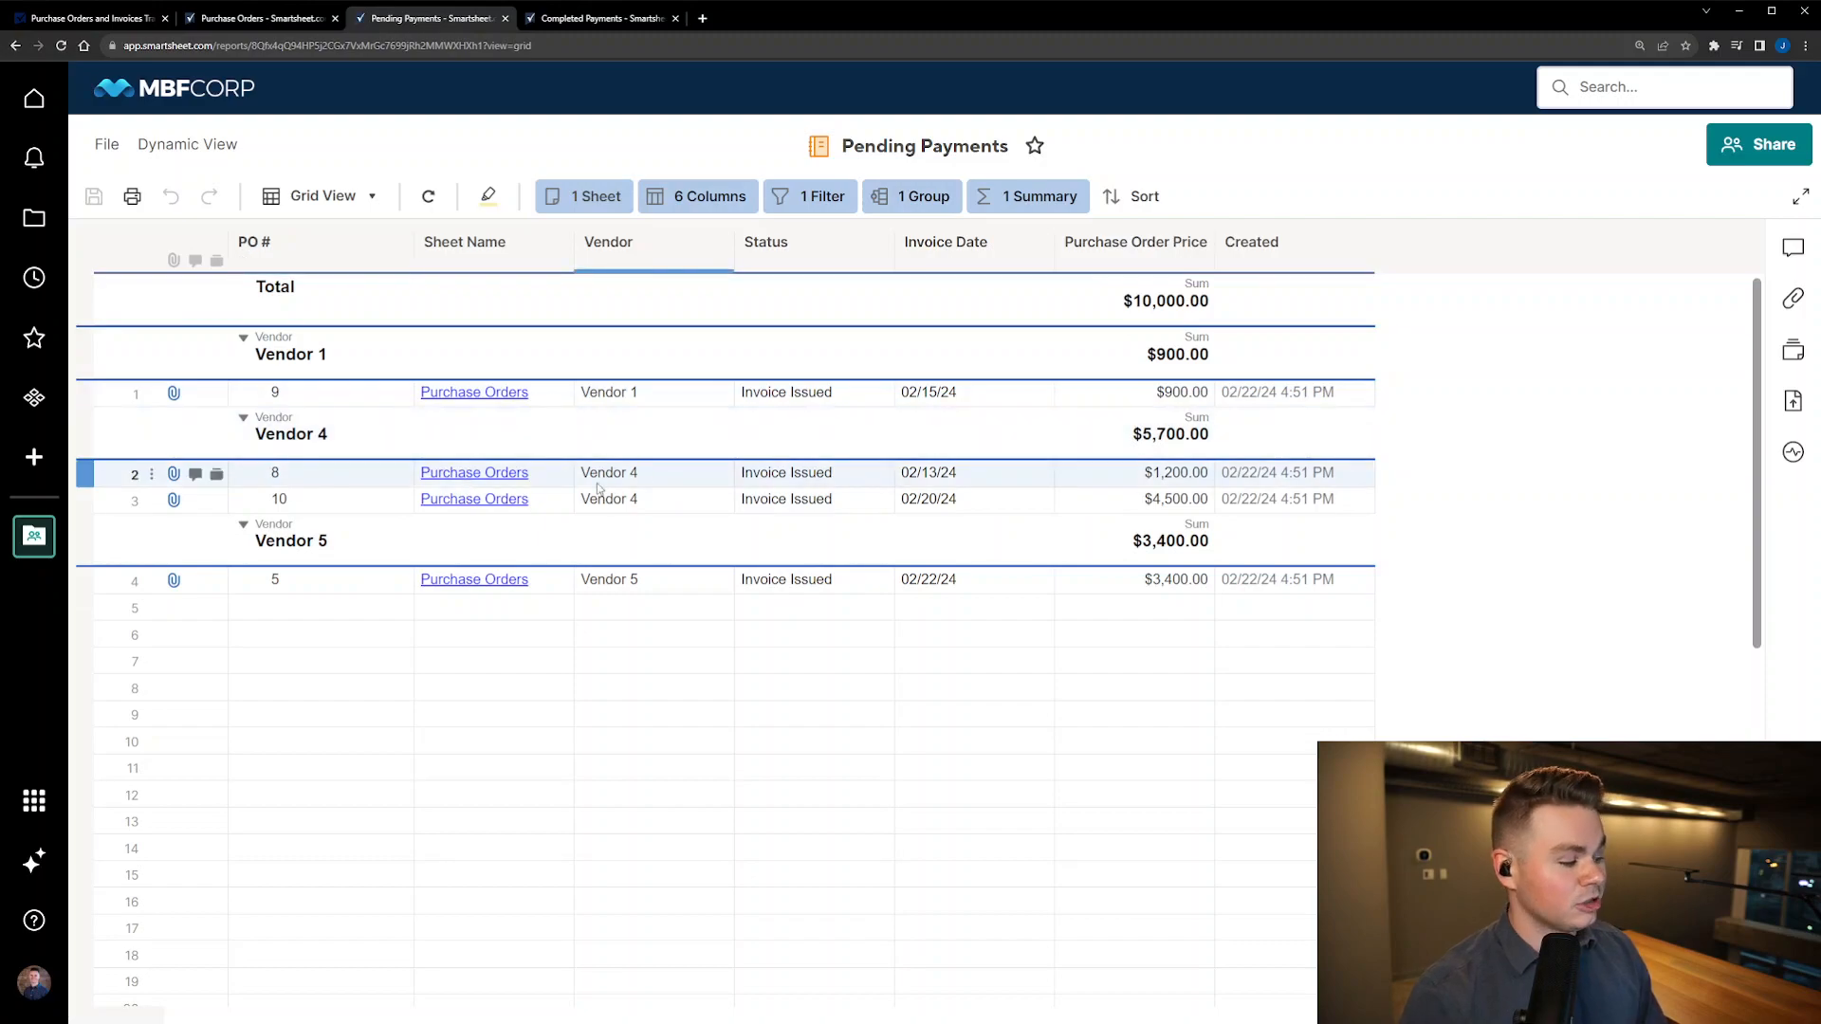
{"action": "left_click", "coordinate": [475, 471]}
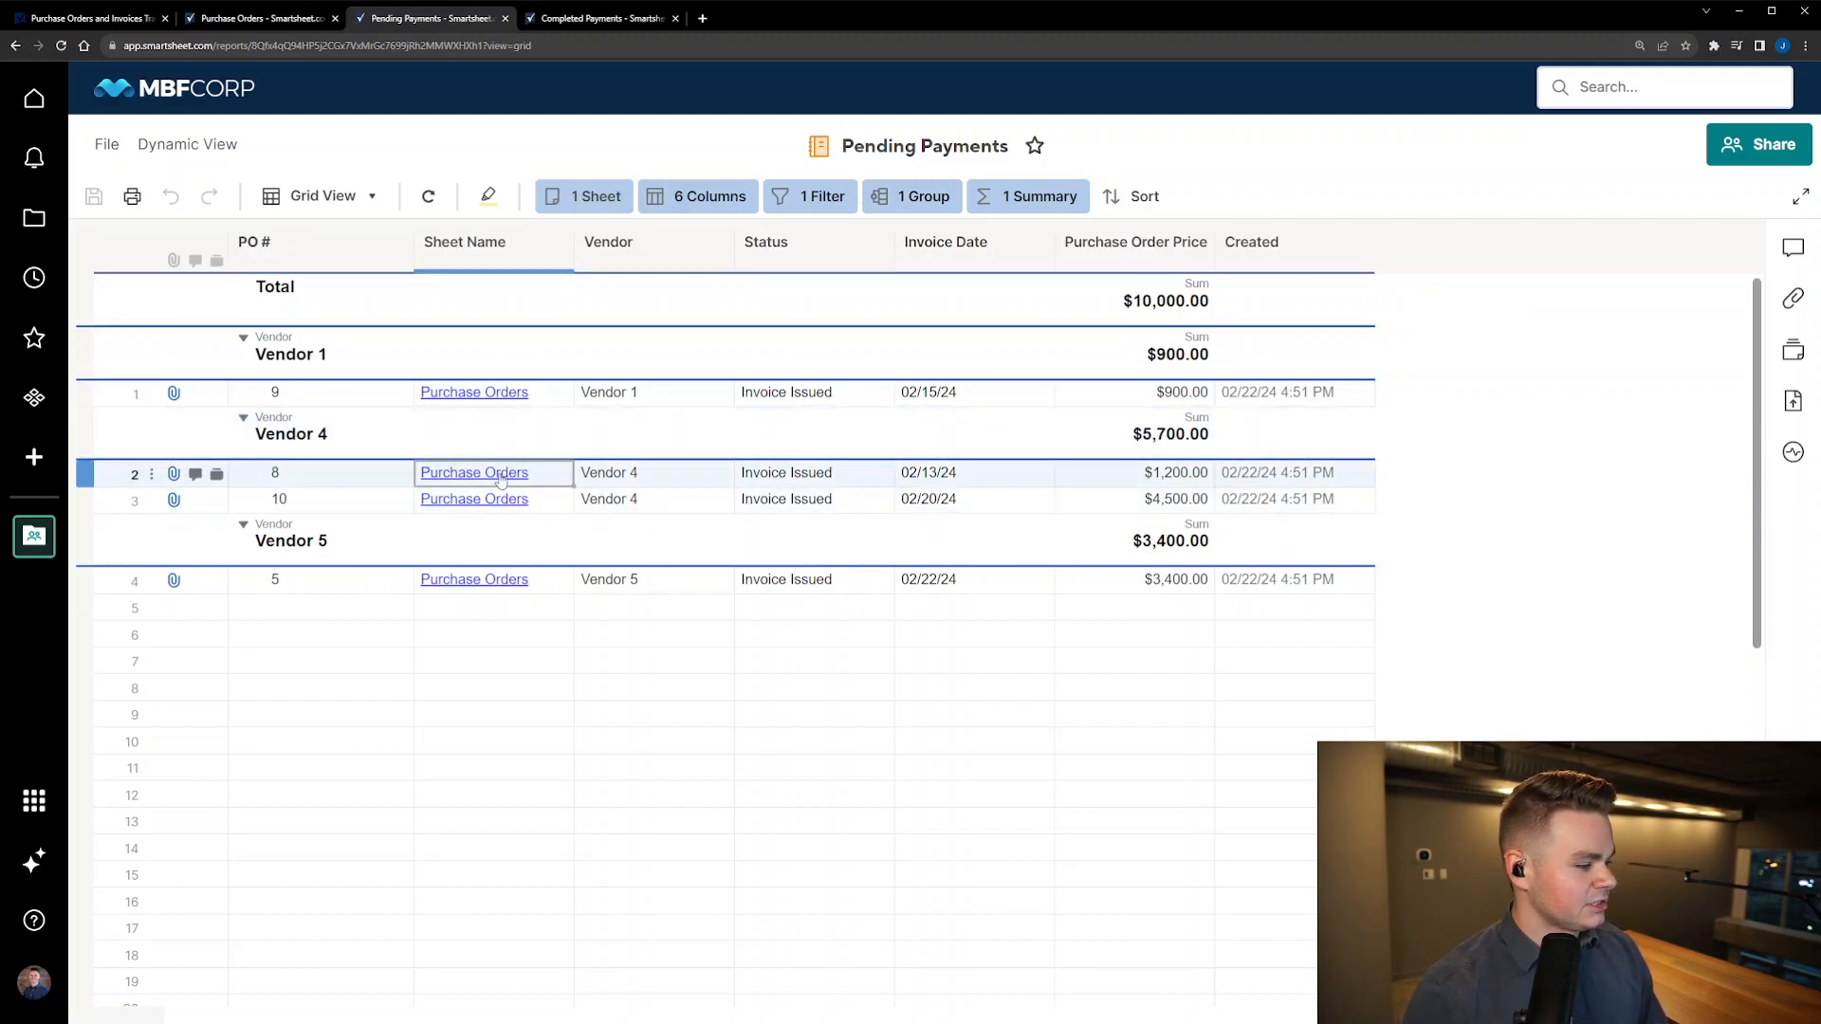
{"action": "left_click", "coordinate": [472, 473]}
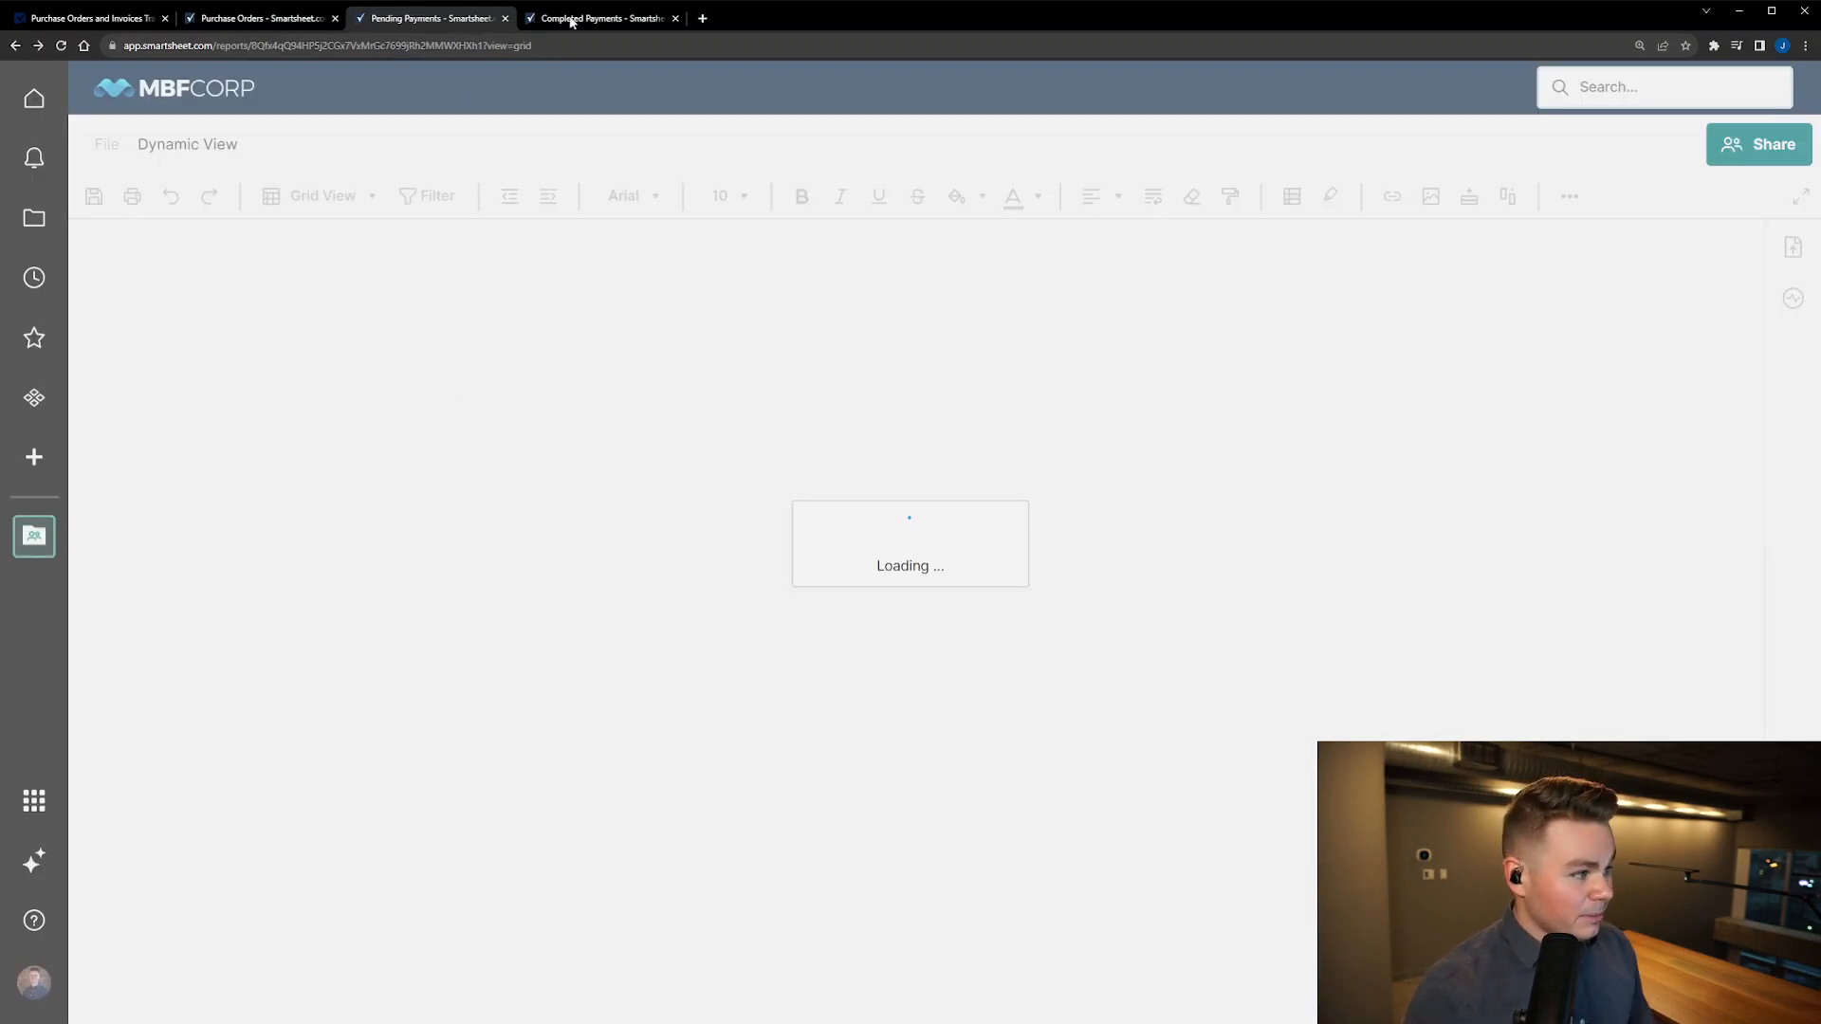
Step: Switch to the Completed Payments report and add a second grouping level under Vendor
{"action": "left_click", "coordinate": [325, 45]}
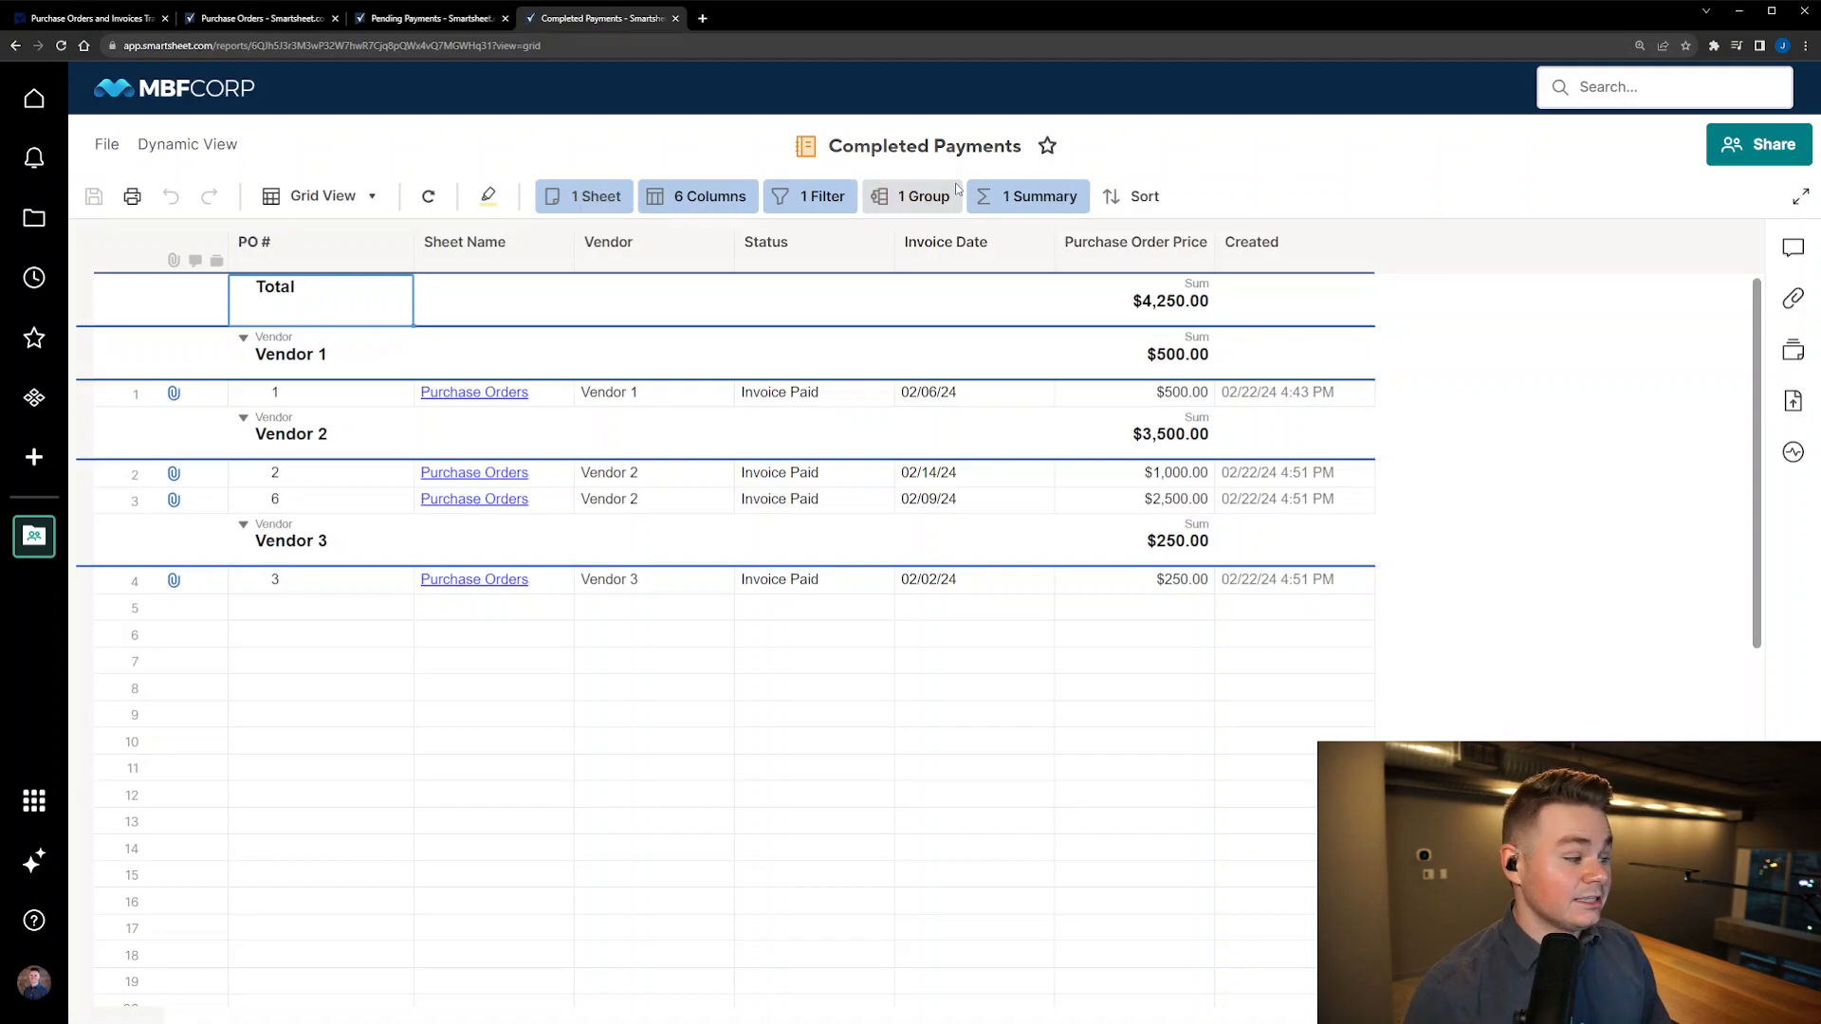
{"action": "mouse_move", "coordinate": [916, 195]}
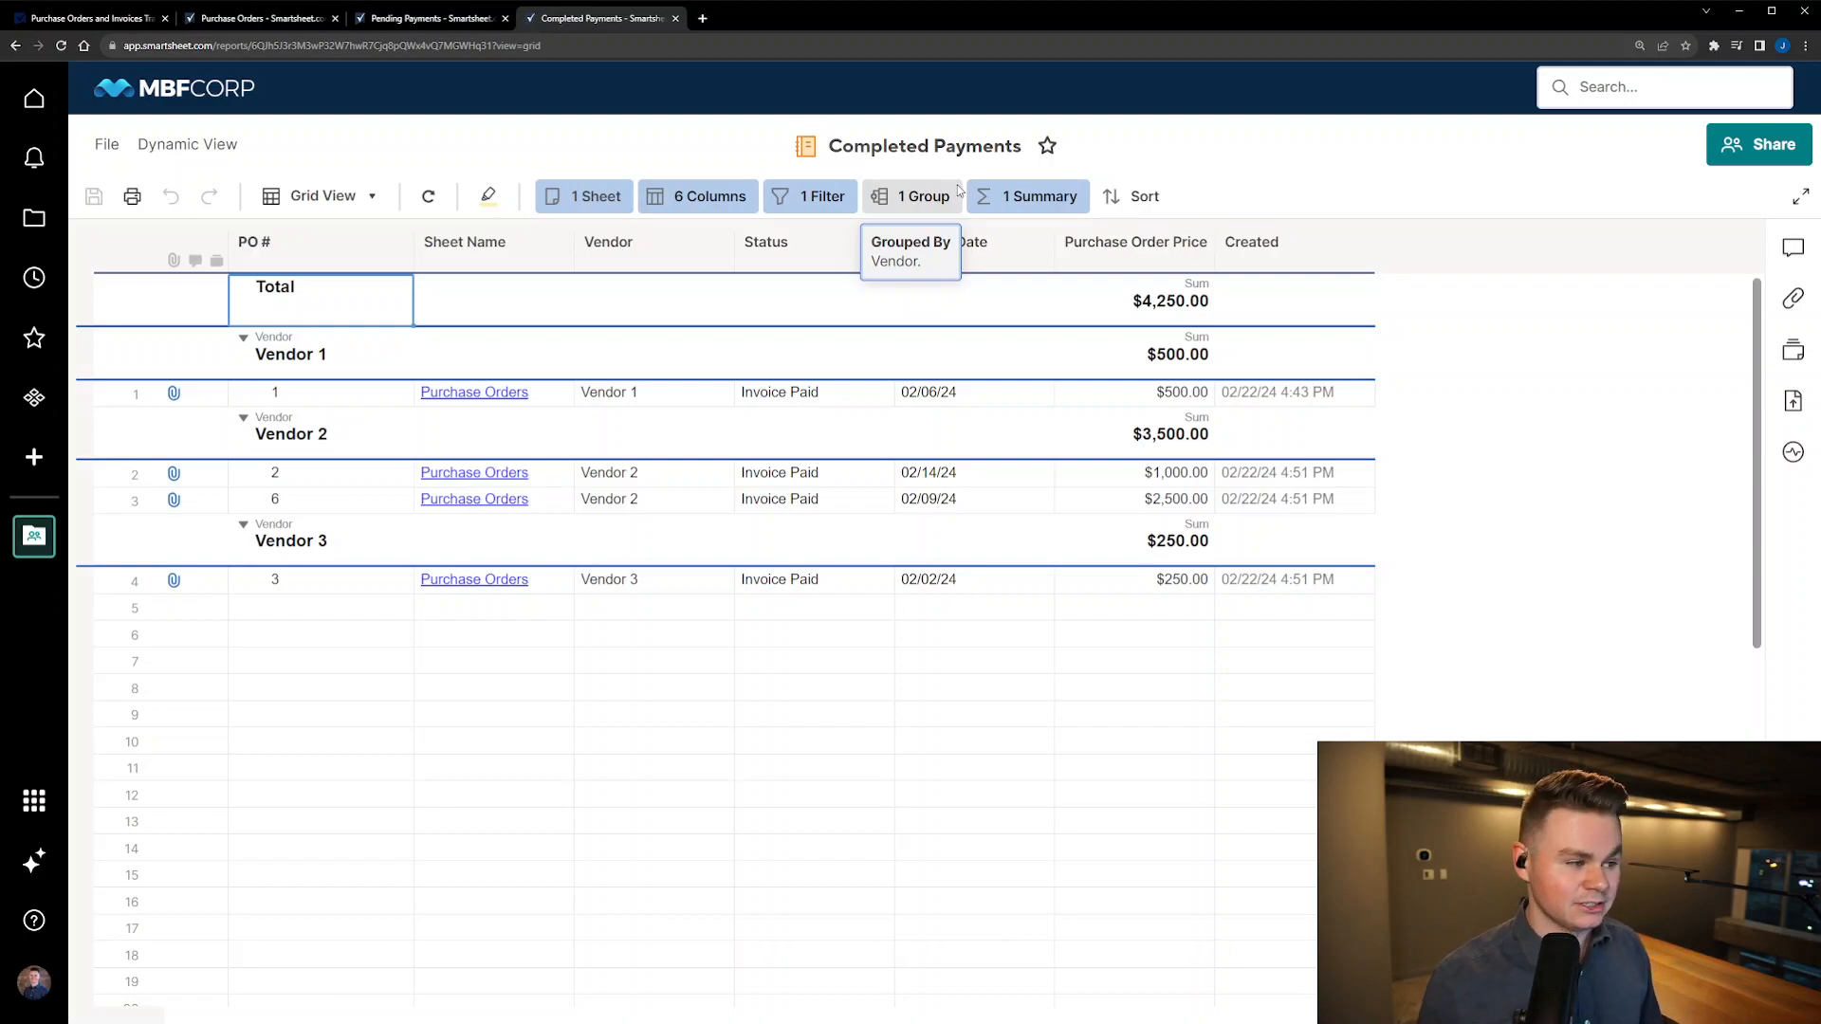
{"action": "mouse_move", "coordinate": [895, 171]}
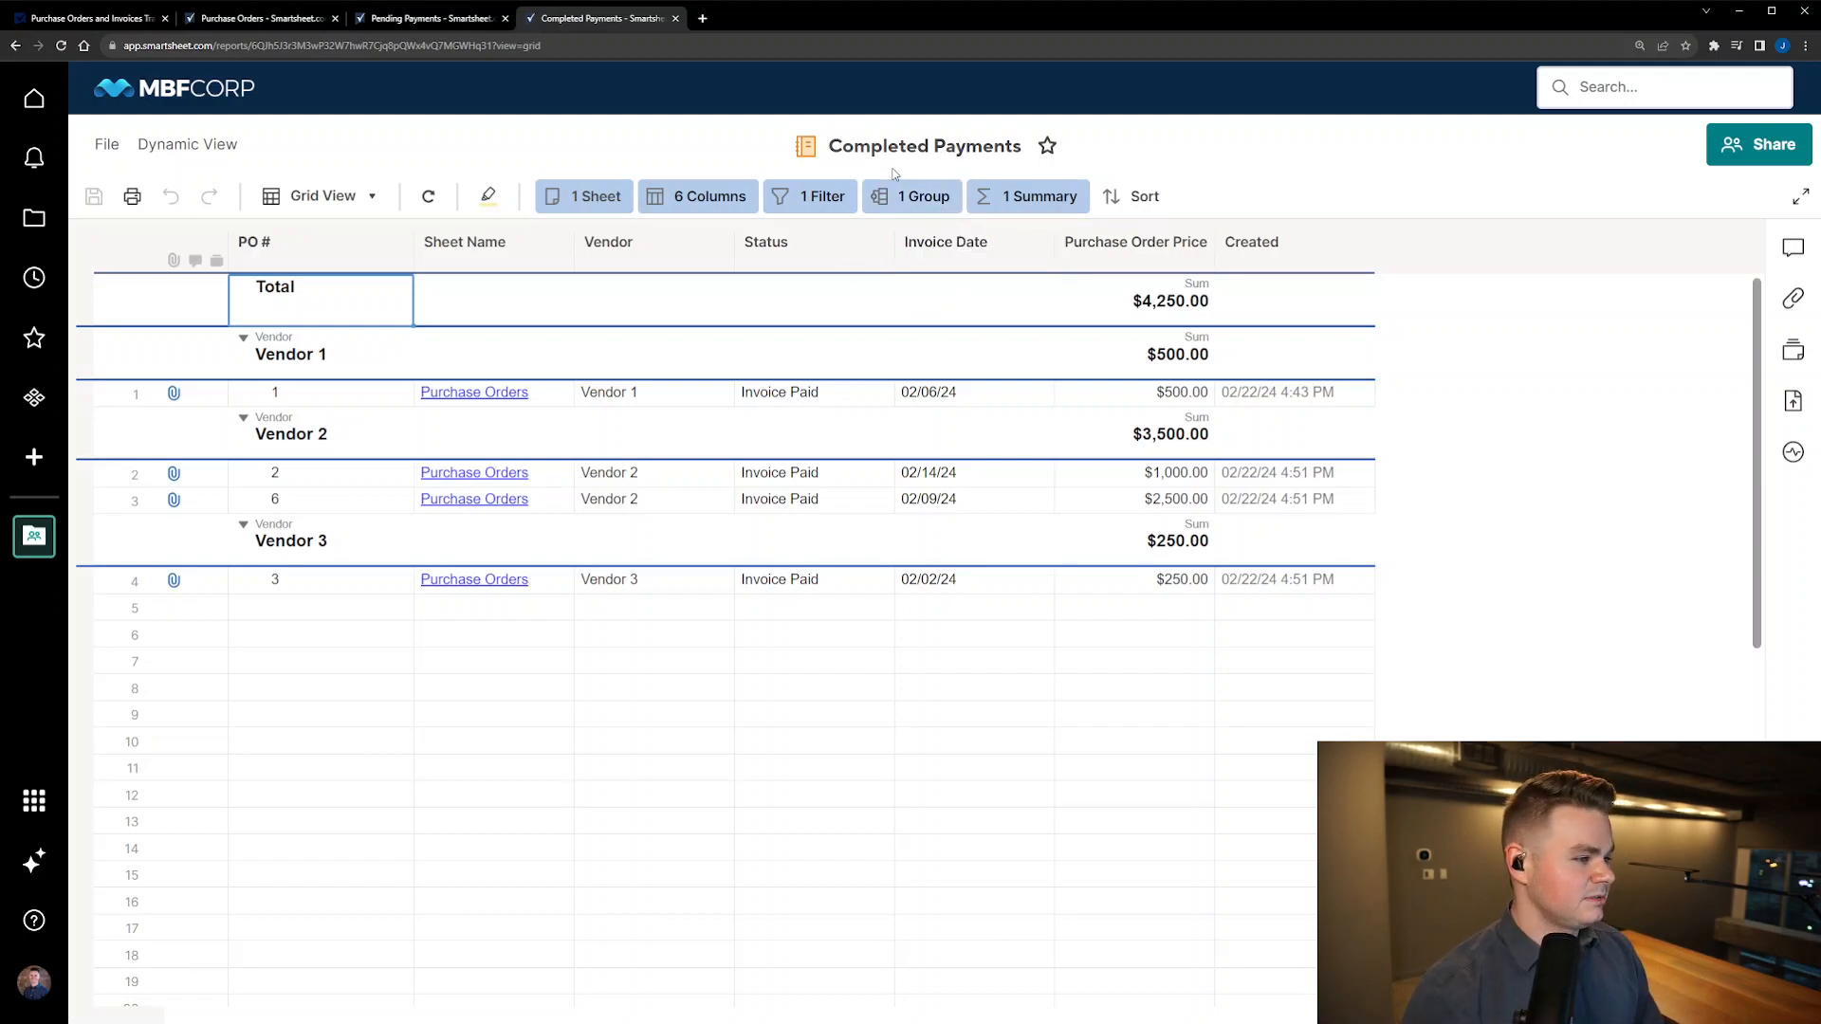
{"action": "left_click", "coordinate": [911, 196]}
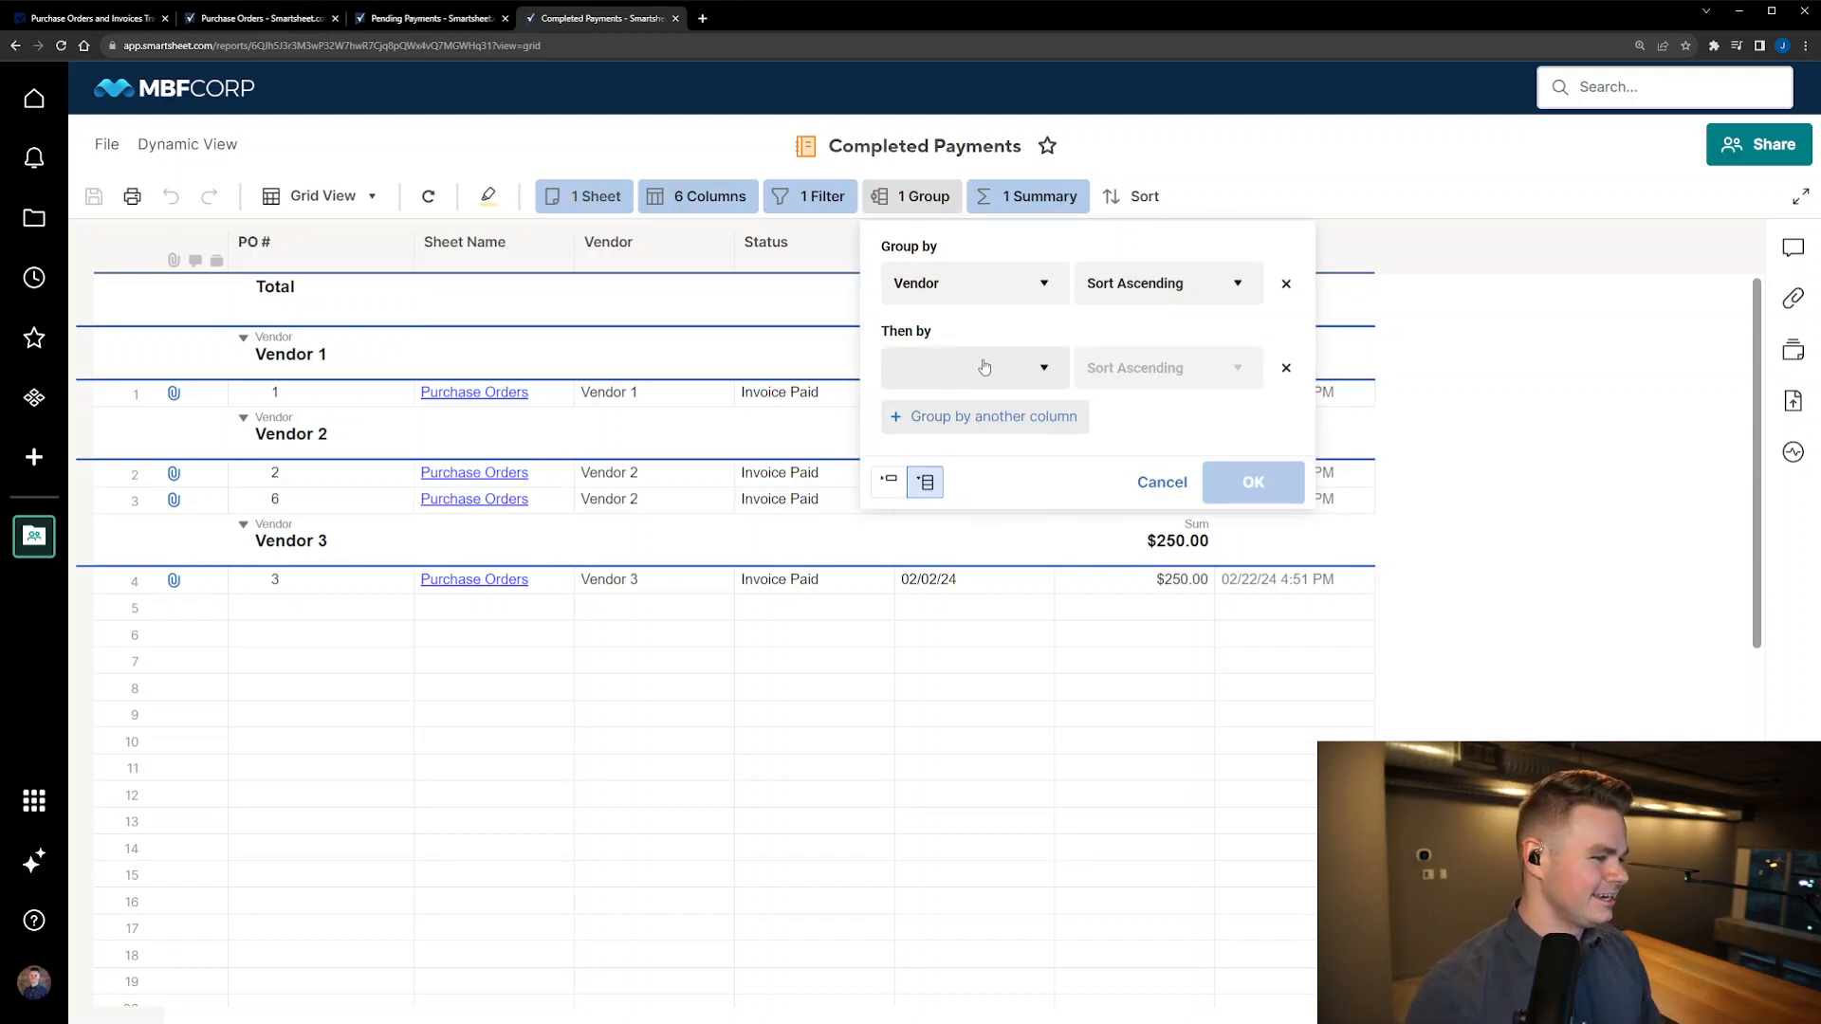
Step: Group Completed Payments by Vendor then Status, and include Invoice Issued alongside Invoice Paid
{"action": "left_click", "coordinate": [973, 368]}
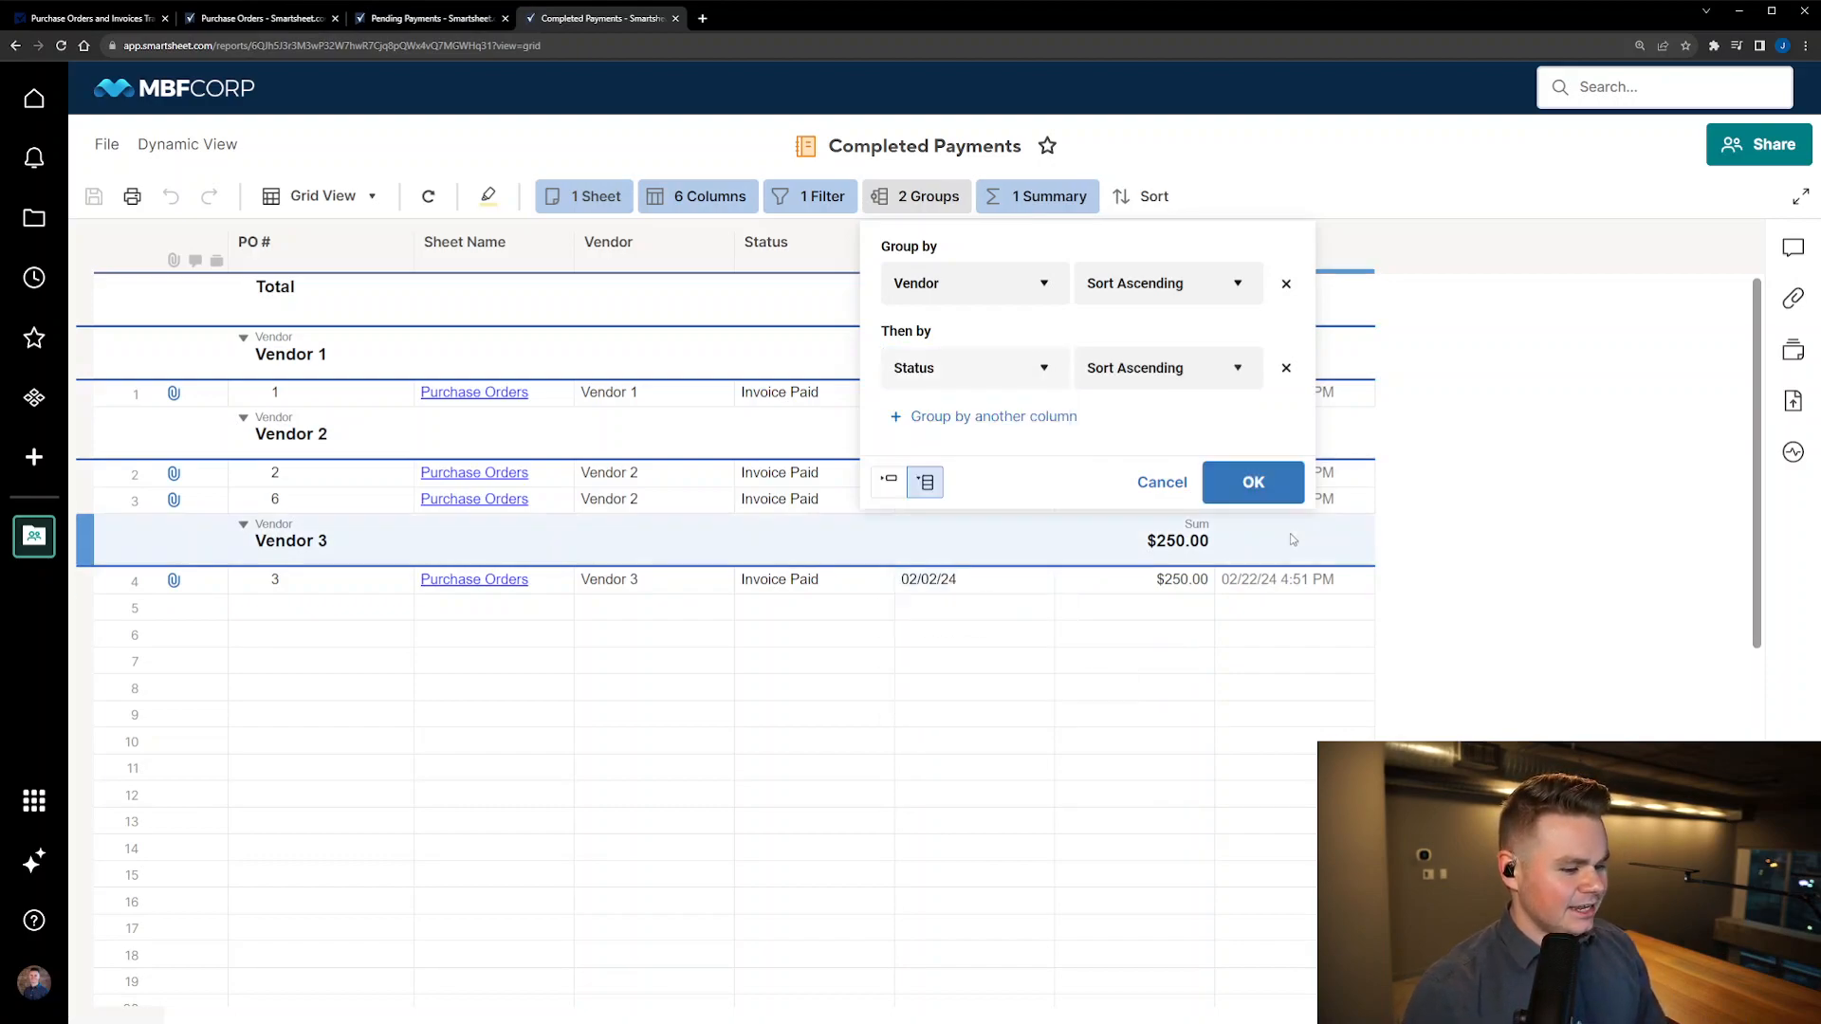
{"action": "left_click", "coordinate": [1252, 482]}
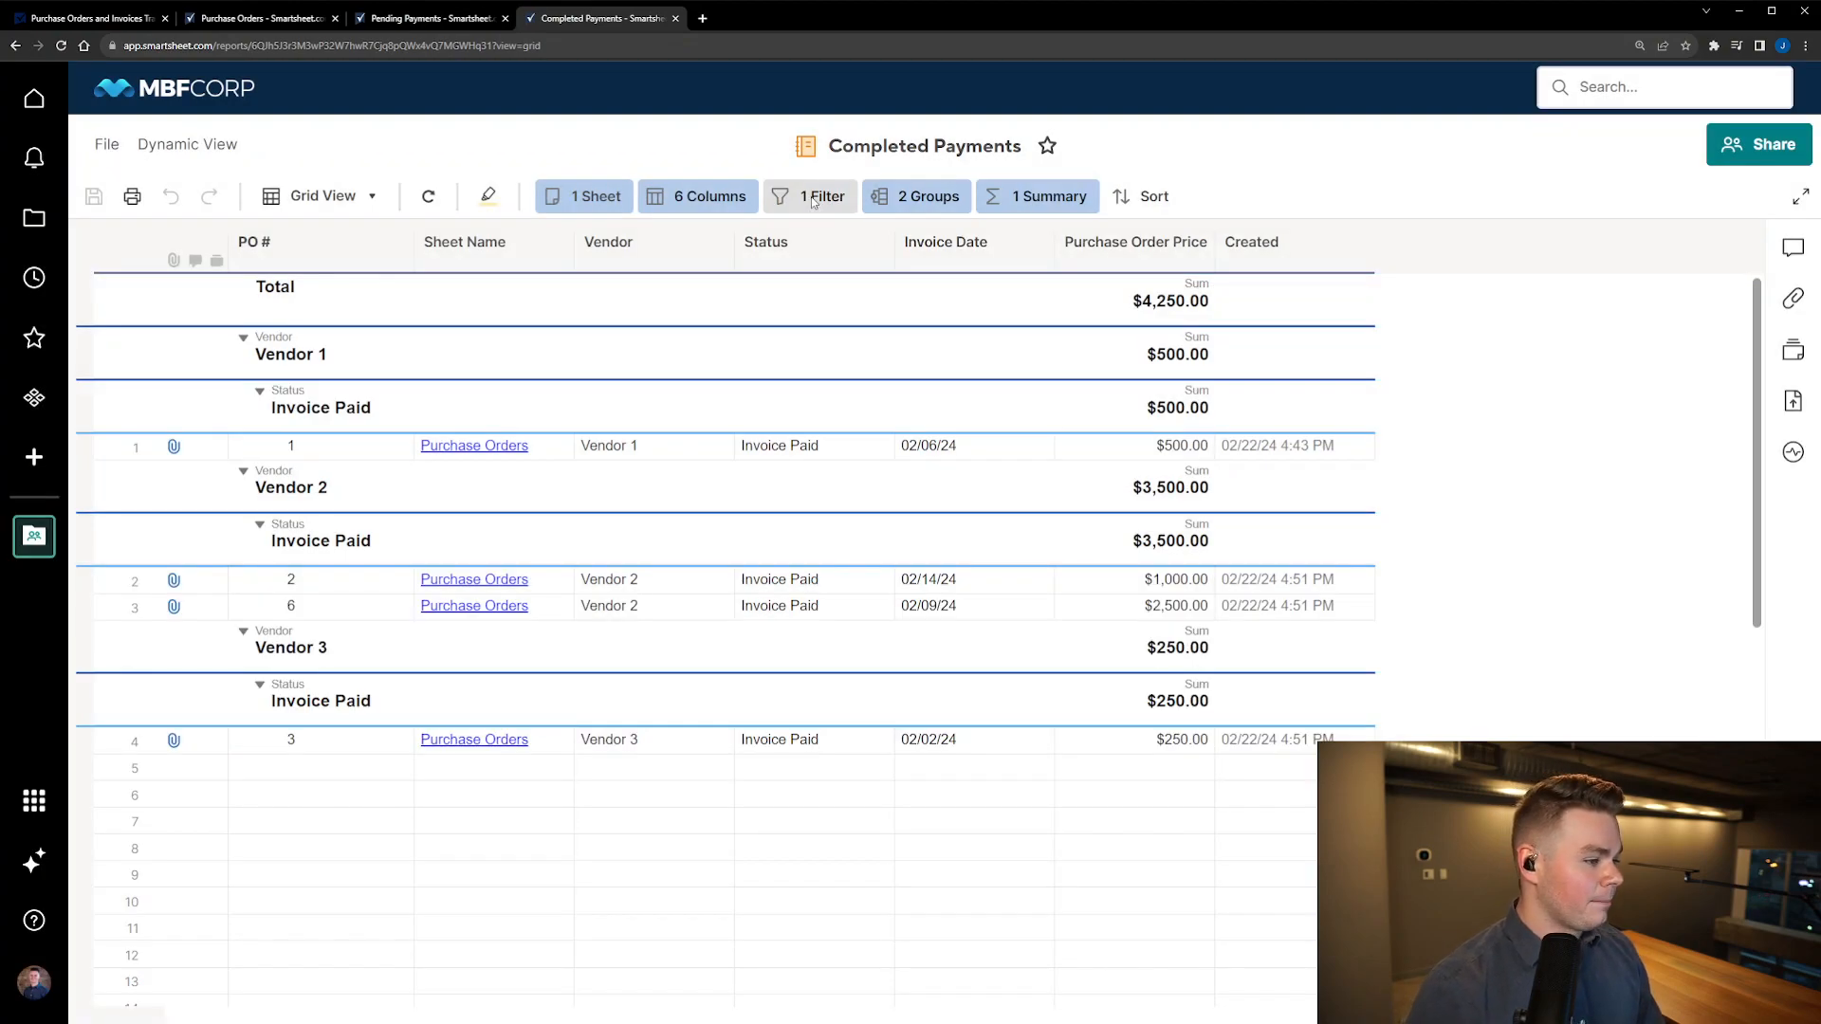
{"action": "left_click", "coordinate": [817, 195]}
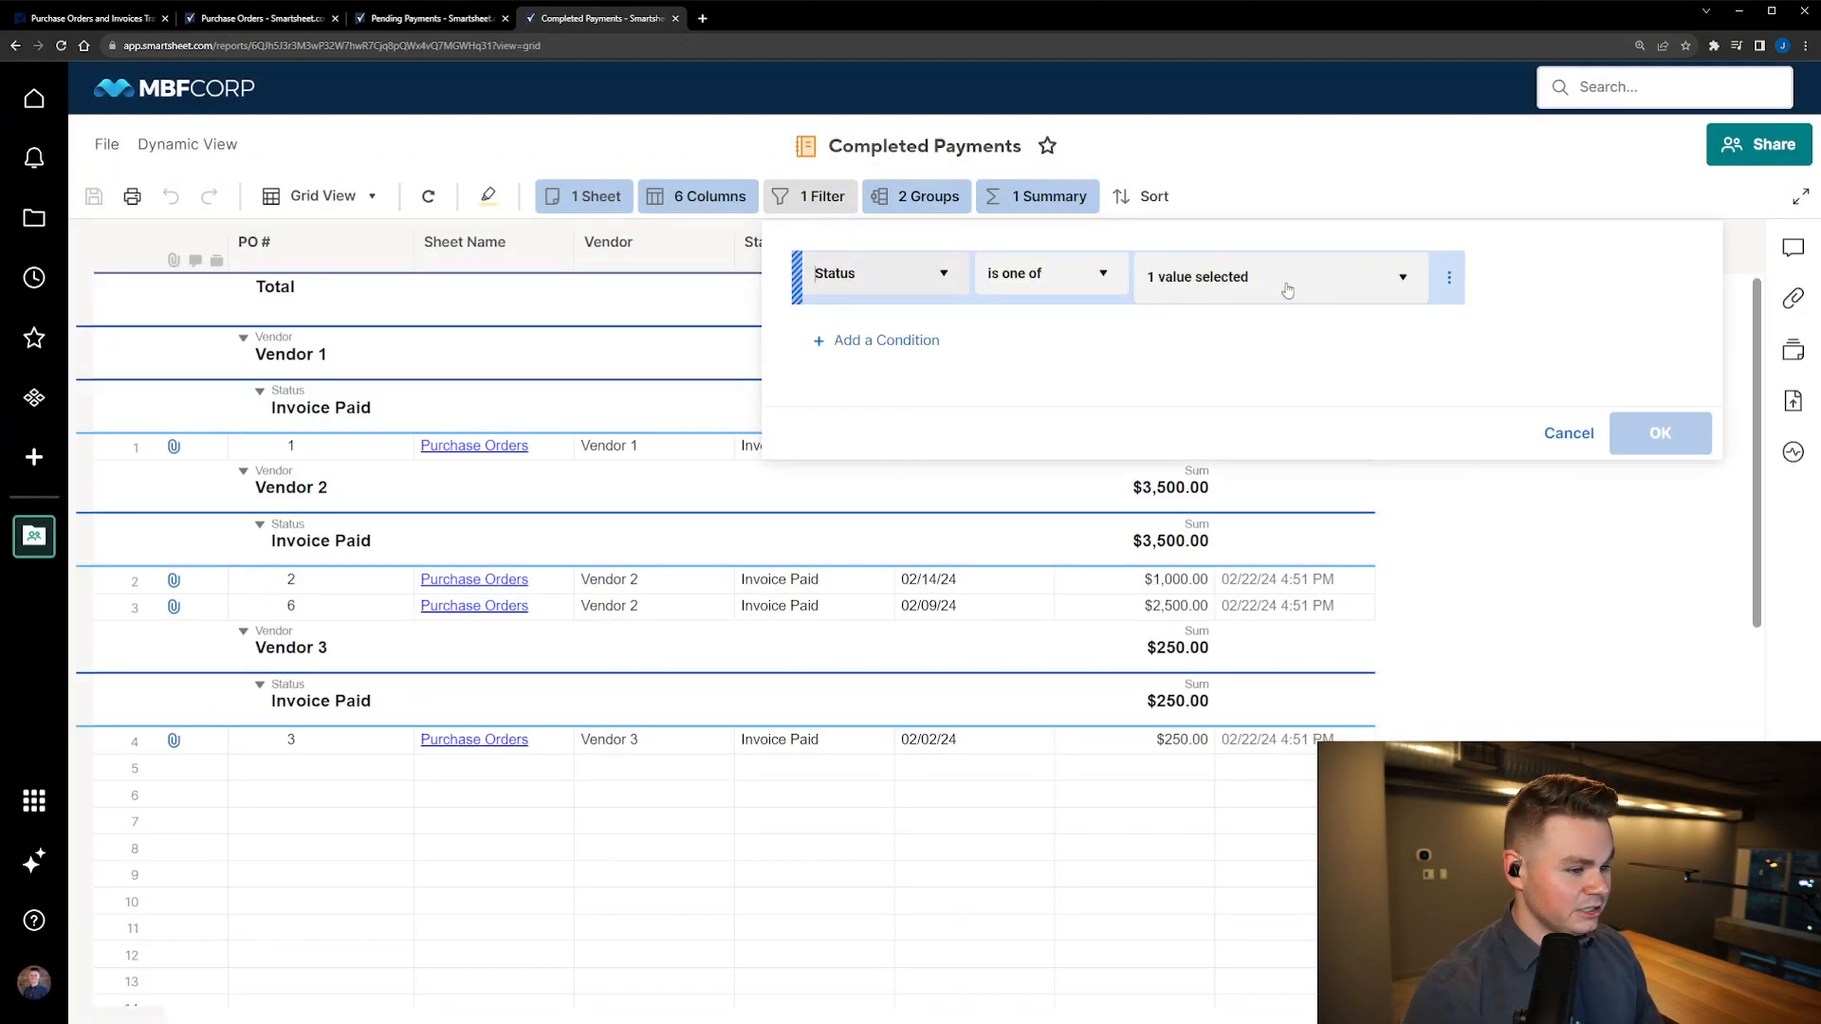
{"action": "left_click", "coordinate": [1659, 433]}
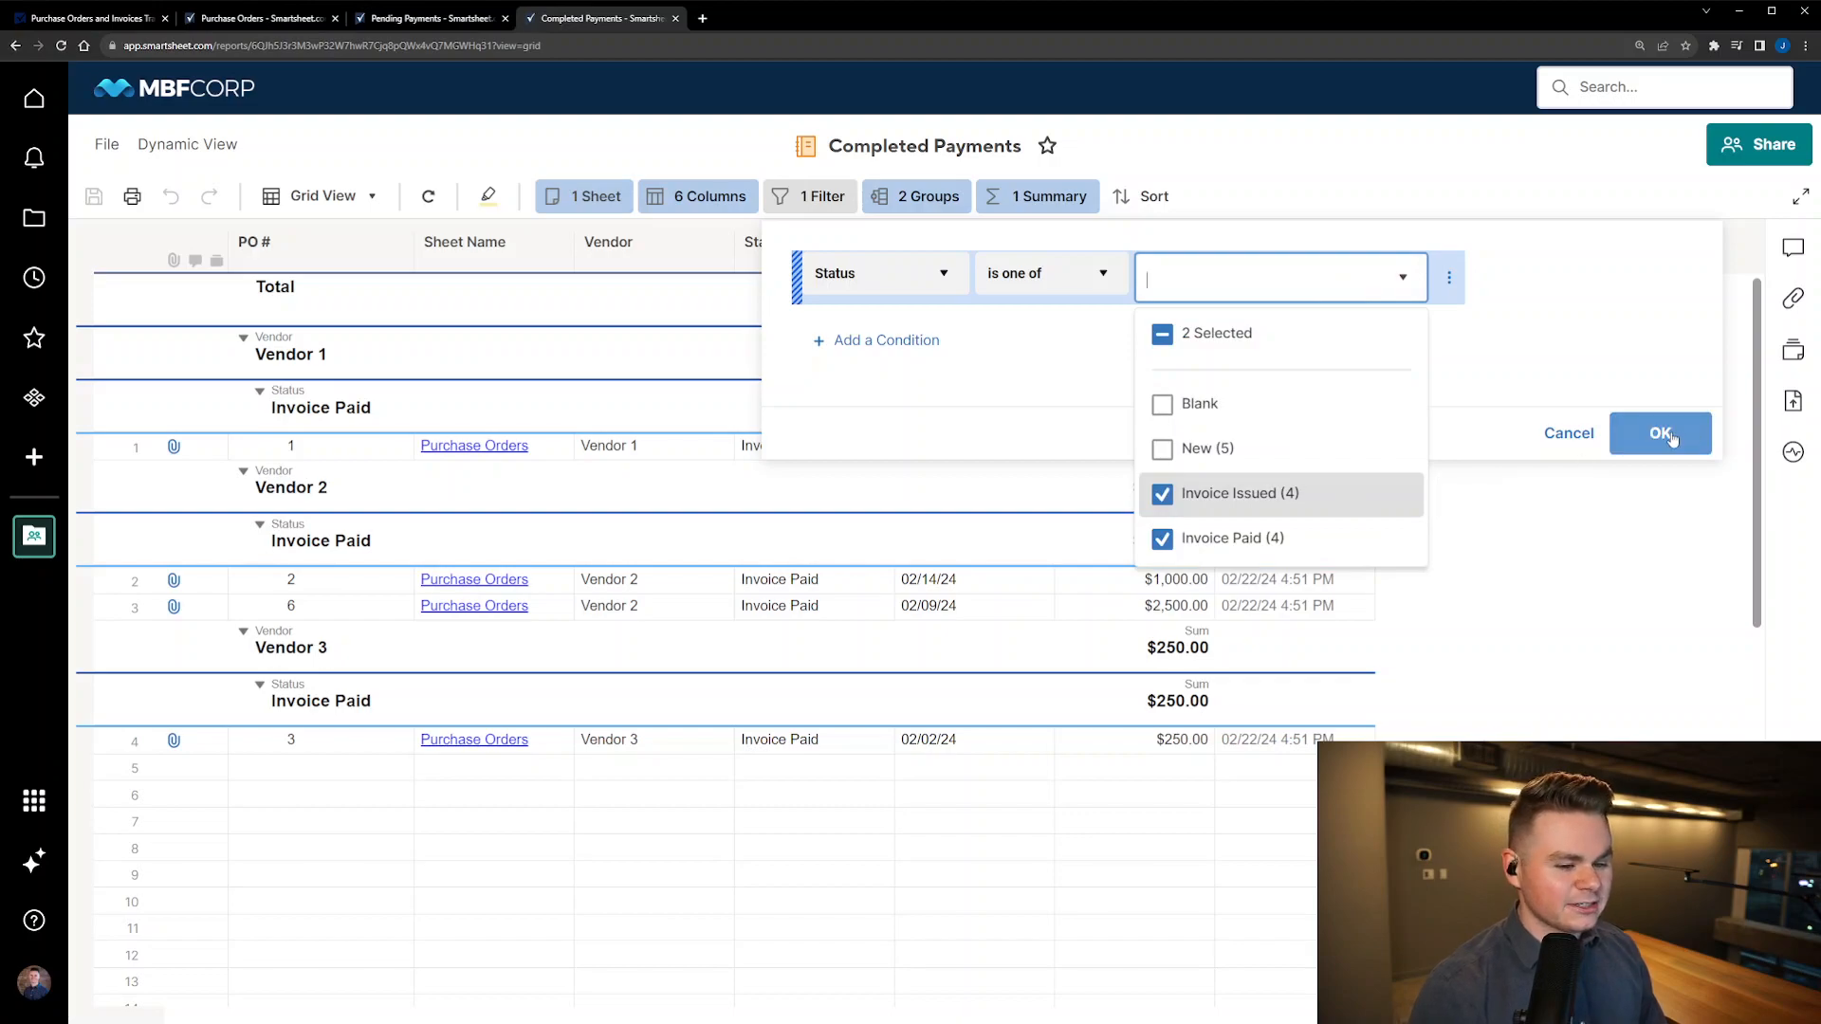
{"action": "left_click", "coordinate": [1659, 433]}
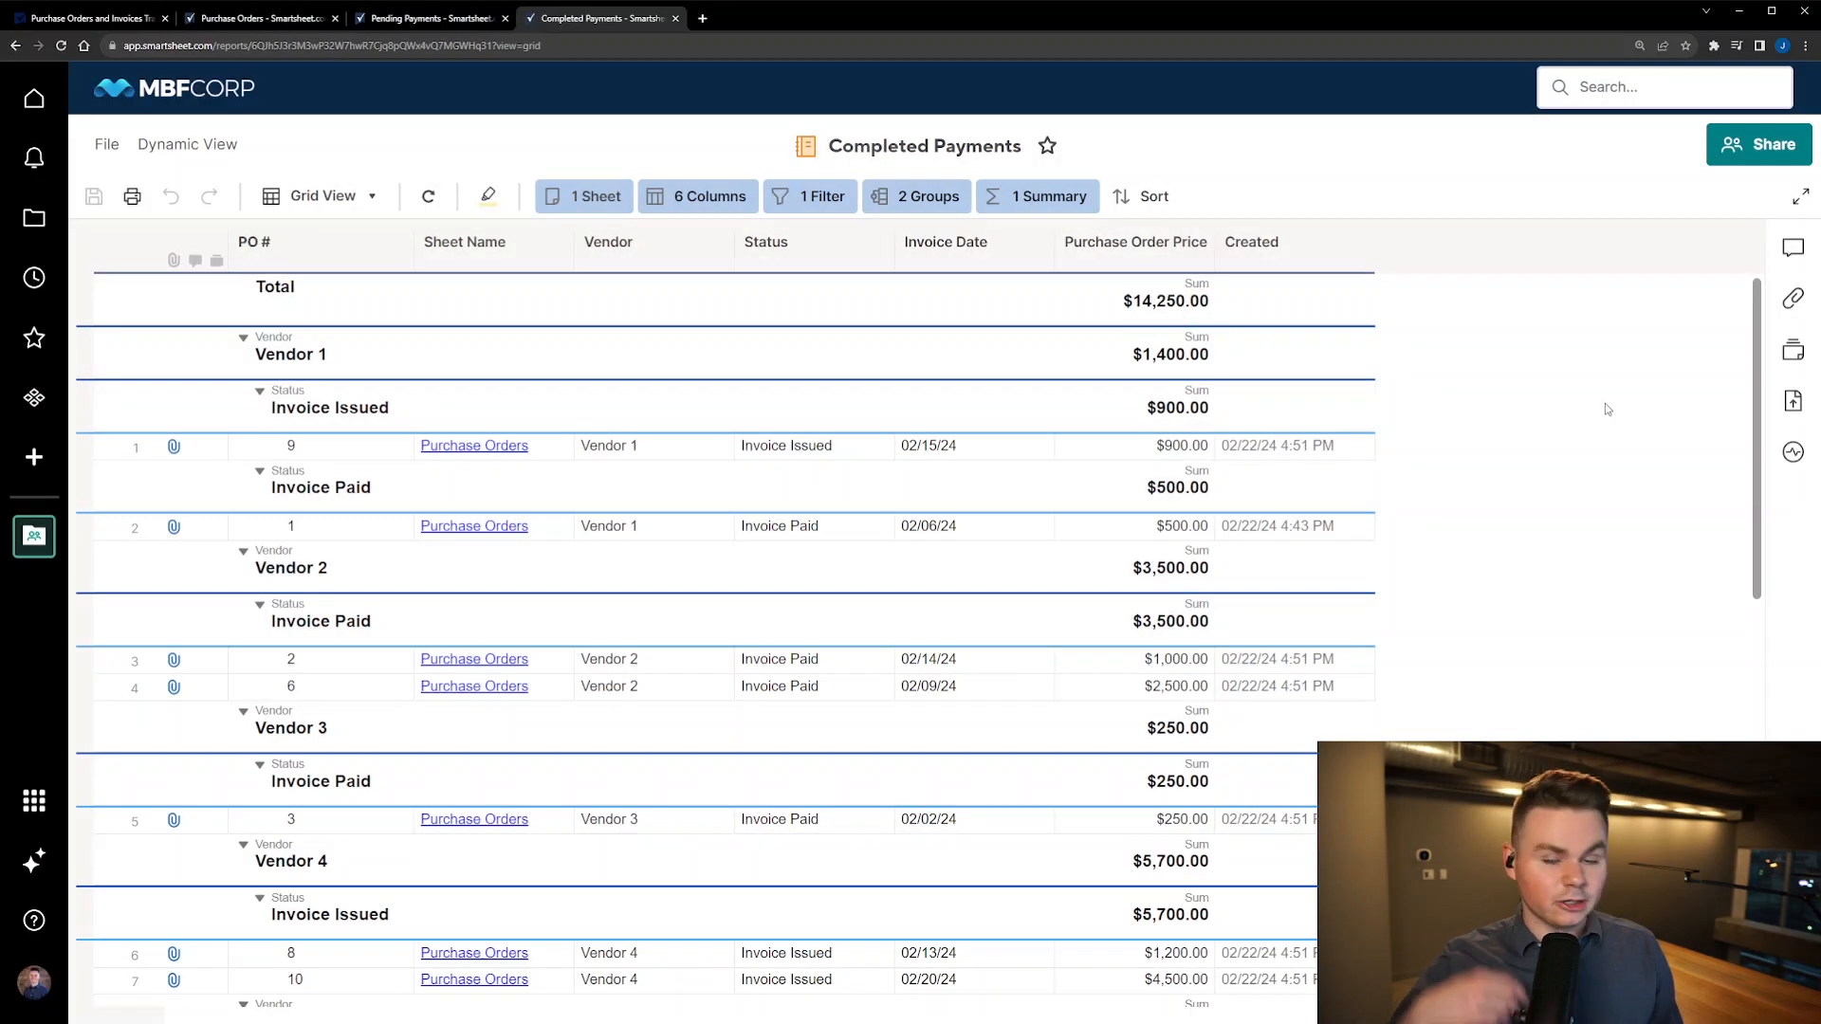
{"action": "mouse_move", "coordinate": [1473, 300]}
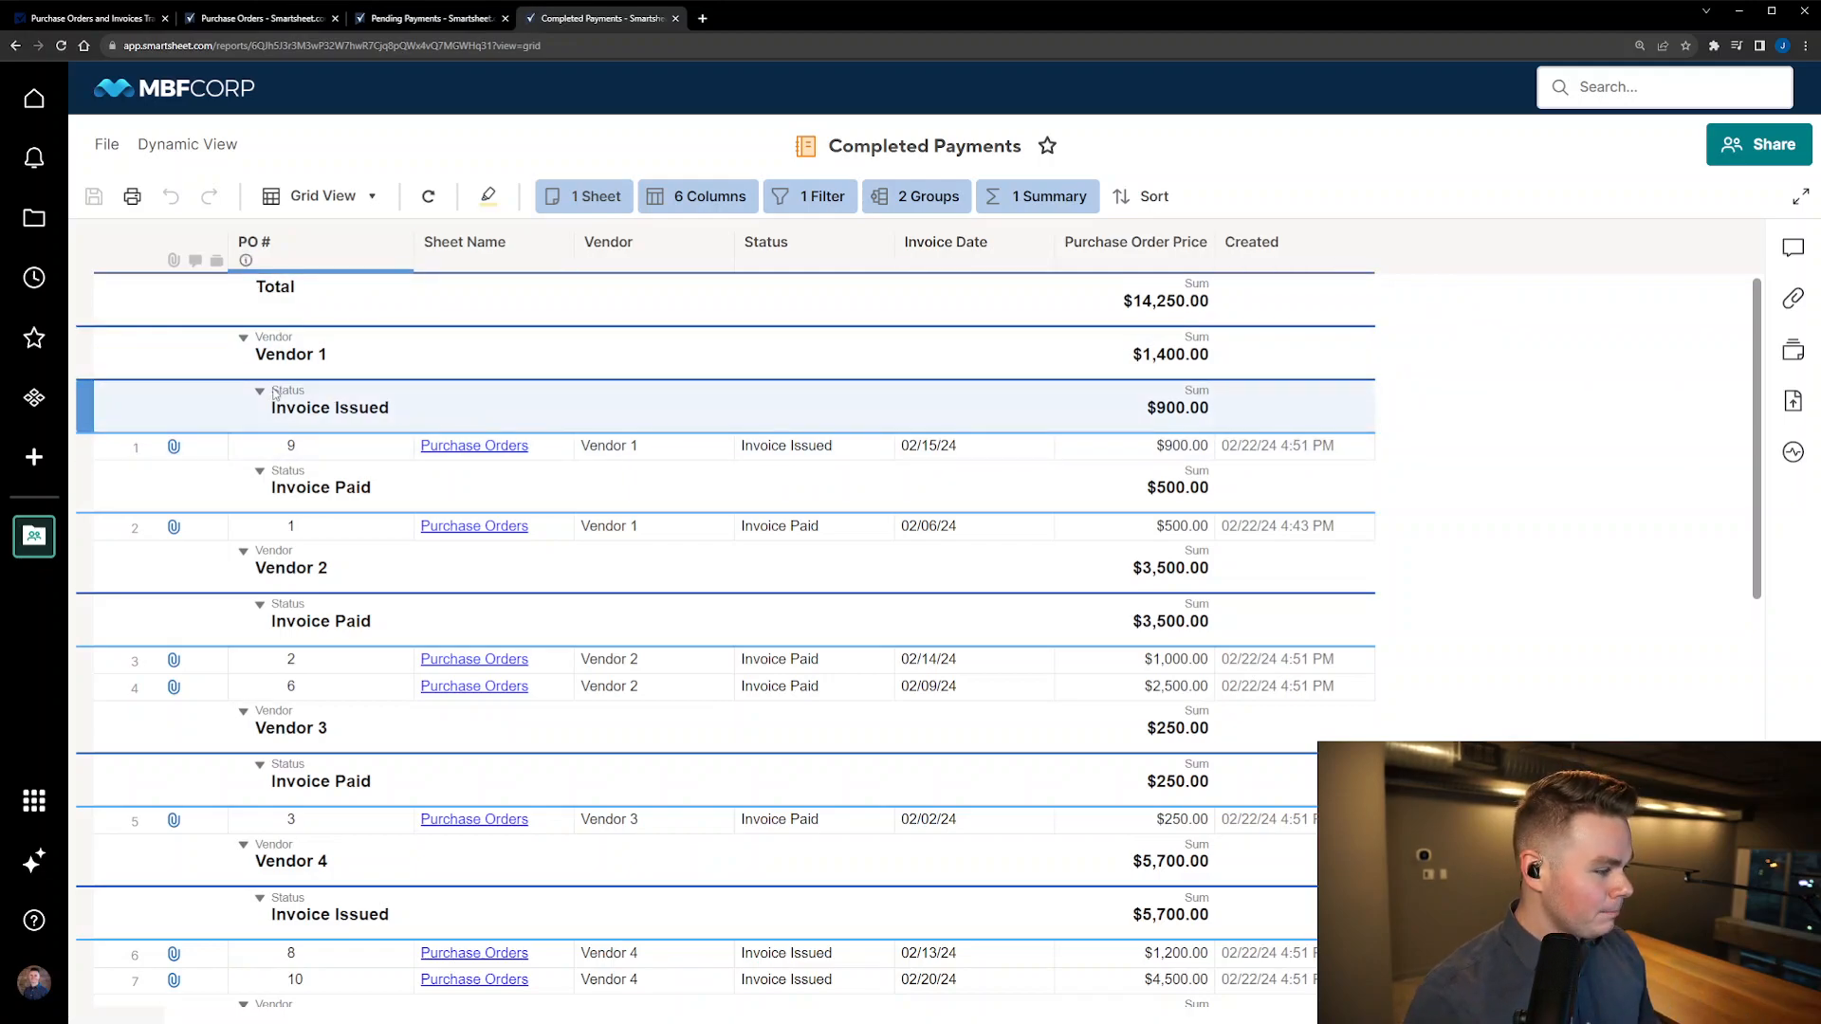
Step: Collapse the Vendor 2–5 groups, keeping Vendor 1 expanded, then return to Purchase Orders
{"action": "left_click", "coordinate": [292, 353]}
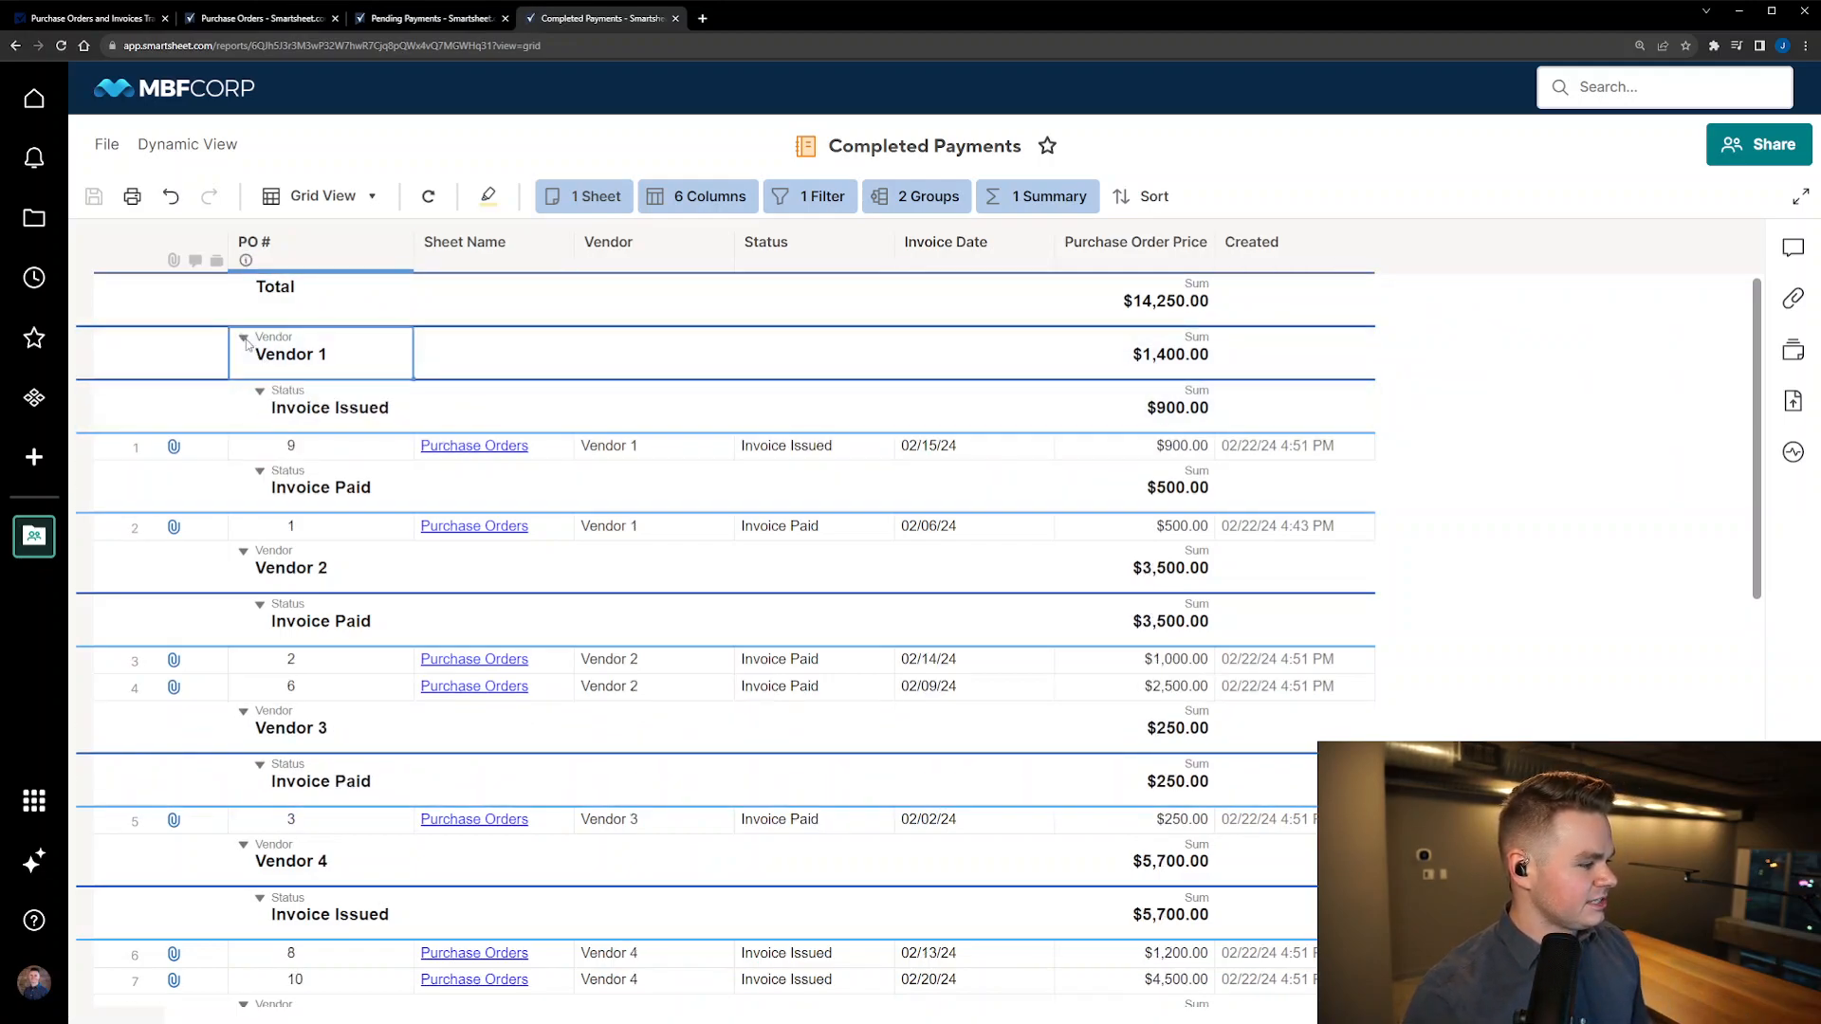
{"action": "left_click", "coordinate": [243, 338]}
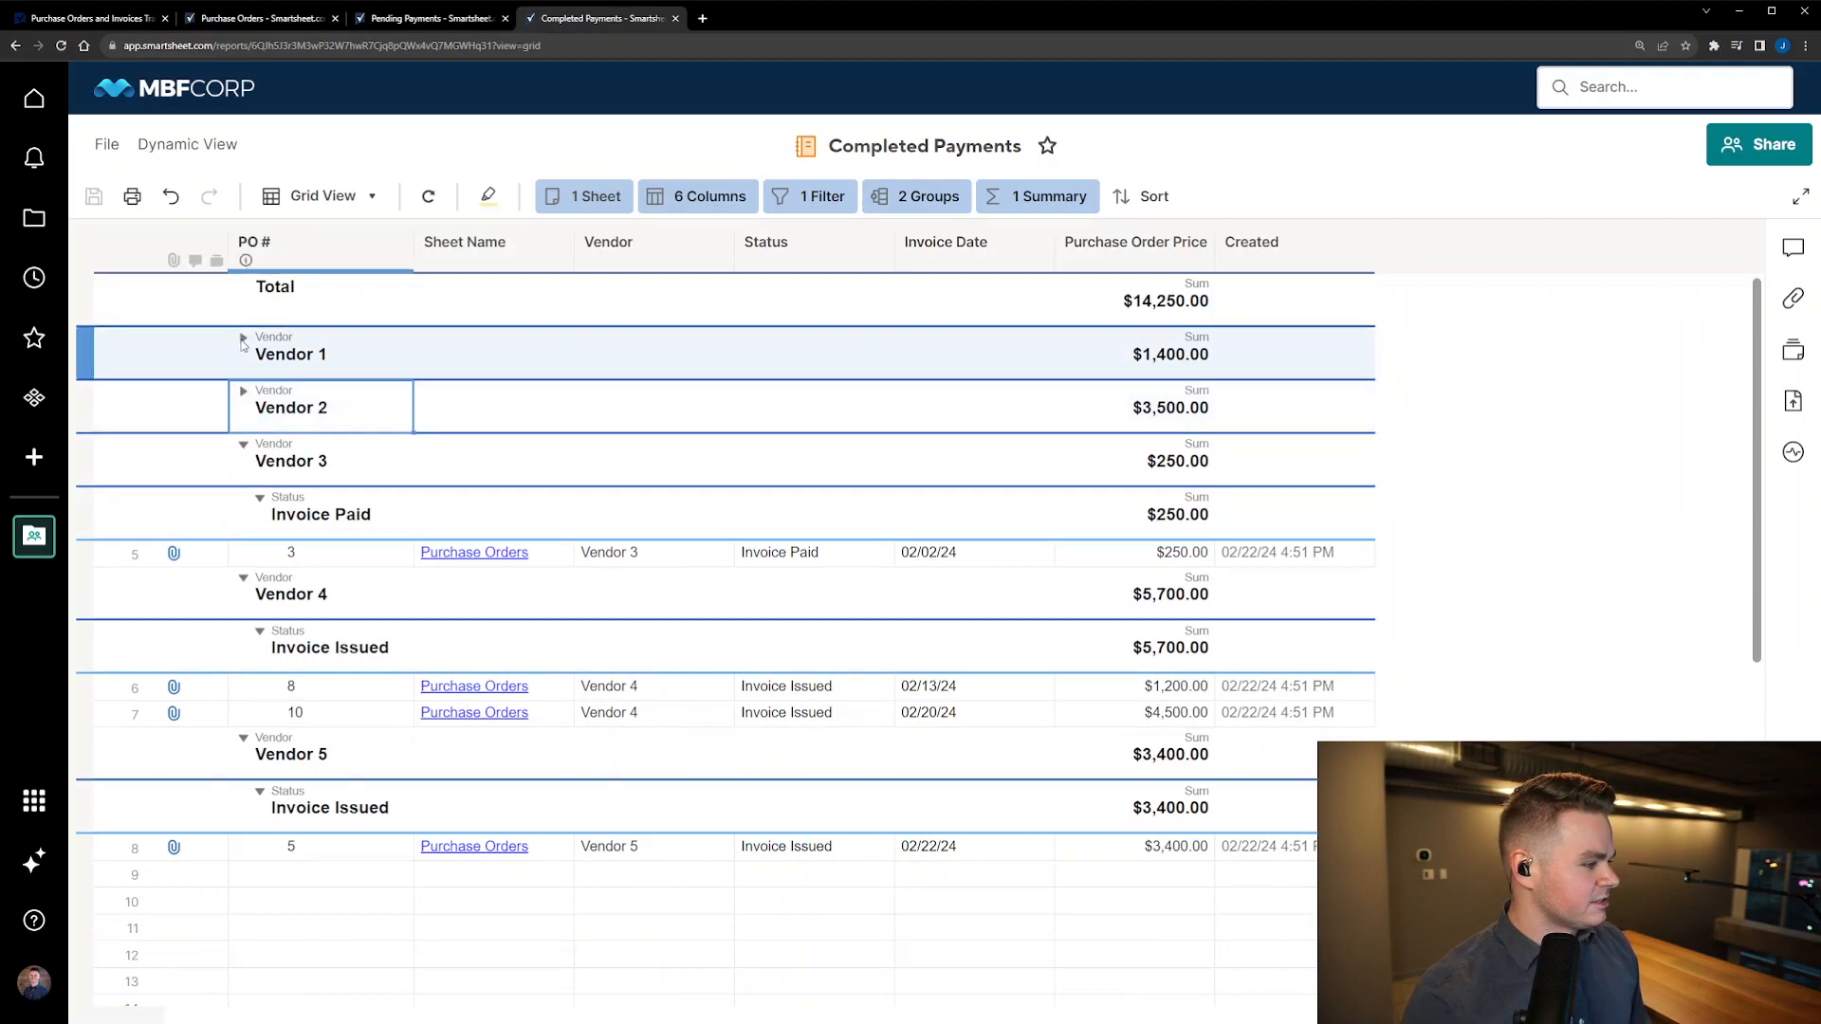
{"action": "left_click", "coordinate": [242, 337]}
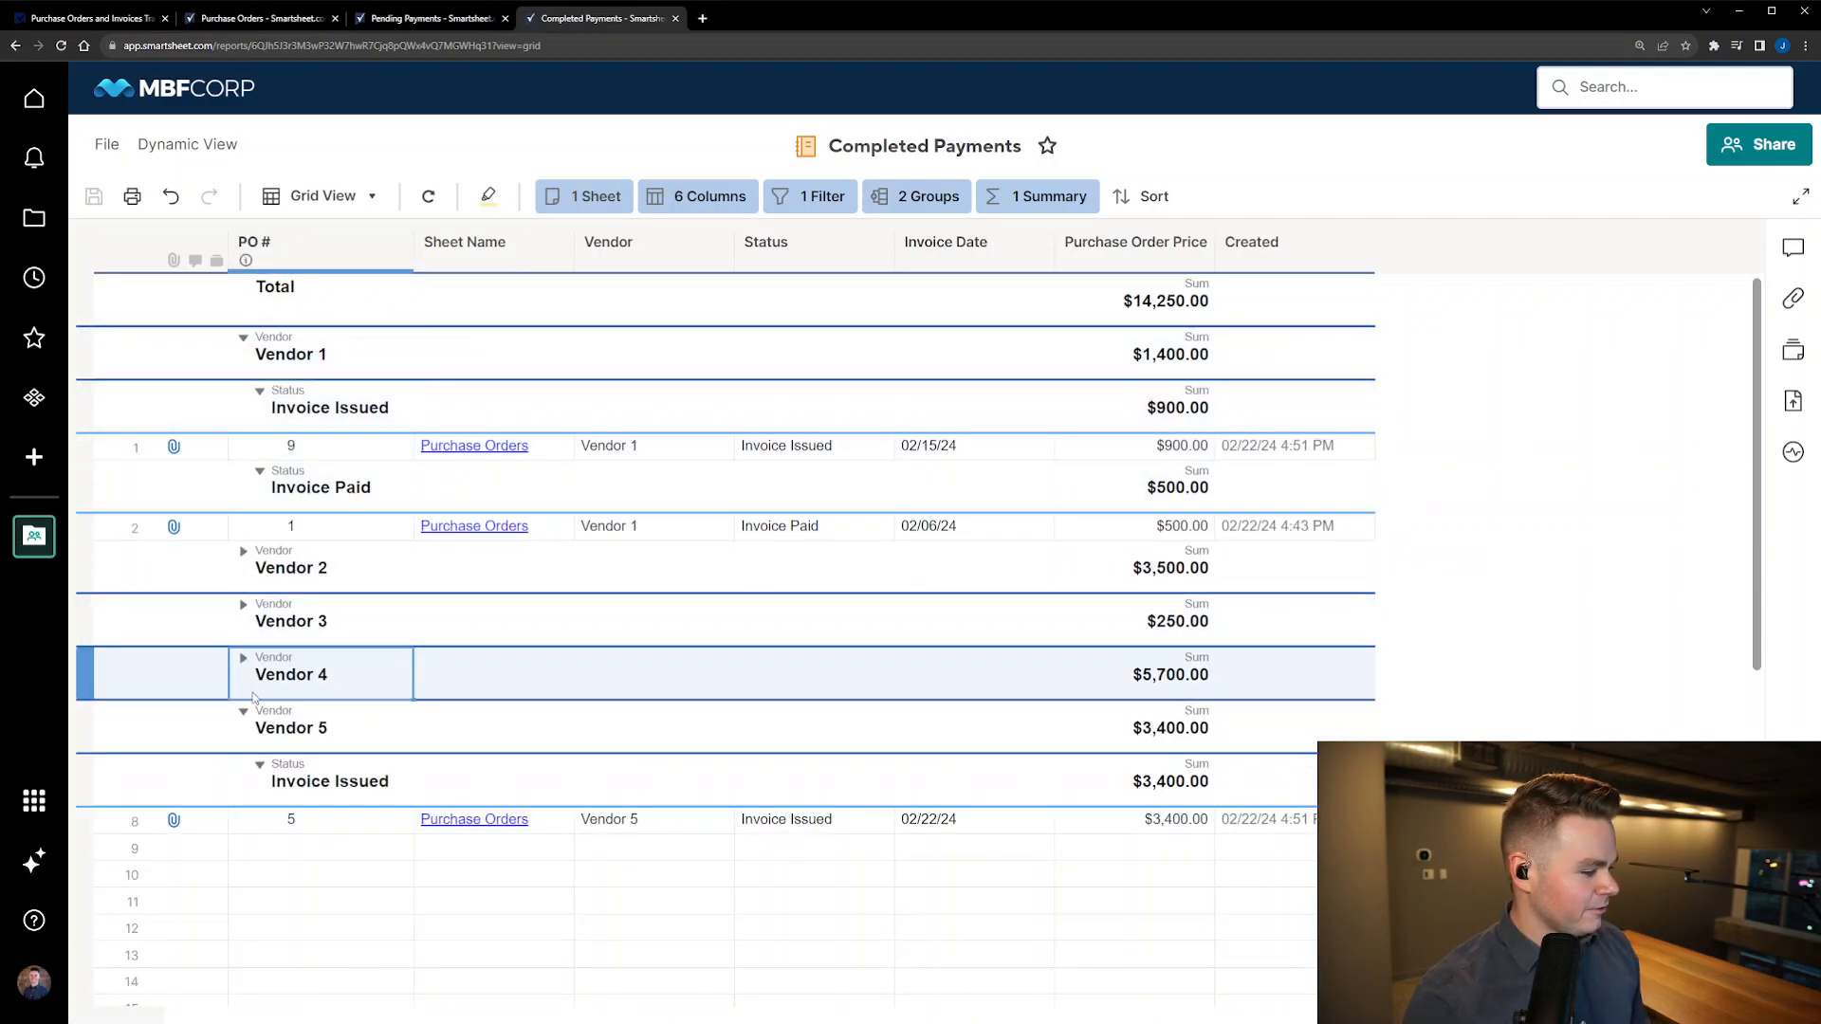
{"action": "left_click", "coordinate": [243, 718]}
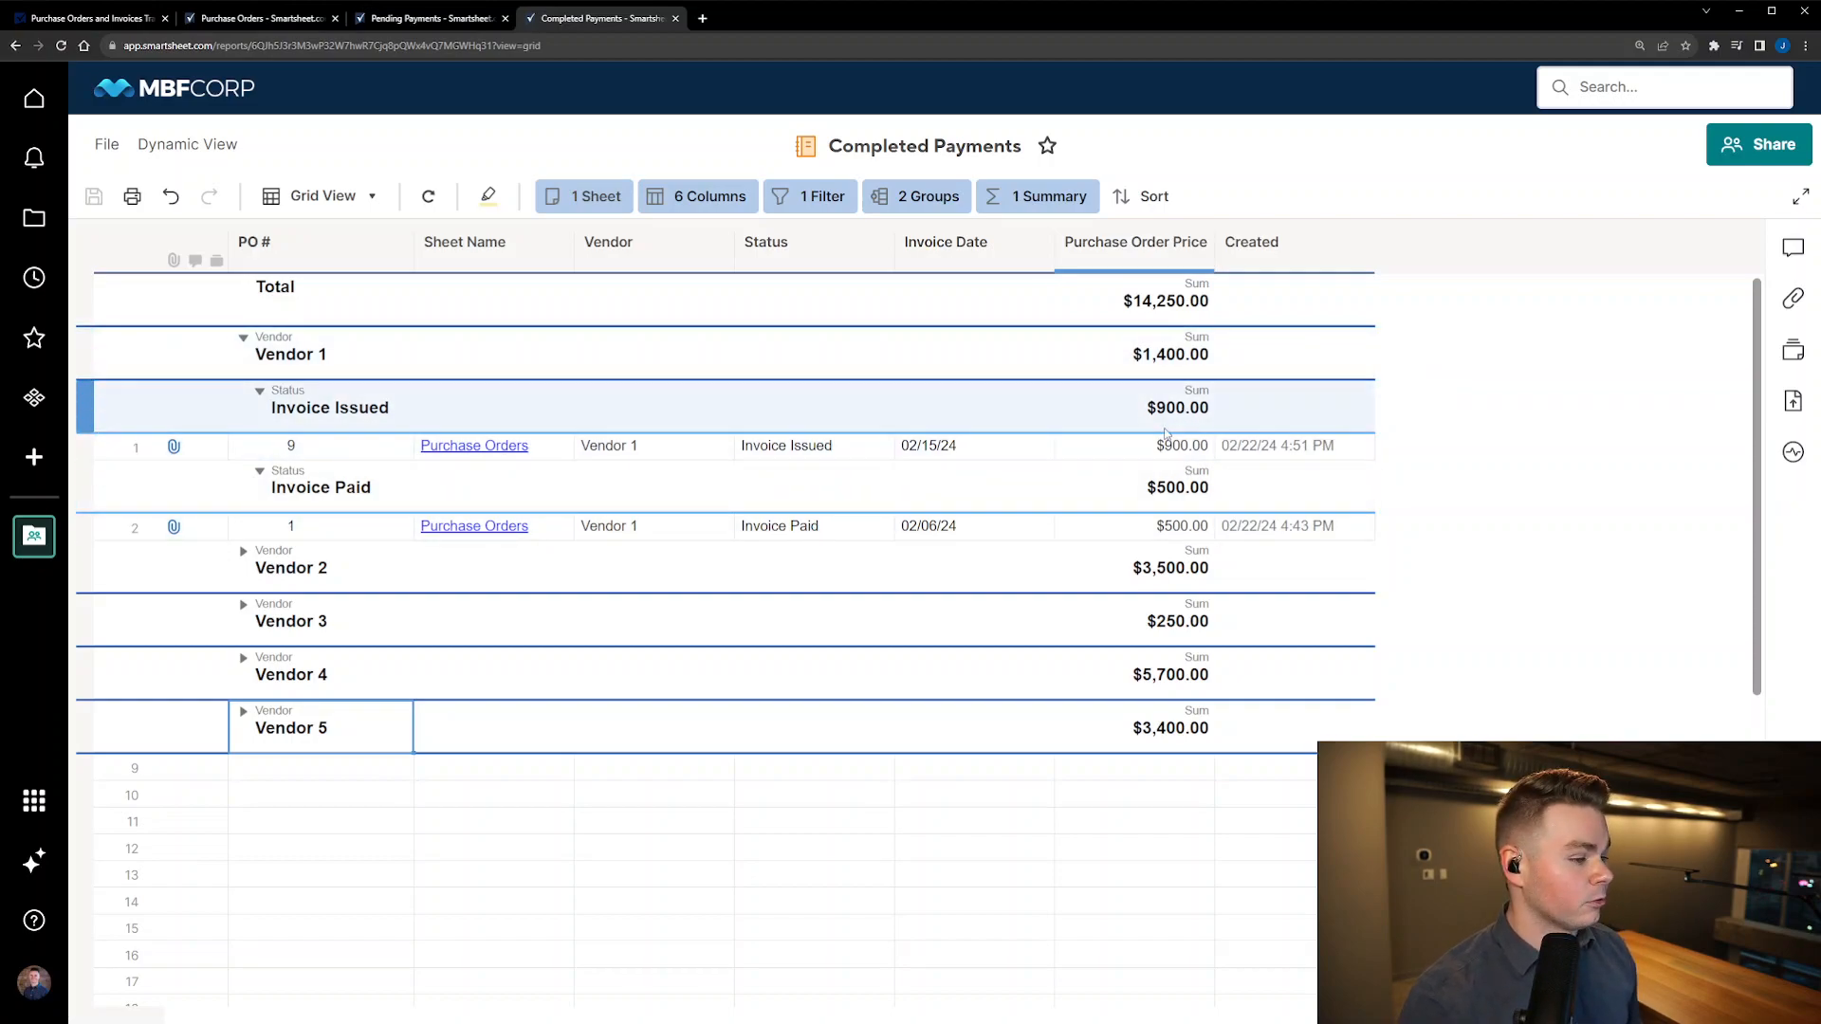
{"action": "mouse_move", "coordinate": [1214, 400]}
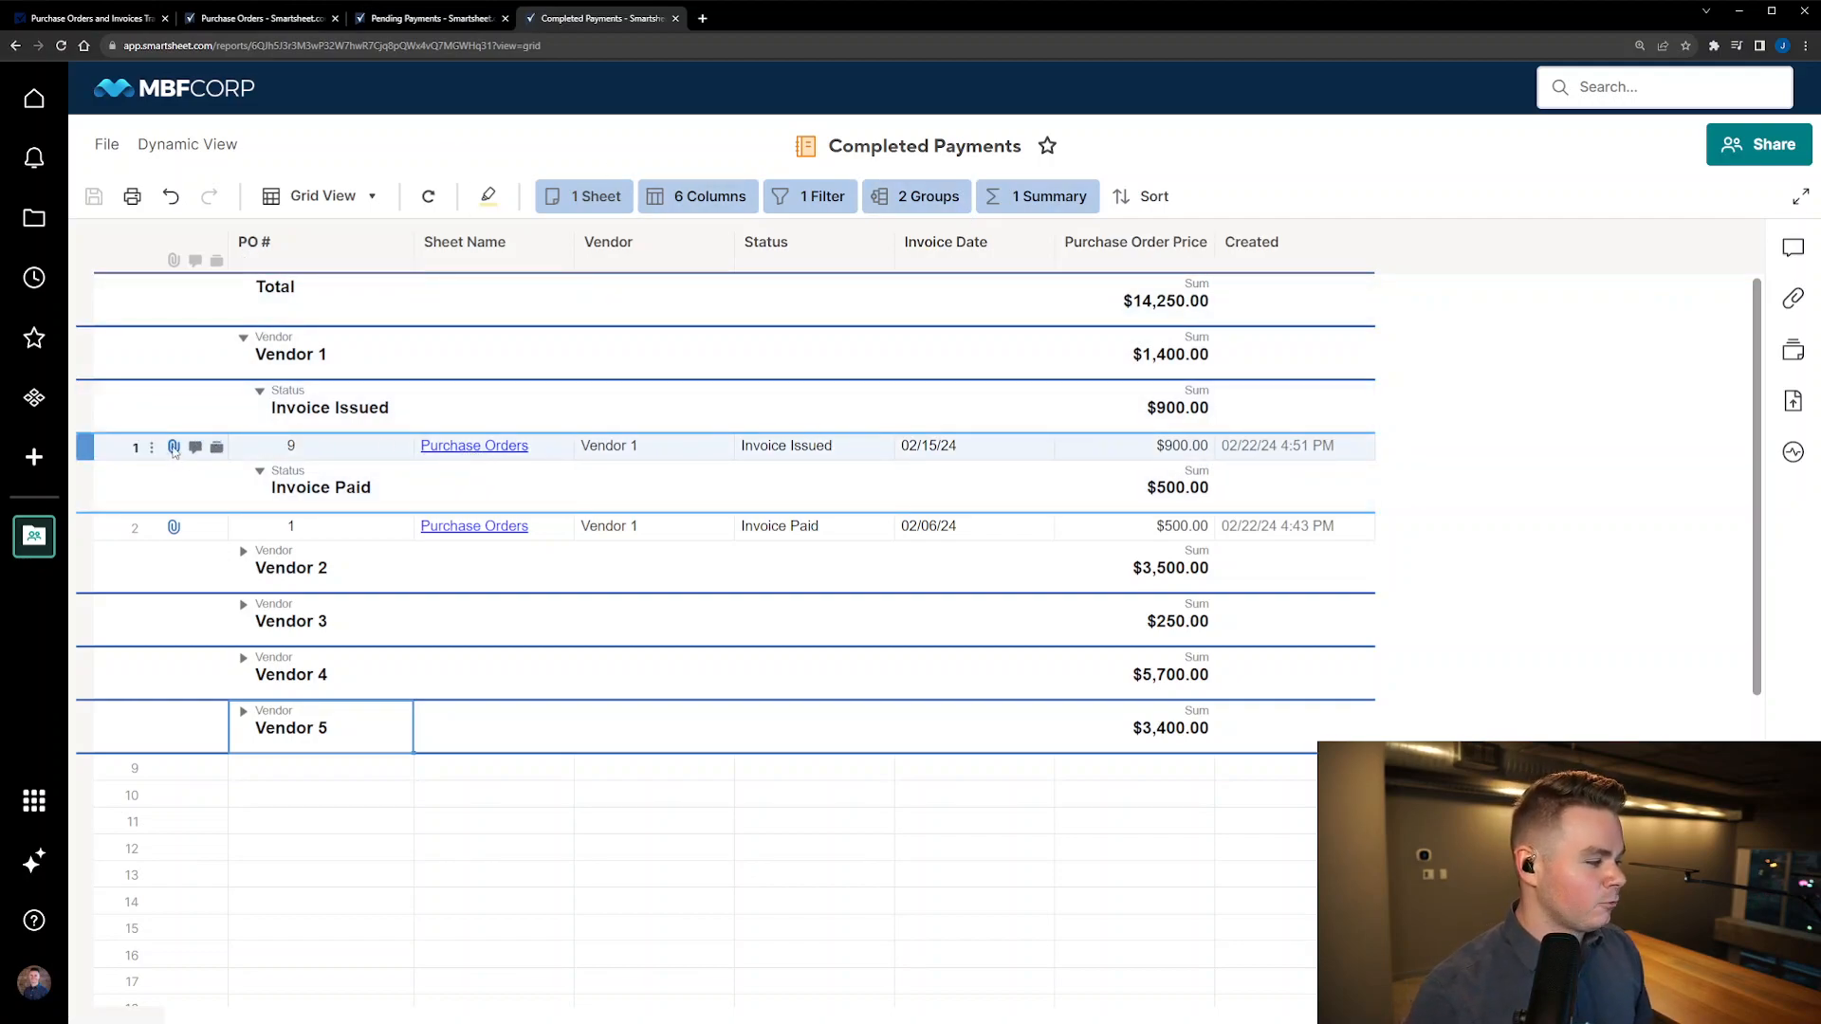
{"action": "mouse_move", "coordinate": [173, 445]}
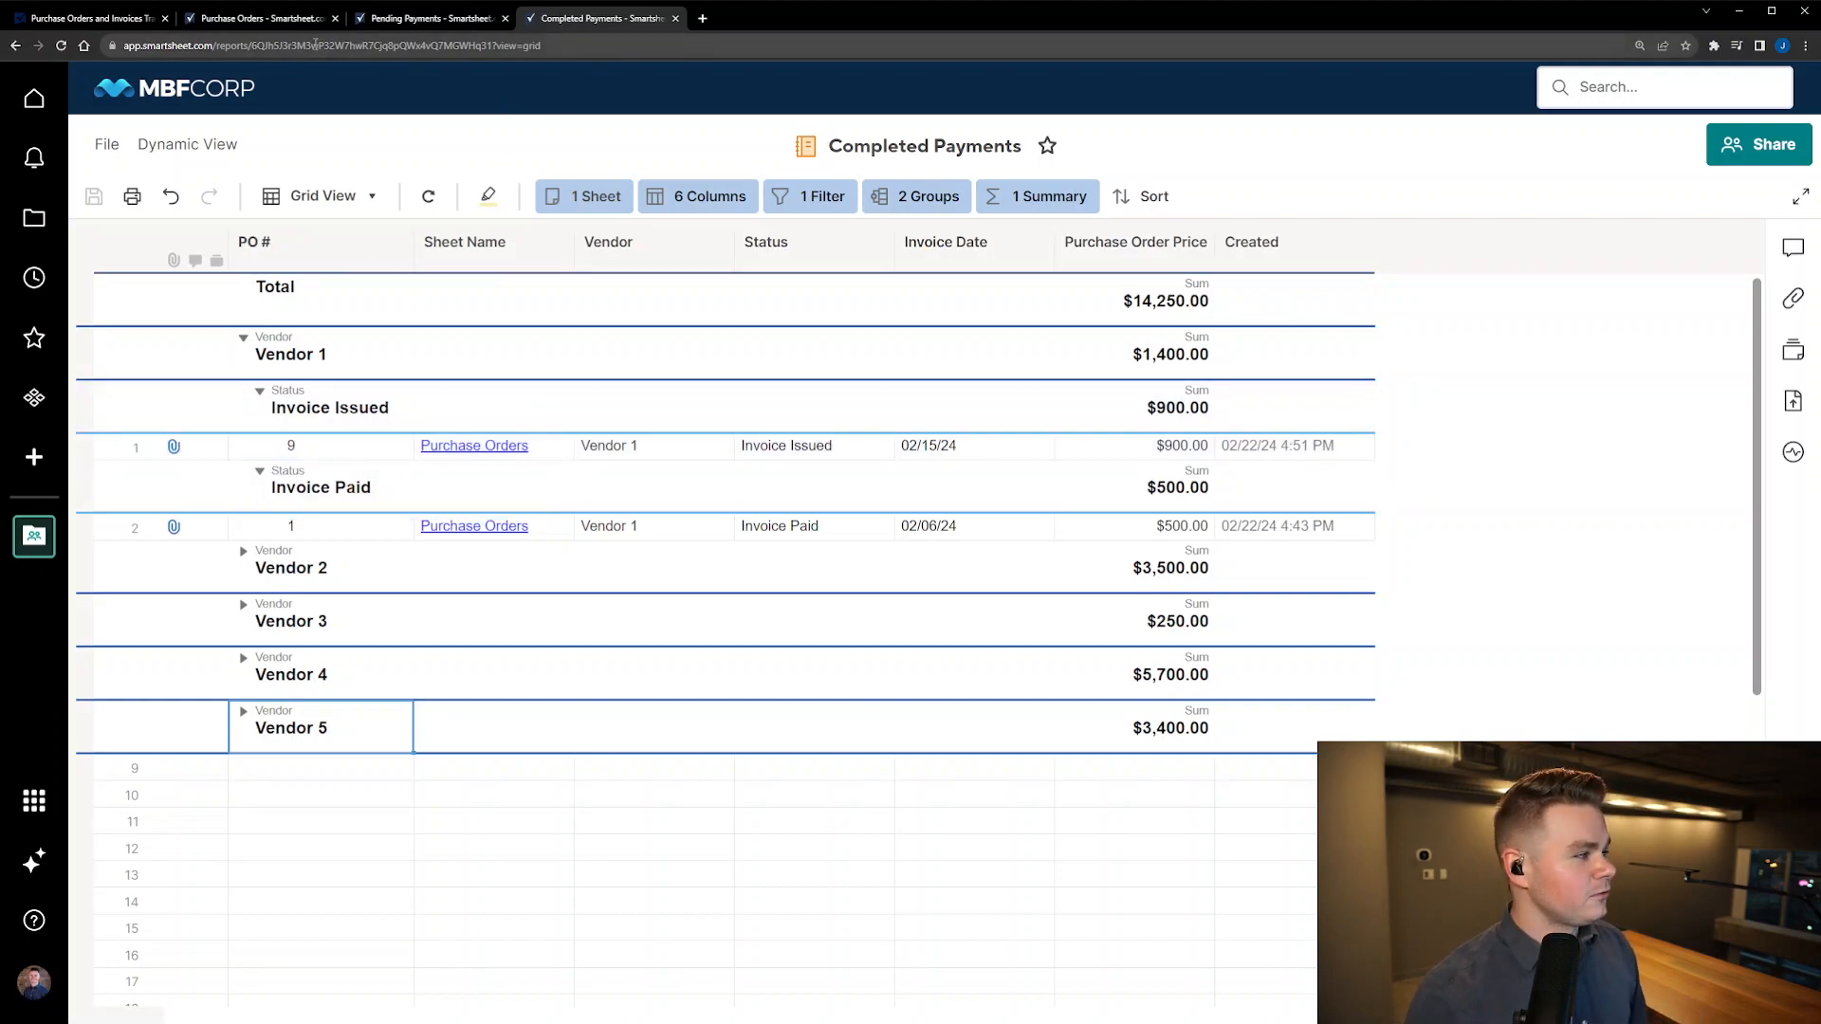
{"action": "left_click", "coordinate": [258, 17]}
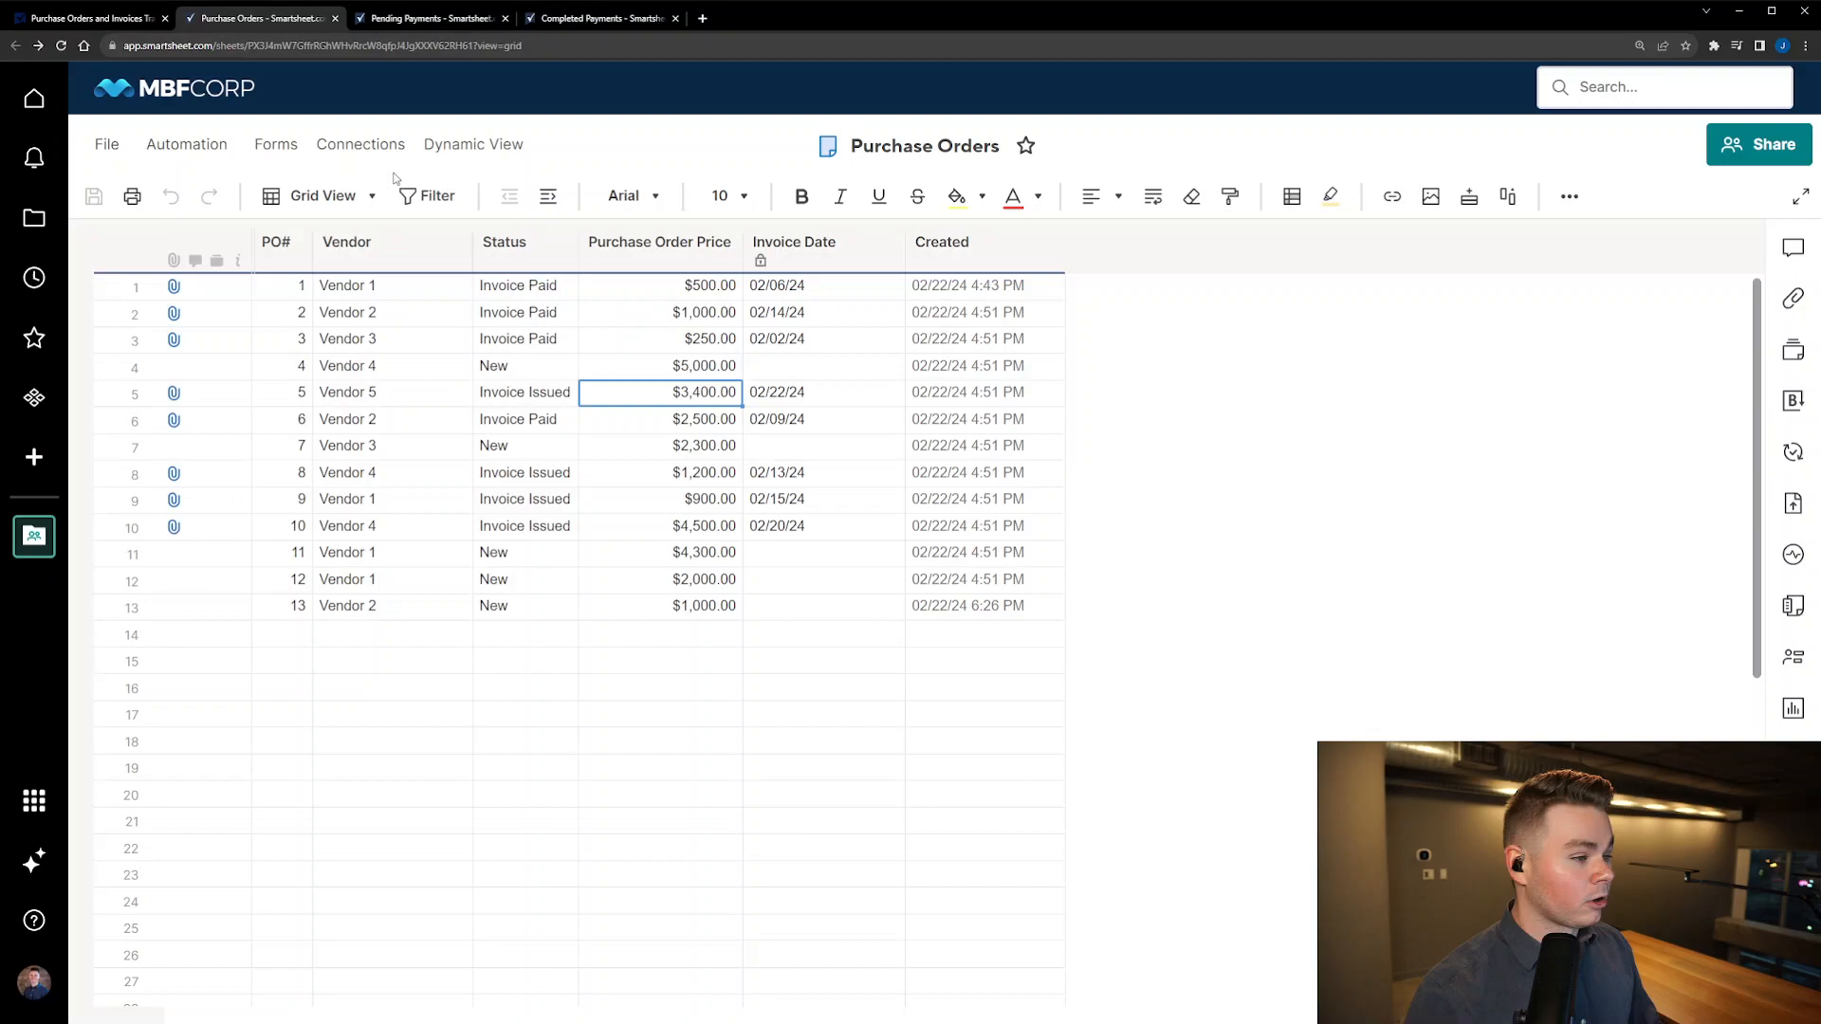
{"action": "mouse_move", "coordinate": [1294, 500]}
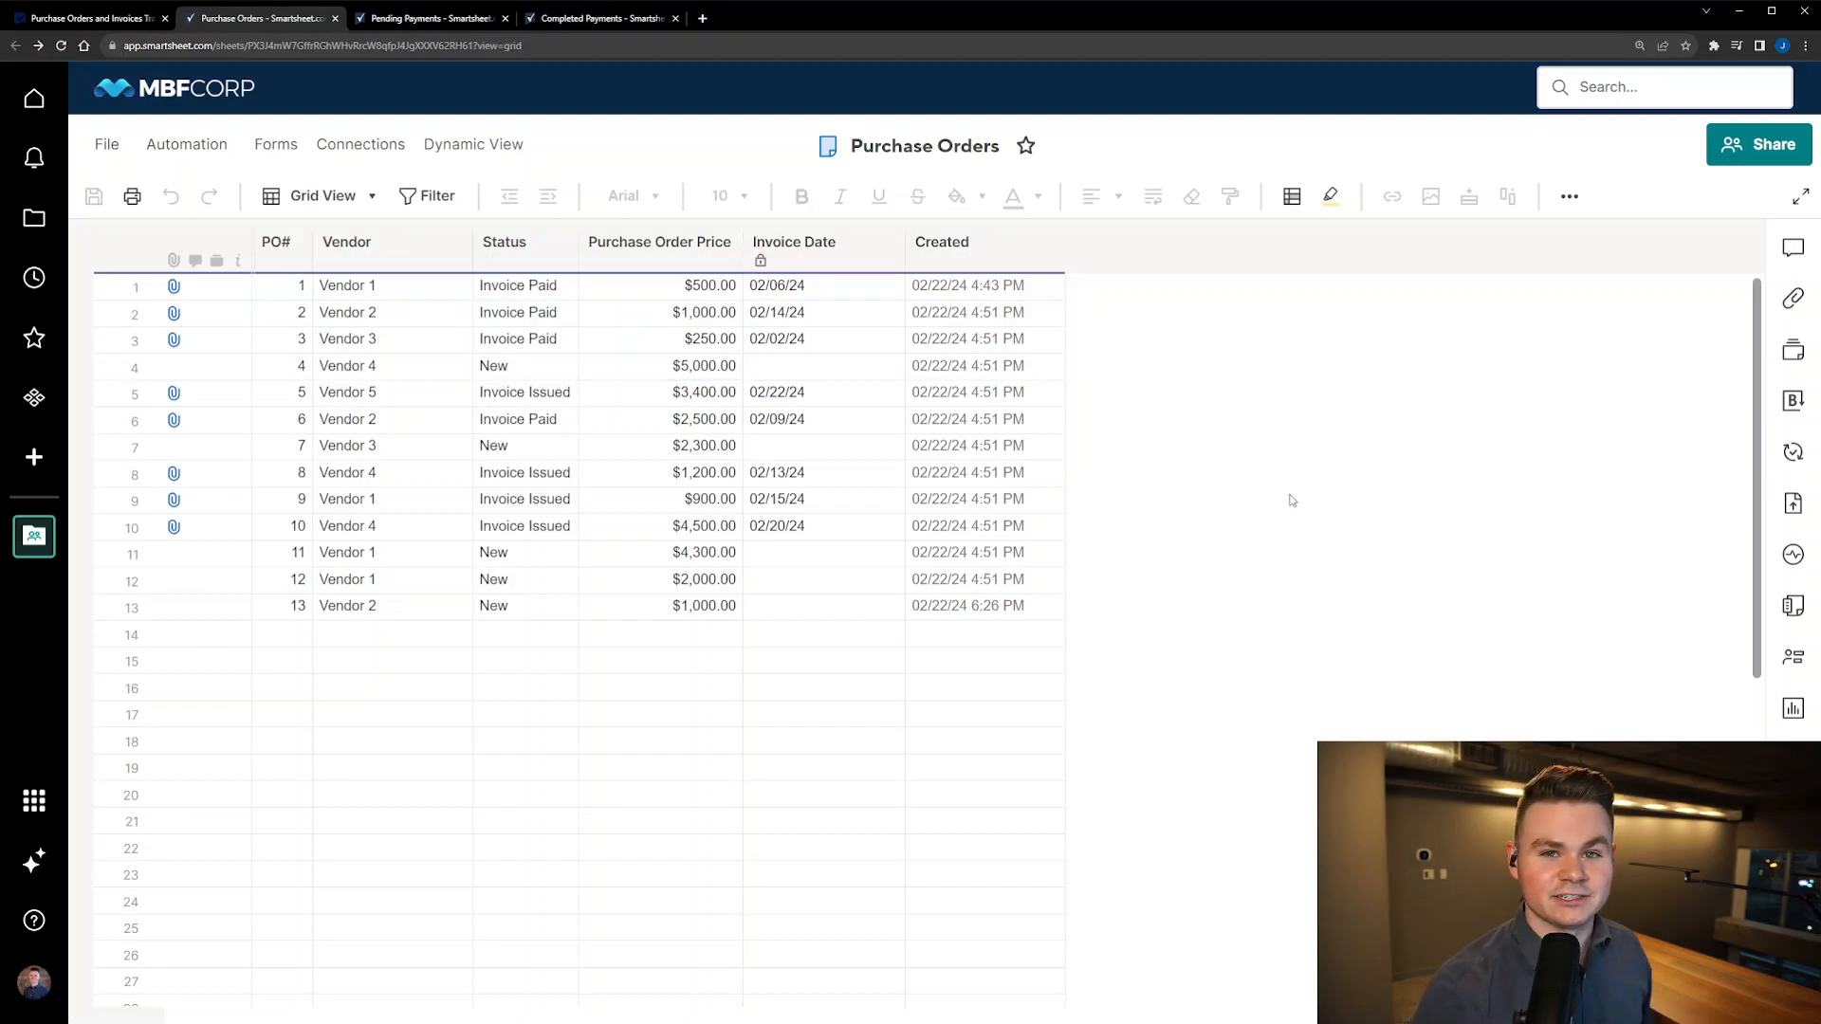
{"action": "mouse_move", "coordinate": [1289, 490]}
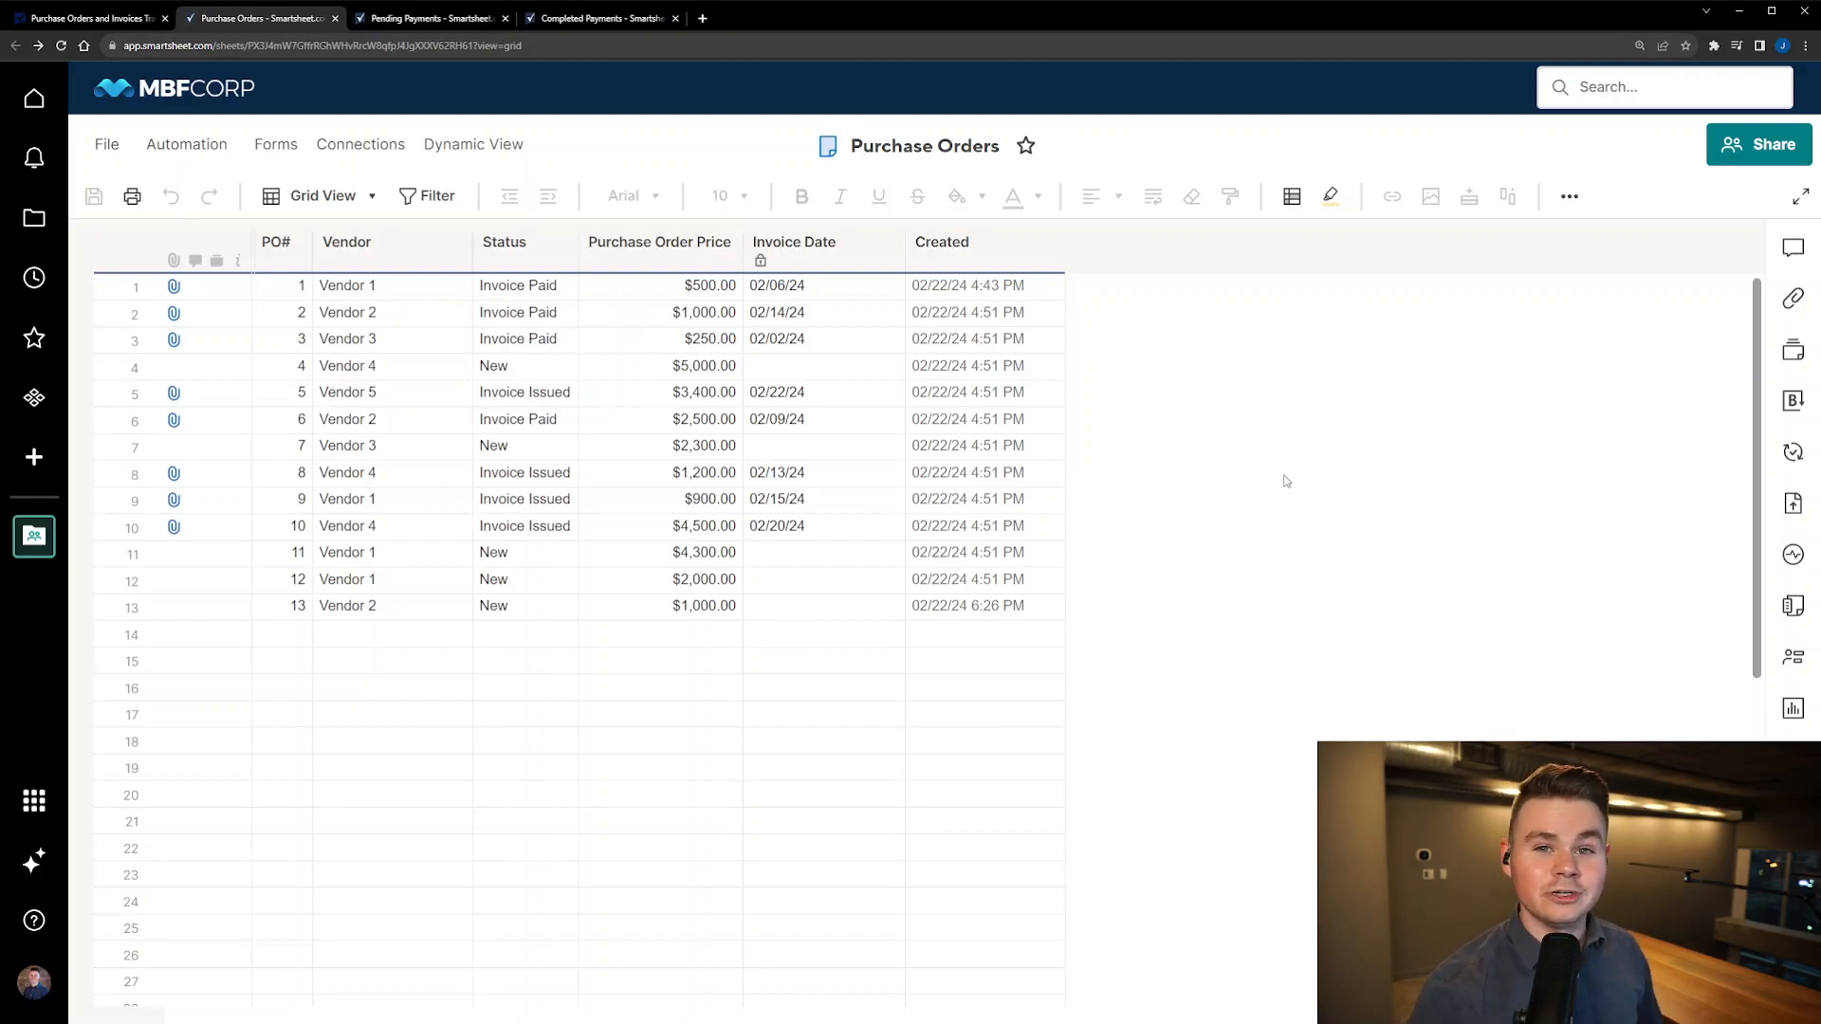
{"action": "mouse_move", "coordinate": [1292, 472]}
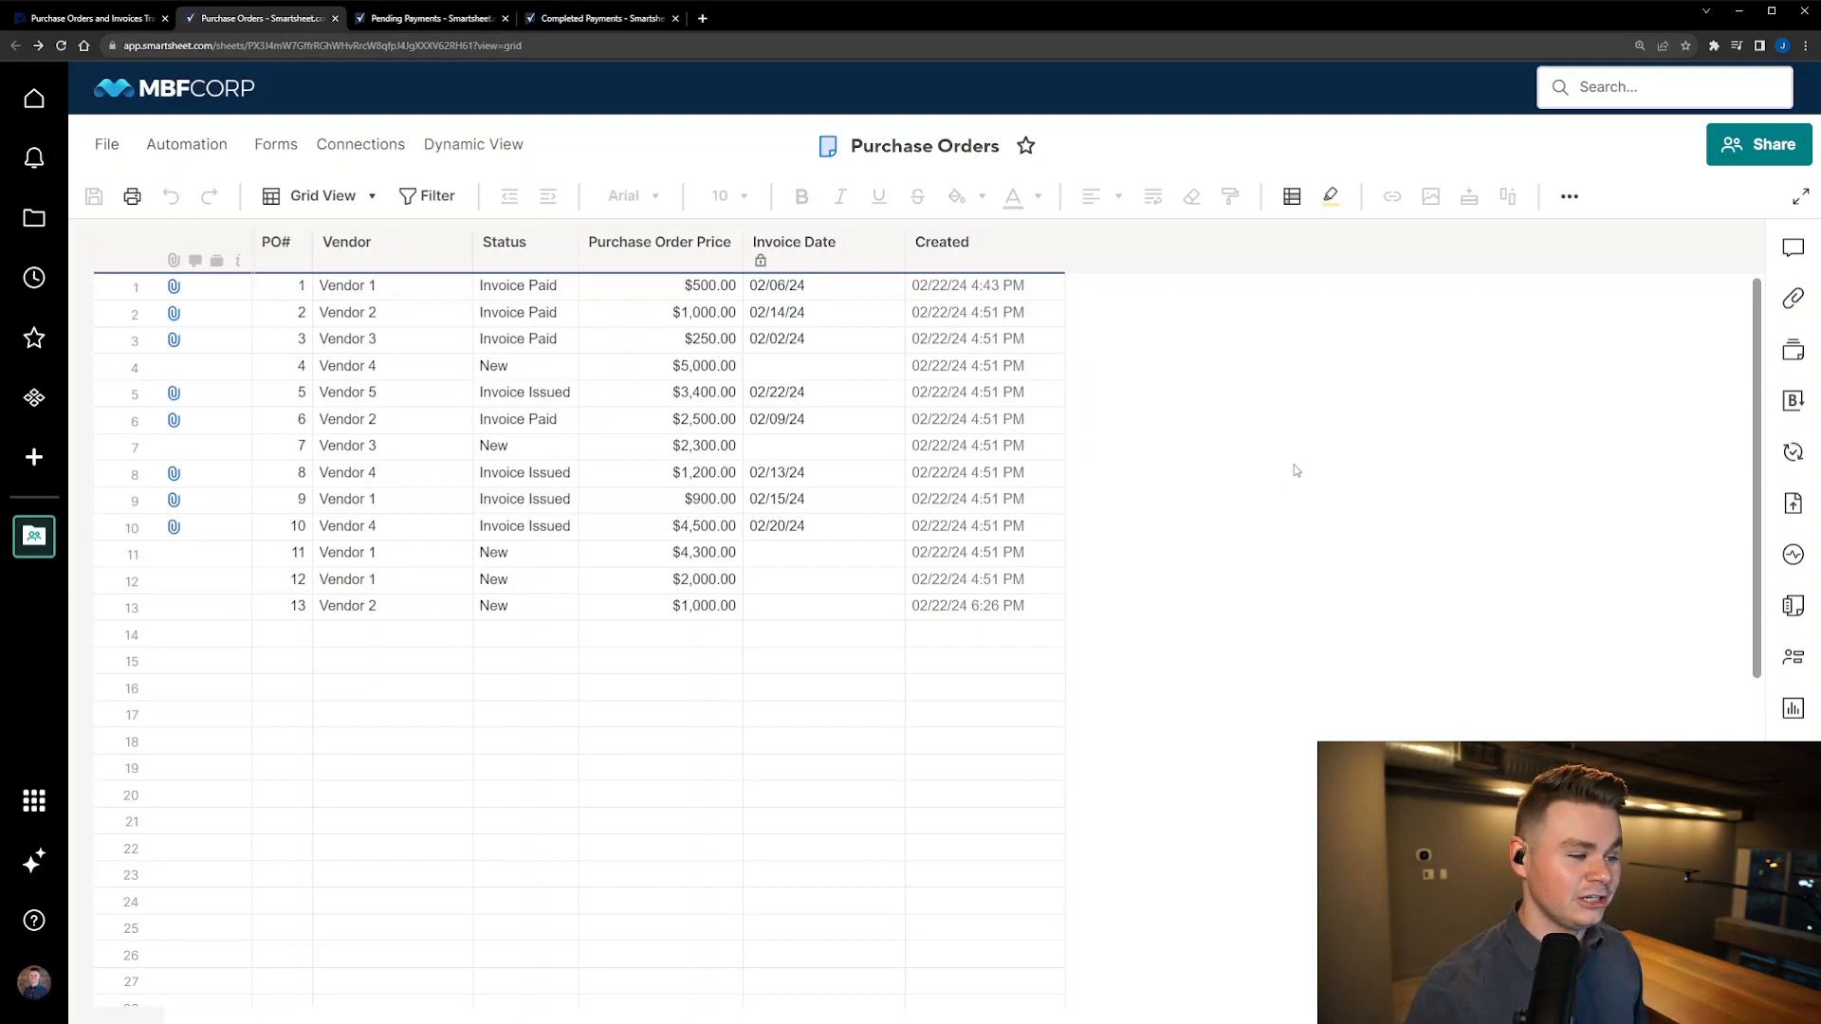